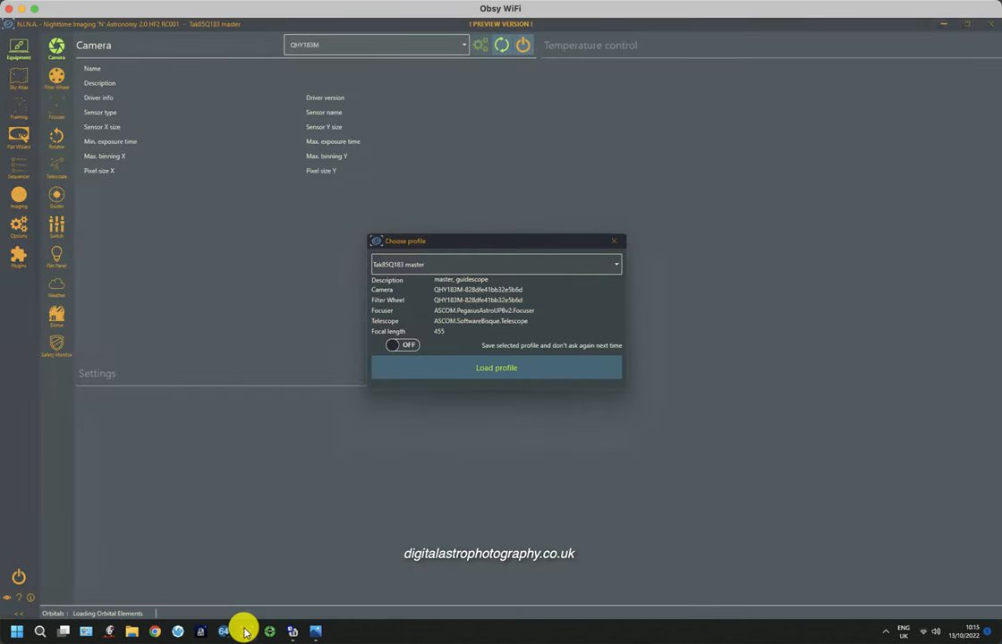
{"action": "mouse_move", "coordinate": [329, 544]}
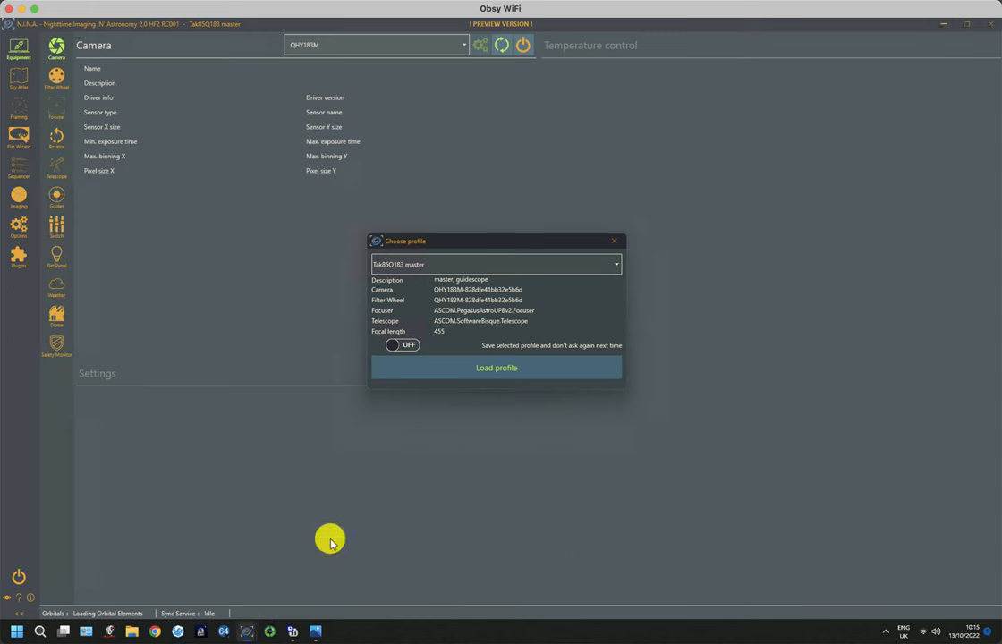
Load the selected Tak80 QHY600 master profile from the profile chooser
{"action": "left_click", "coordinate": [495, 369]}
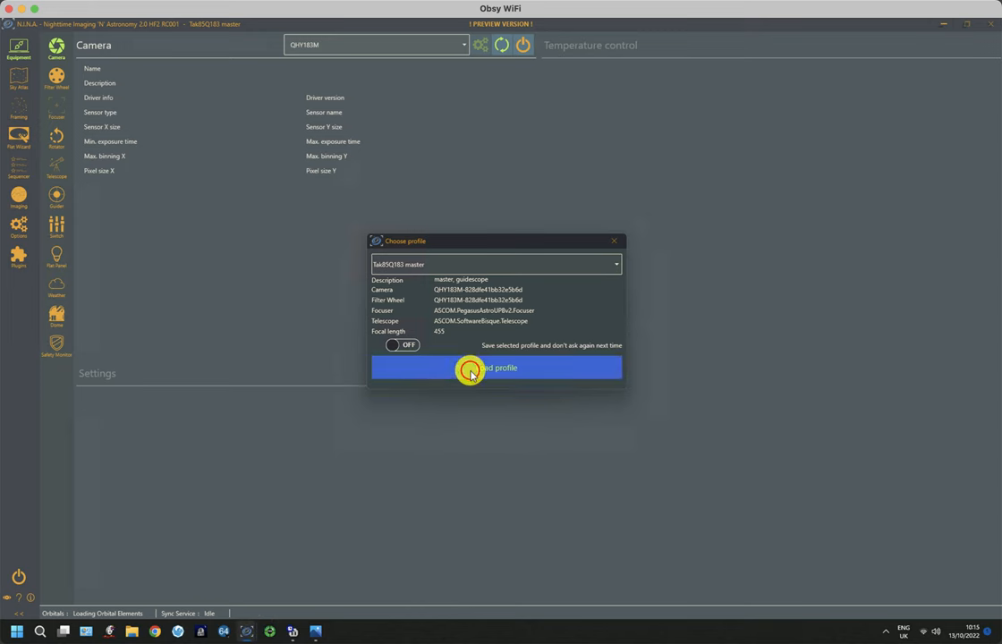
{"action": "left_click", "coordinate": [497, 369]}
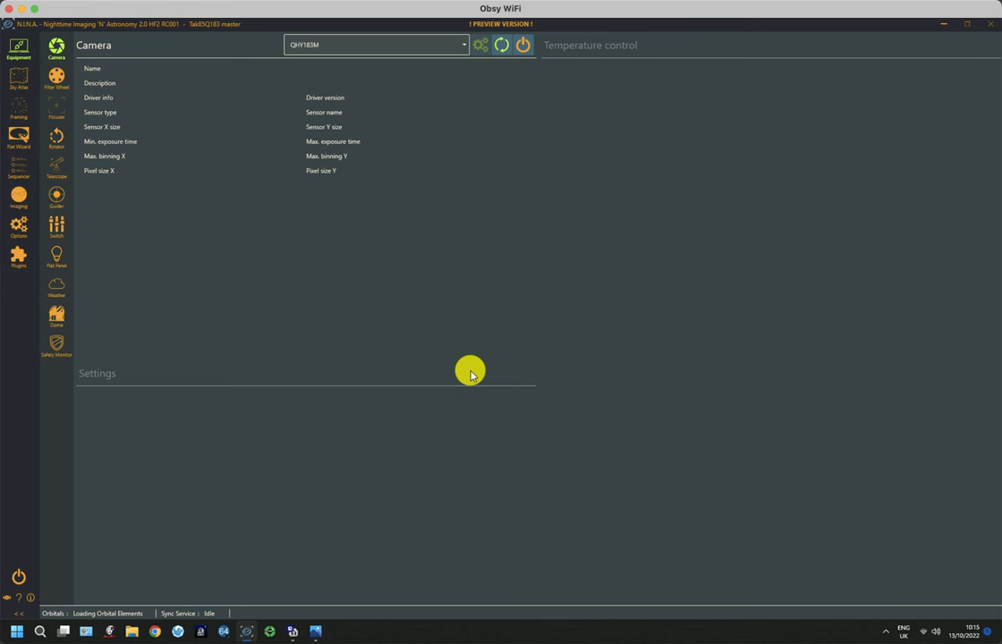
{"action": "mouse_move", "coordinate": [183, 251]}
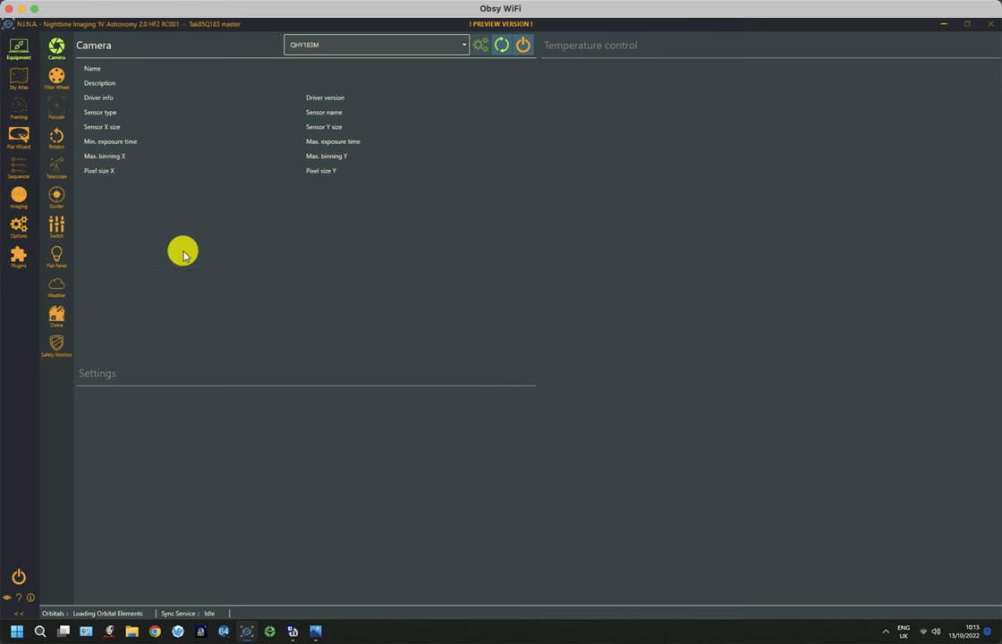
Show the installed Synchronization plugin's description and usage notes
{"action": "left_click", "coordinate": [18, 254]}
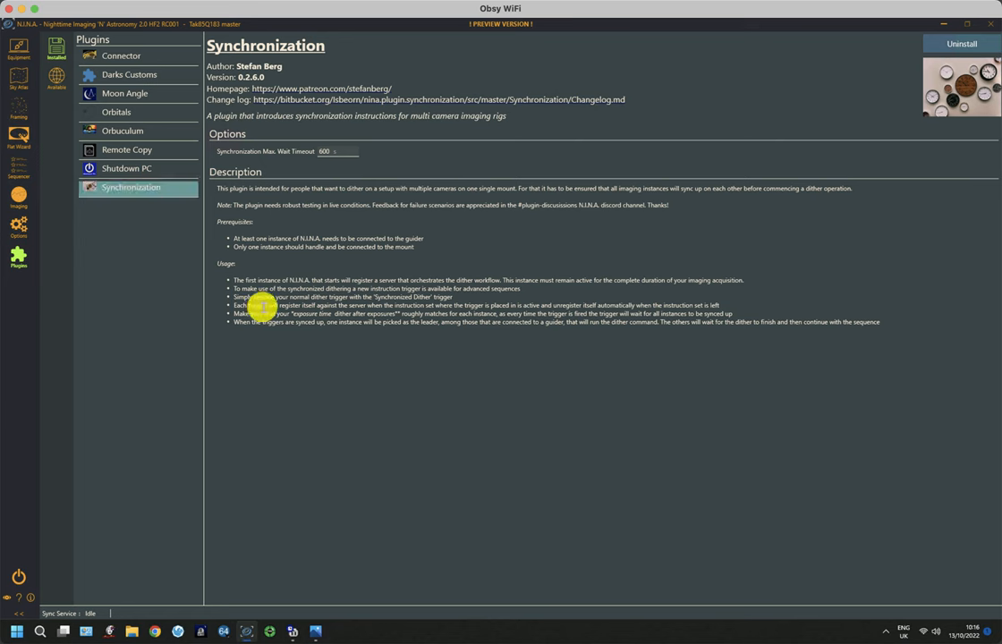
{"action": "mouse_move", "coordinate": [927, 43]}
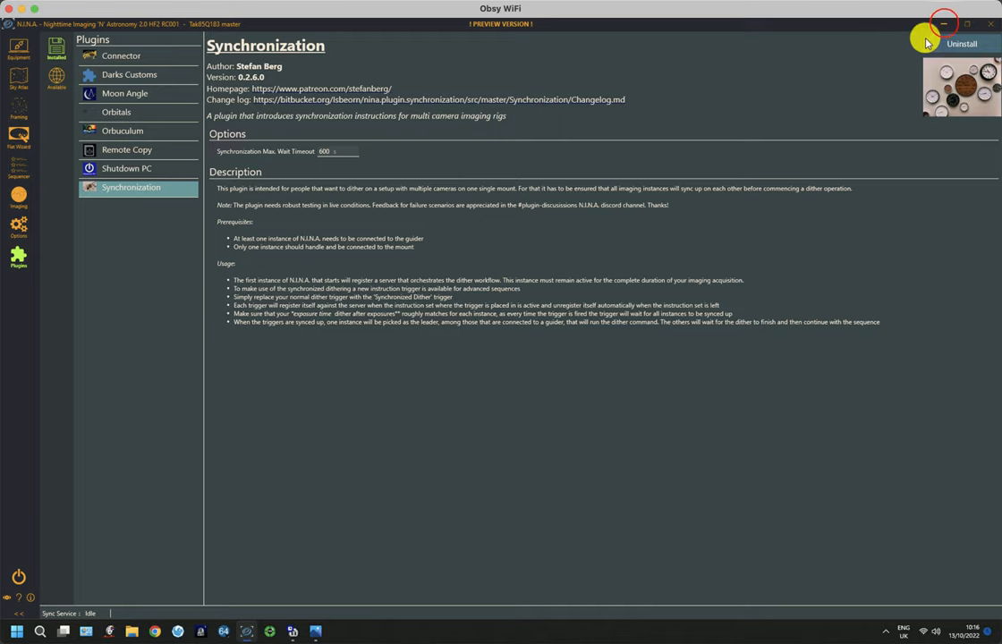
Close N.I.N.A. and view the desktop photo of the dual-telescope rig in Photos
{"action": "left_click", "coordinate": [943, 24]}
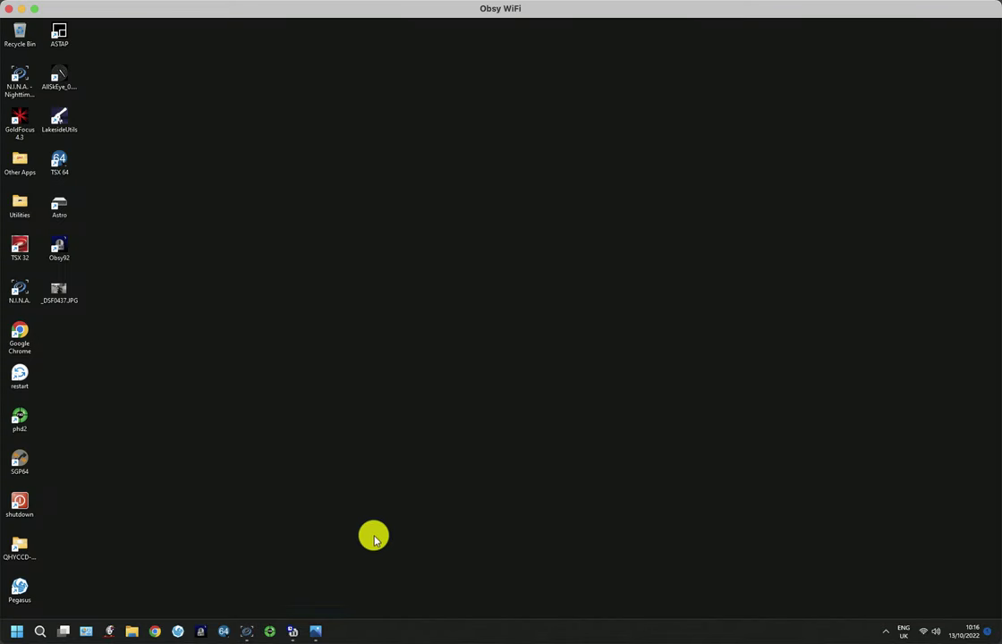
{"action": "double_click", "coordinate": [59, 290]}
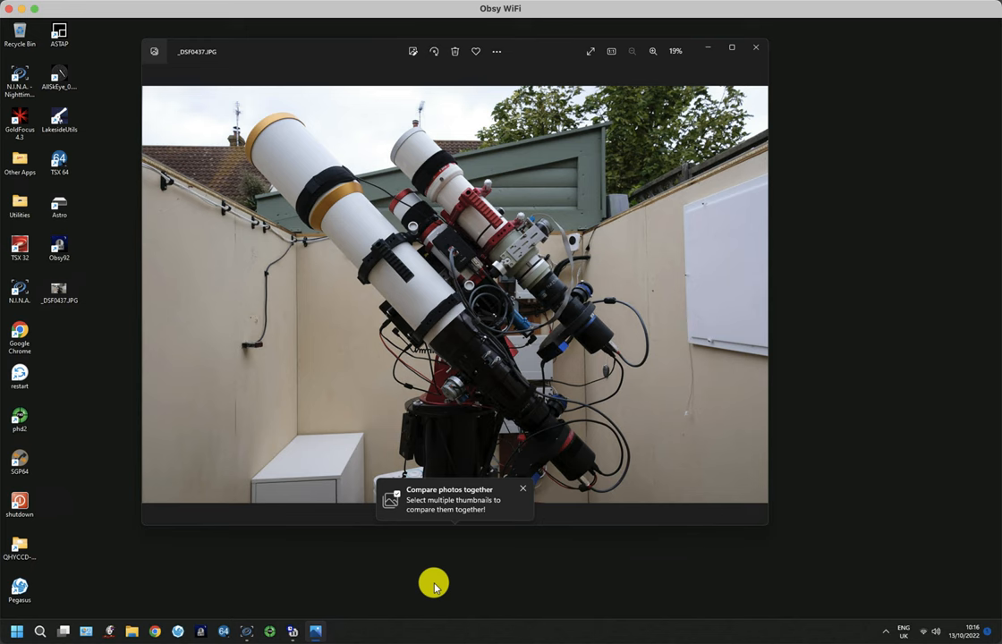
{"action": "mouse_move", "coordinate": [570, 462]}
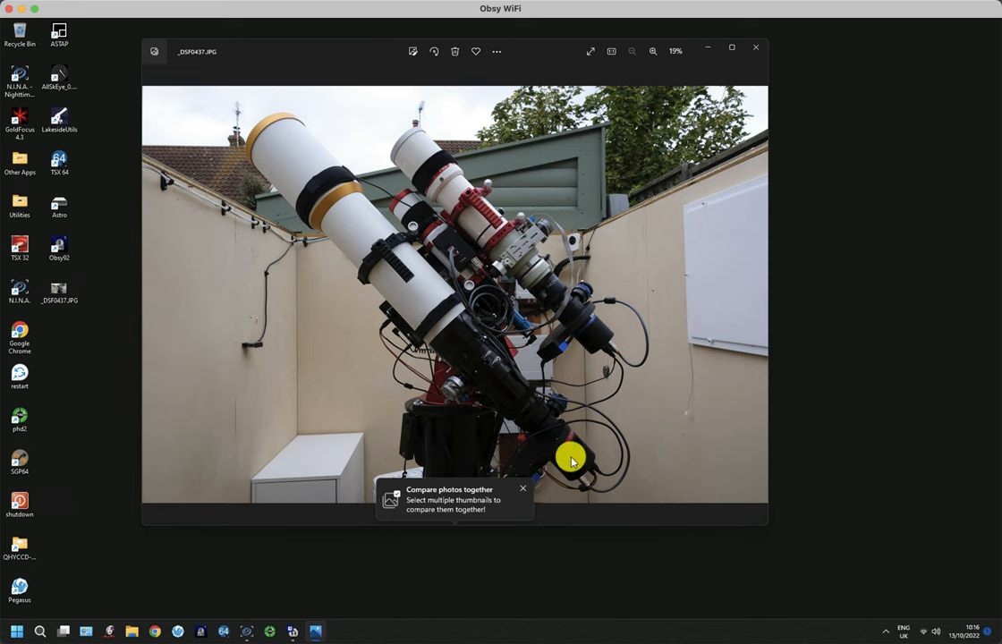
{"action": "mouse_move", "coordinate": [580, 455]}
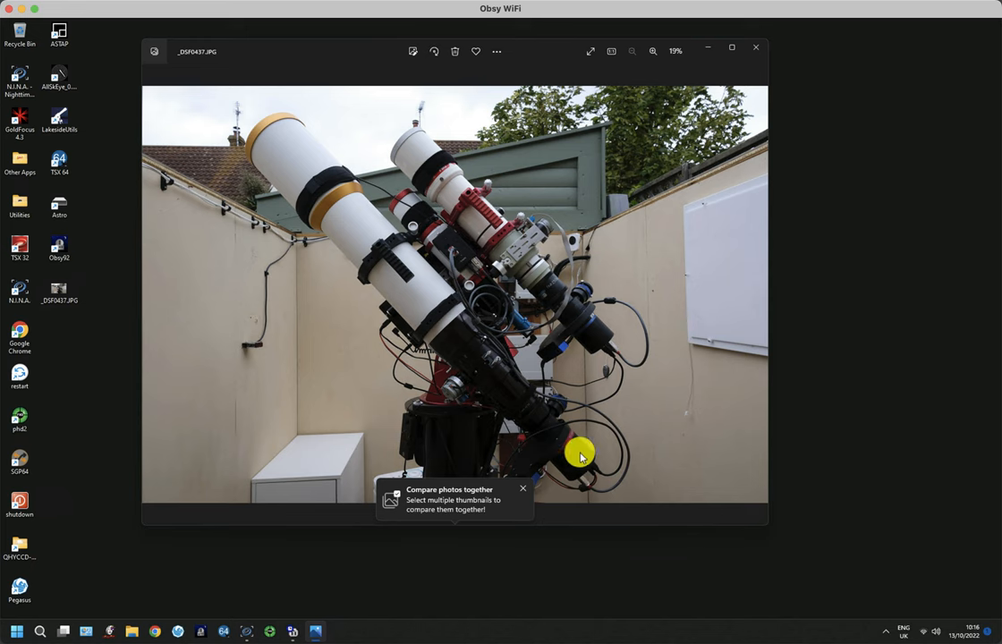
{"action": "mouse_move", "coordinate": [505, 213]}
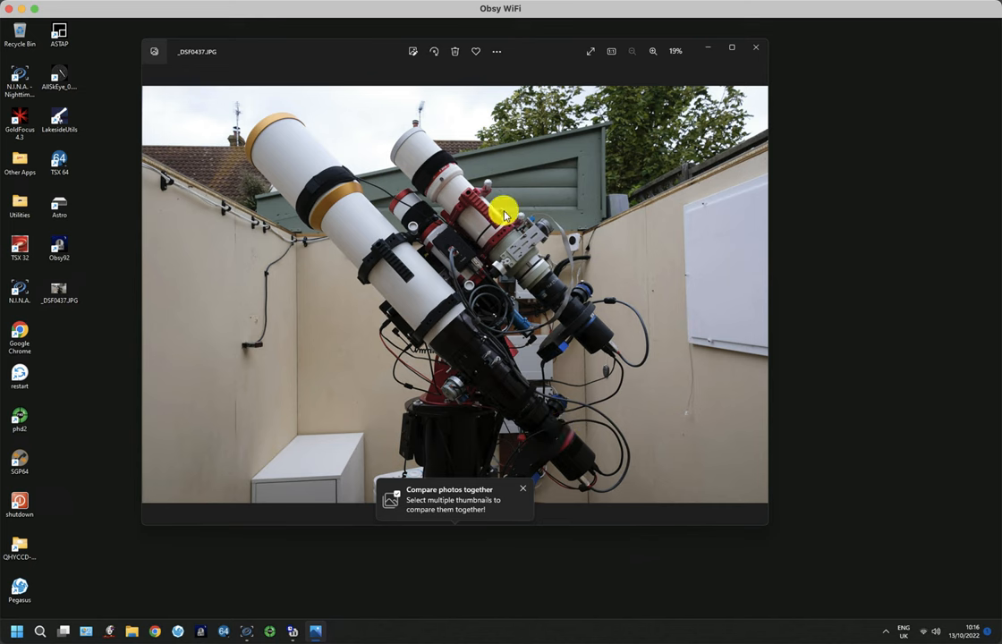
{"action": "mouse_move", "coordinate": [469, 260]}
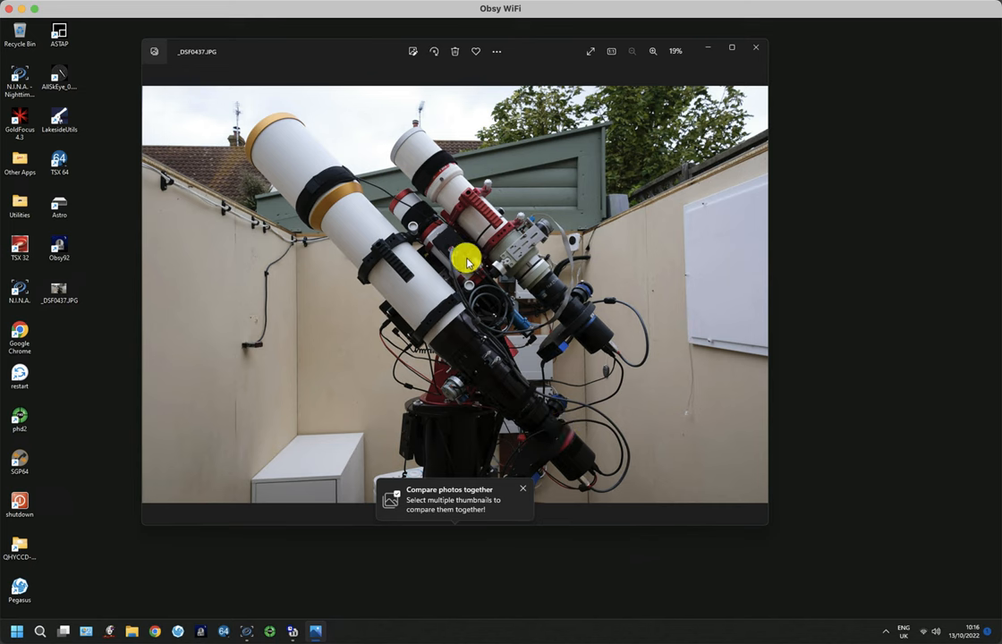
{"action": "mouse_move", "coordinate": [456, 175]}
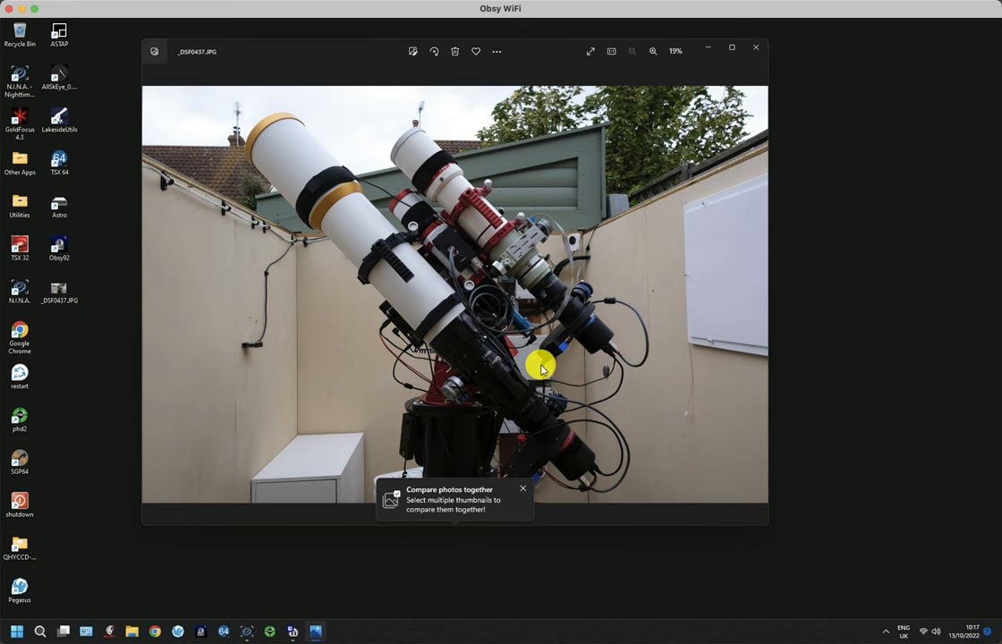
{"action": "mouse_move", "coordinate": [421, 224]}
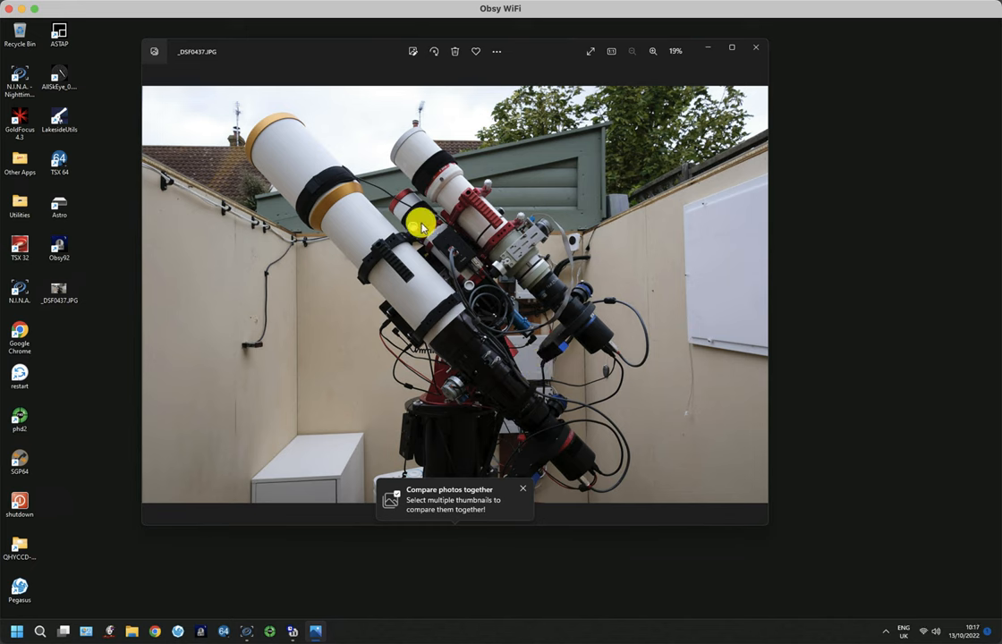
{"action": "mouse_move", "coordinate": [519, 325]}
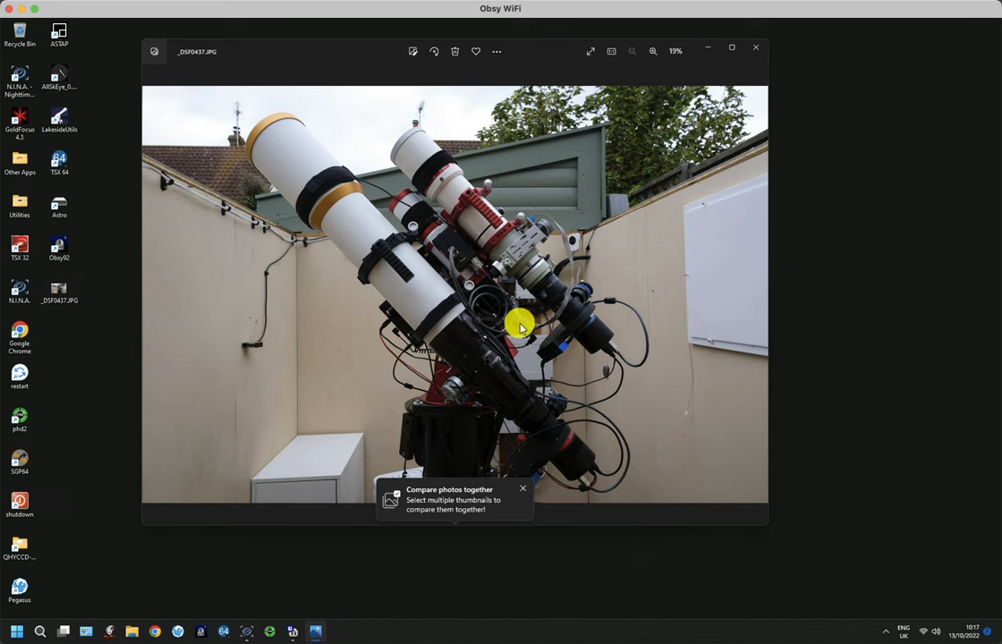
{"action": "mouse_move", "coordinate": [526, 334]}
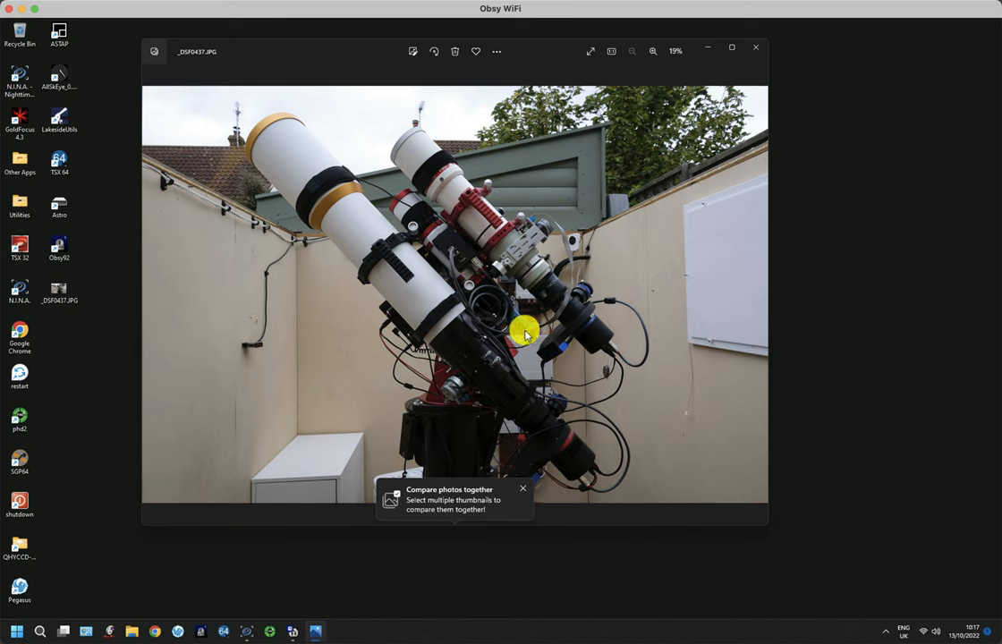
{"action": "mouse_move", "coordinate": [279, 177]}
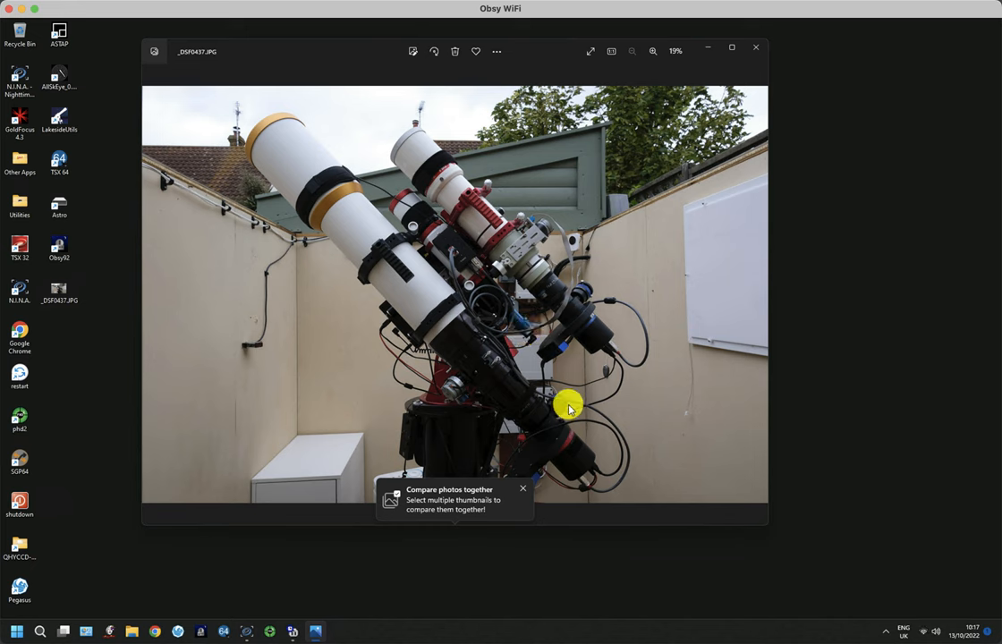
{"action": "mouse_move", "coordinate": [553, 411]}
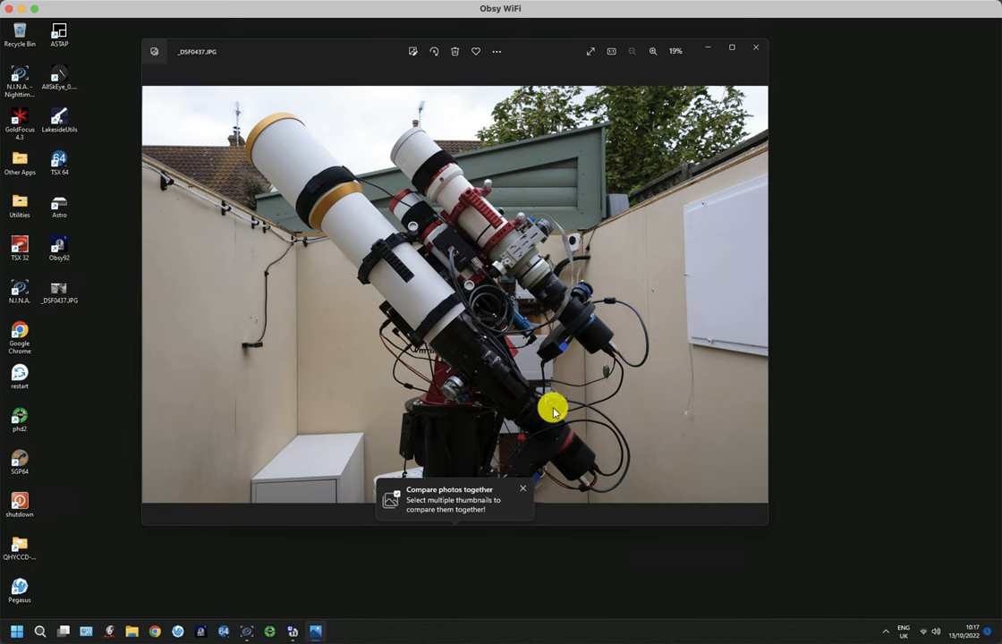
{"action": "mouse_move", "coordinate": [407, 306]}
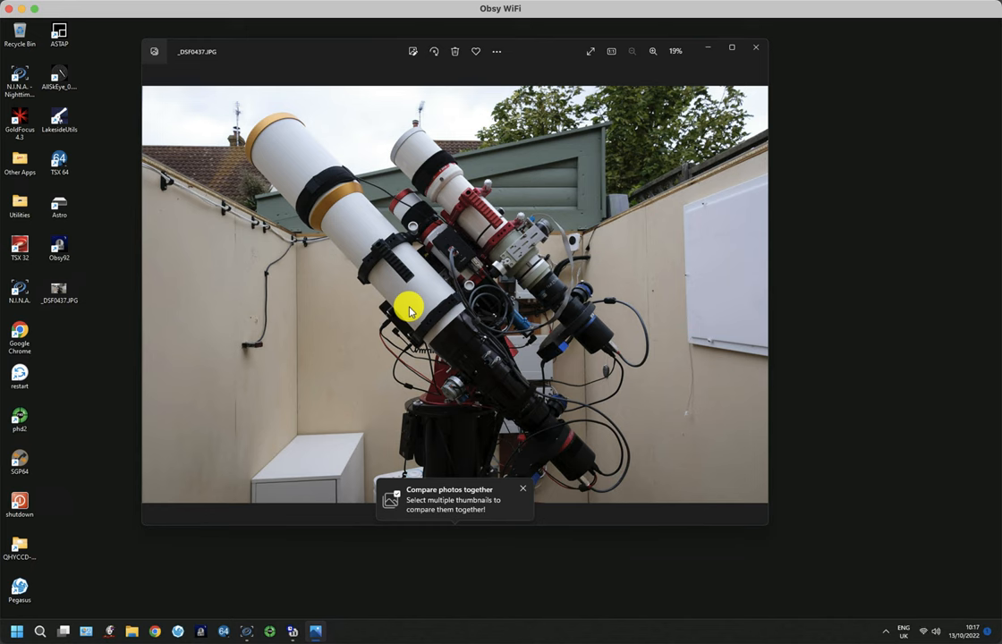
{"action": "mouse_move", "coordinate": [526, 311]}
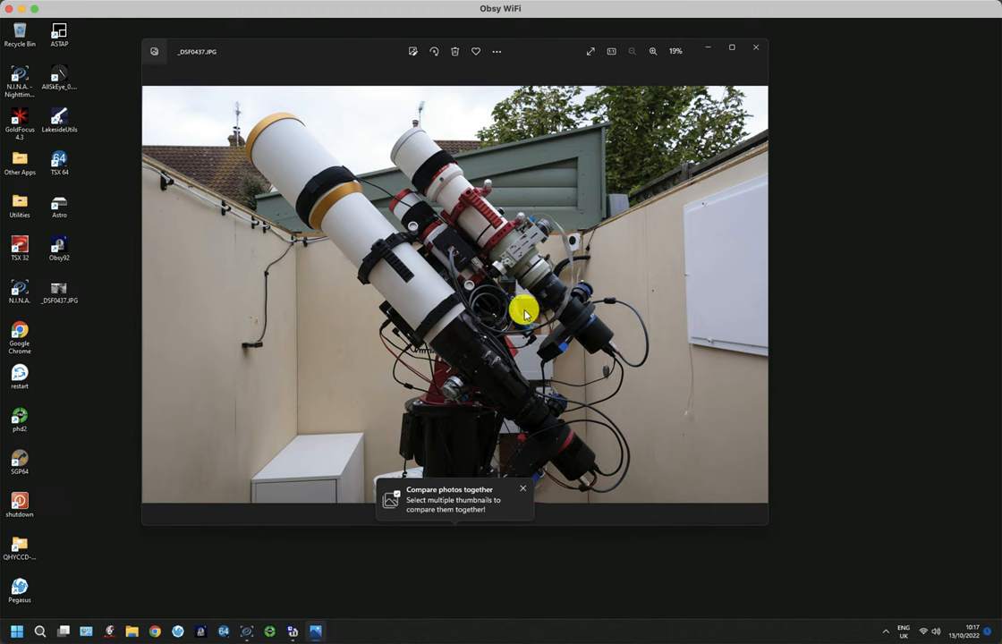
{"action": "mouse_move", "coordinate": [545, 398]}
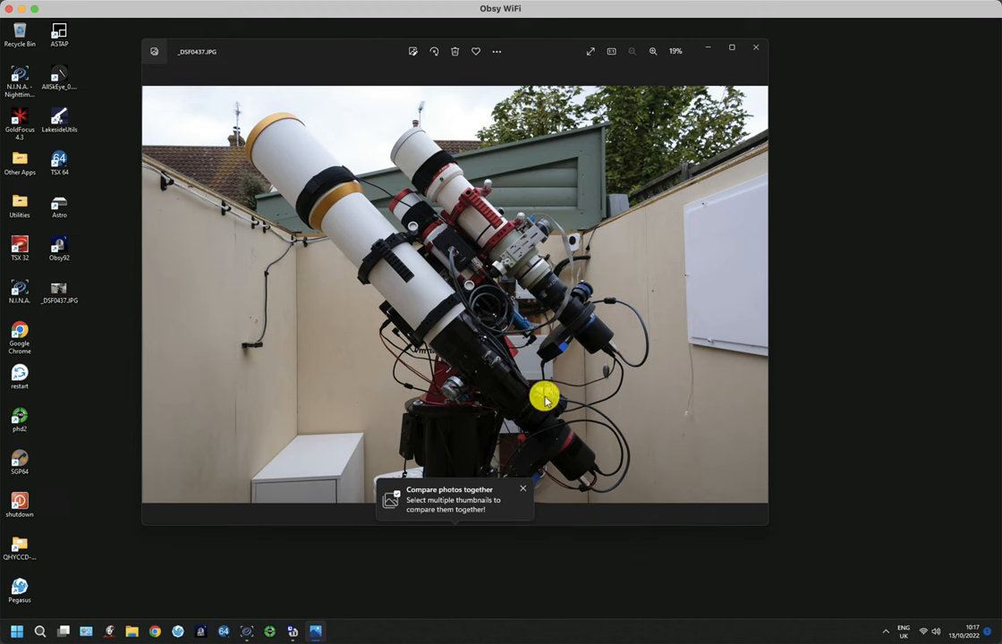
{"action": "mouse_move", "coordinate": [569, 400]}
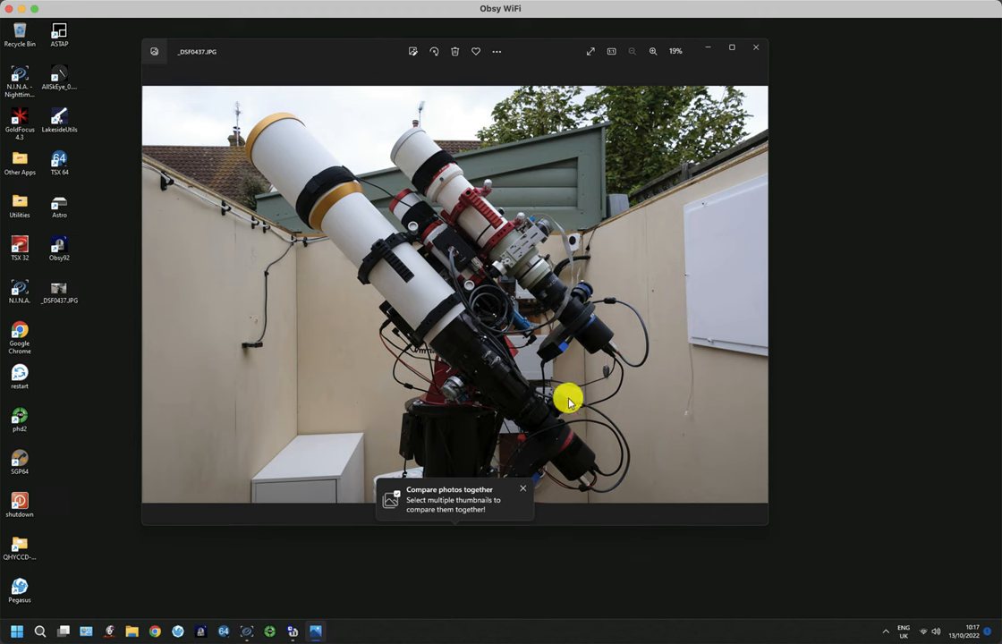
{"action": "mouse_move", "coordinate": [558, 454]}
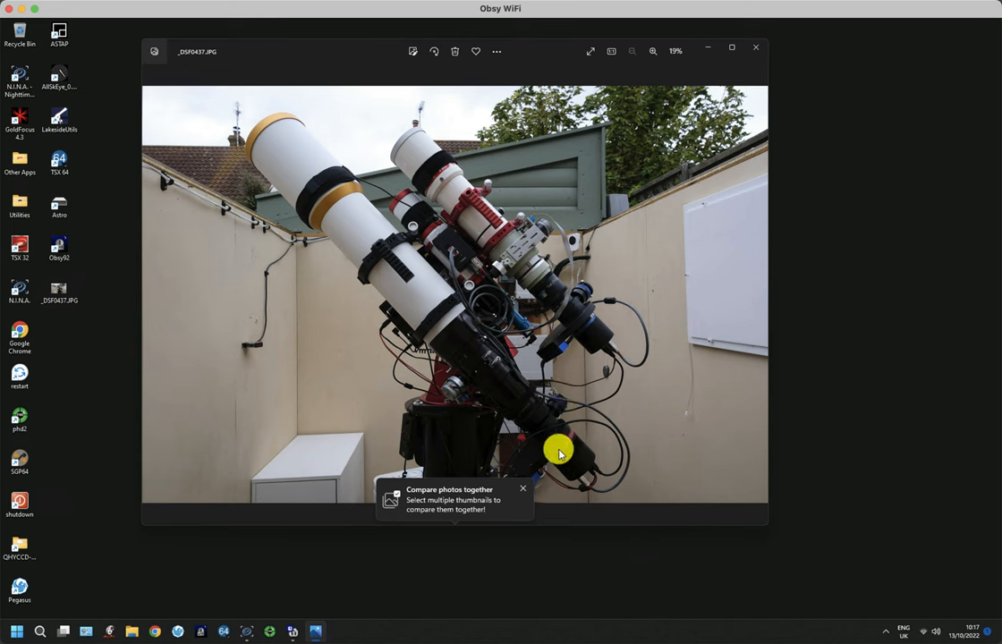
{"action": "mouse_move", "coordinate": [533, 416]}
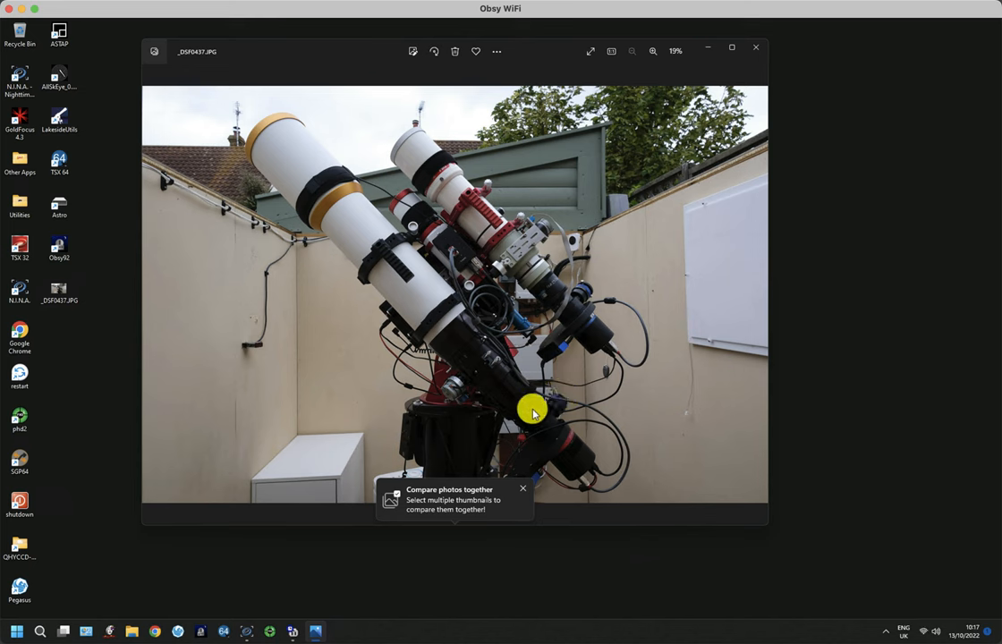
{"action": "mouse_move", "coordinate": [597, 367]}
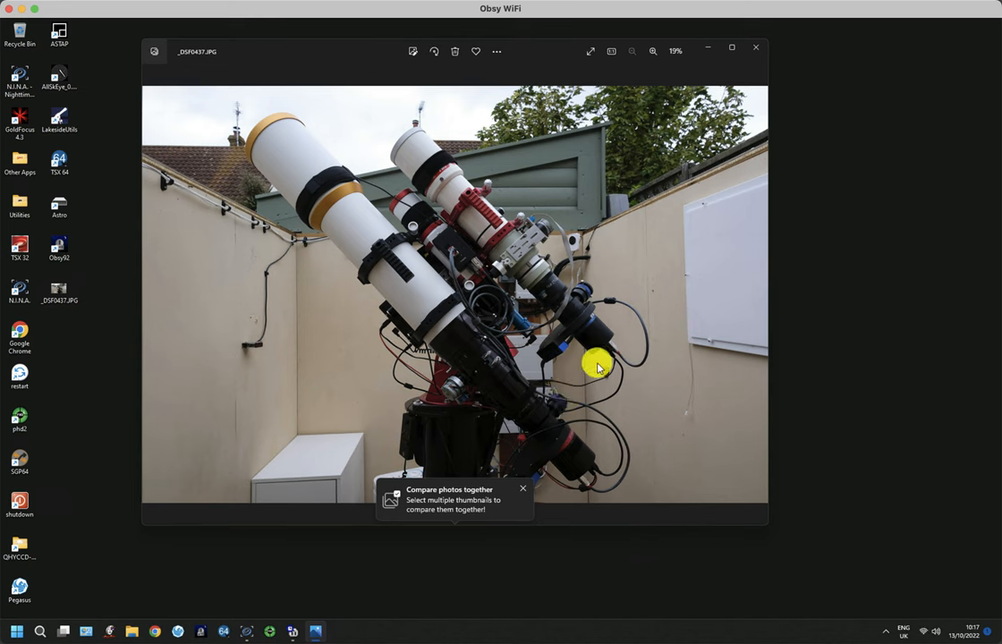
{"action": "mouse_move", "coordinate": [601, 348]}
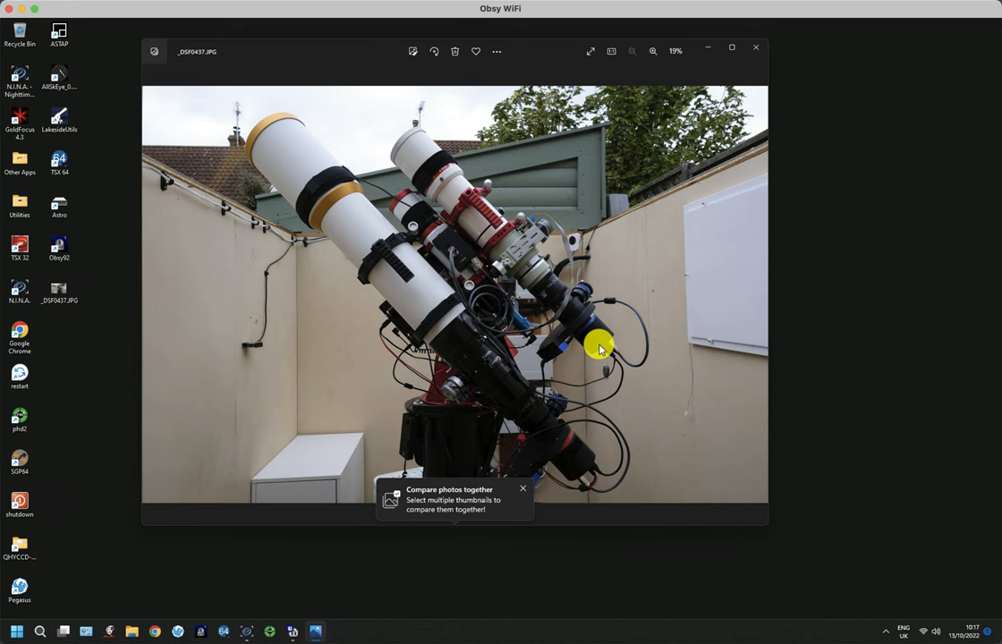
{"action": "mouse_move", "coordinate": [501, 313]}
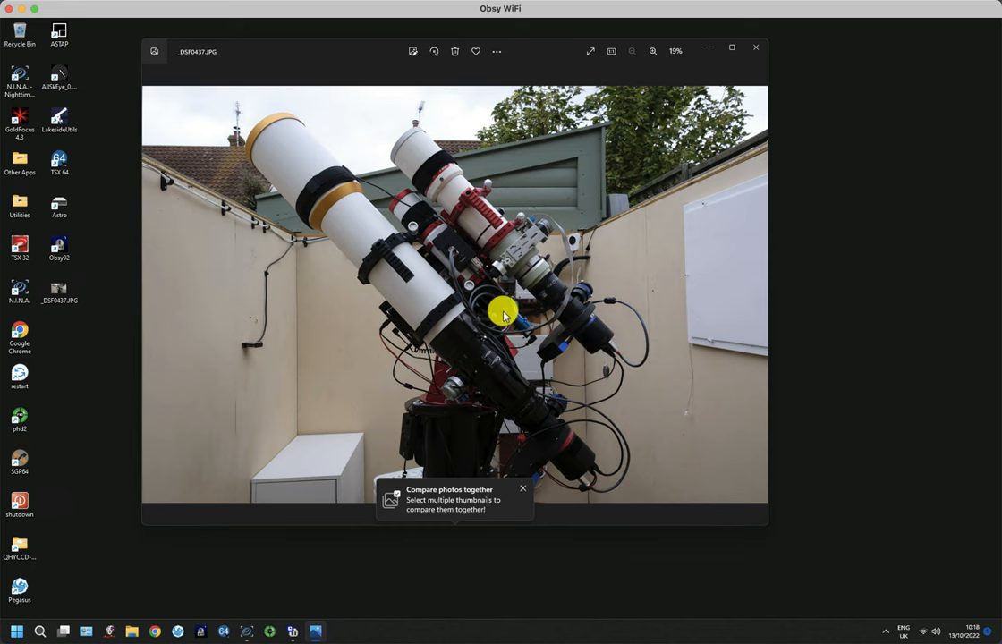
{"action": "mouse_move", "coordinate": [517, 272]}
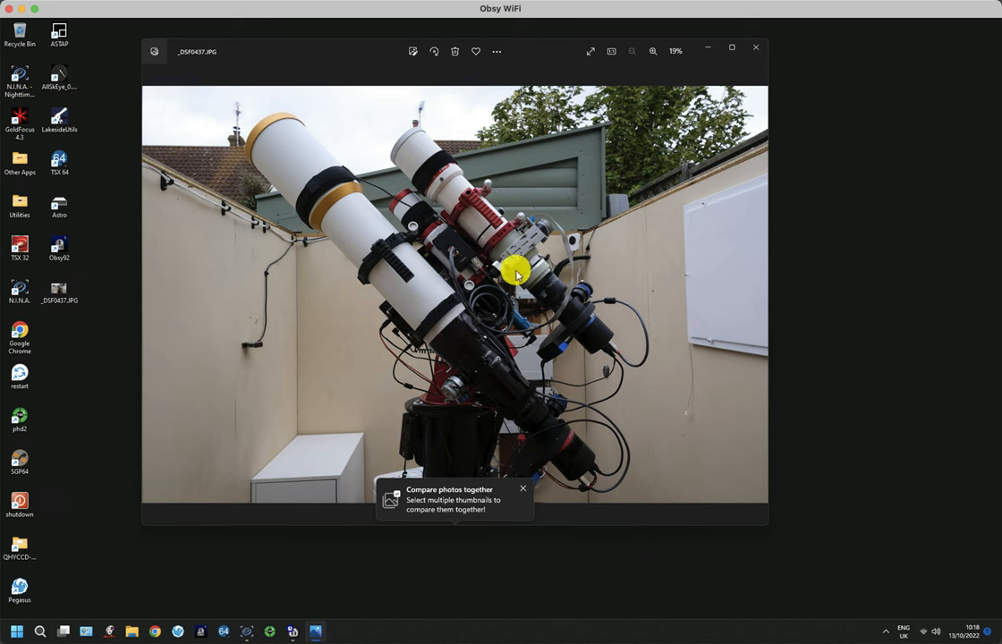
{"action": "mouse_move", "coordinate": [451, 361]}
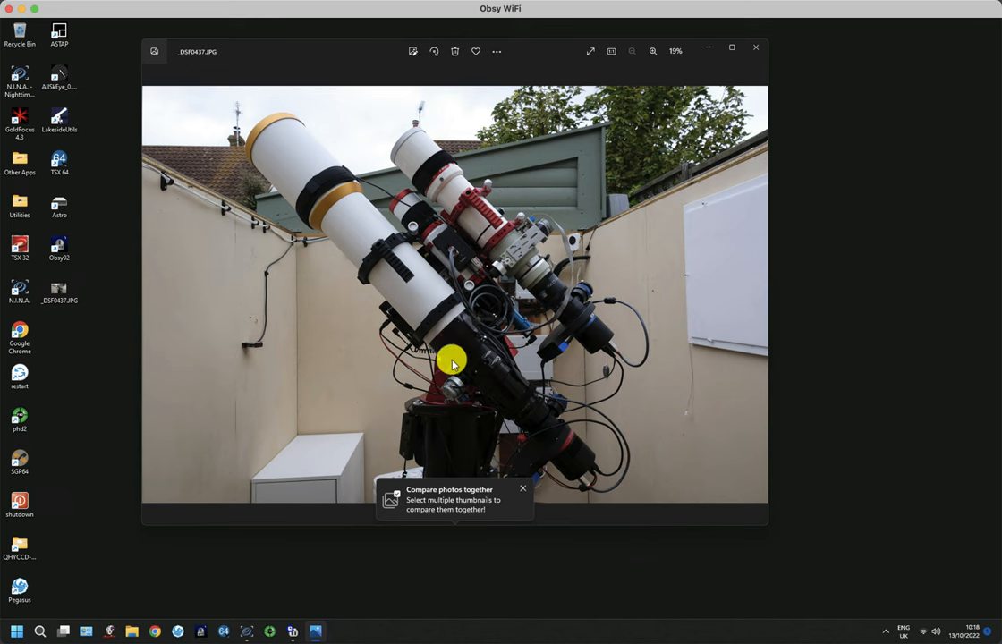
{"action": "mouse_move", "coordinate": [549, 297]}
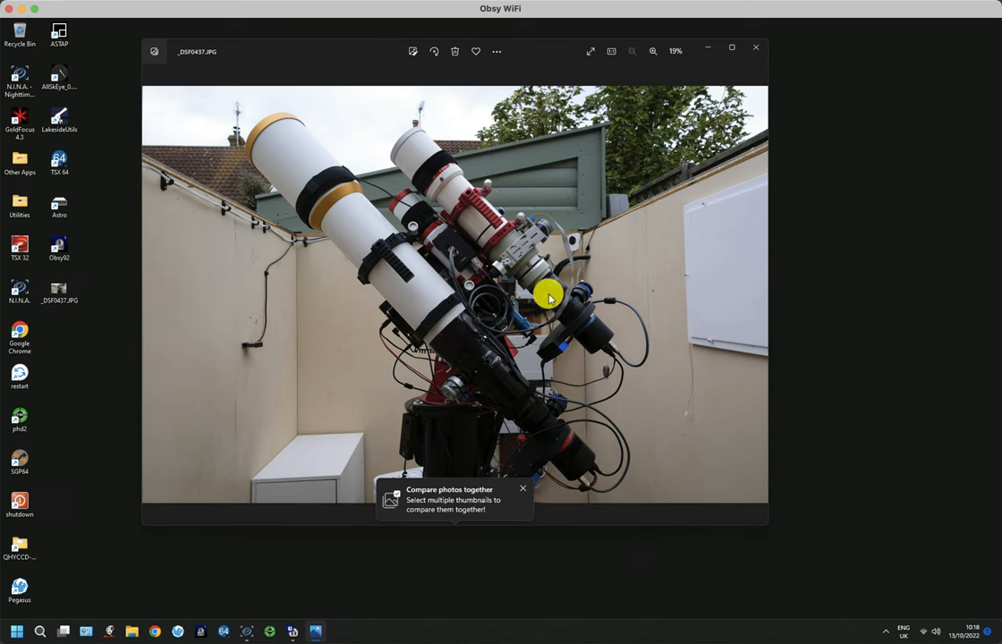
{"action": "mouse_move", "coordinate": [403, 285]}
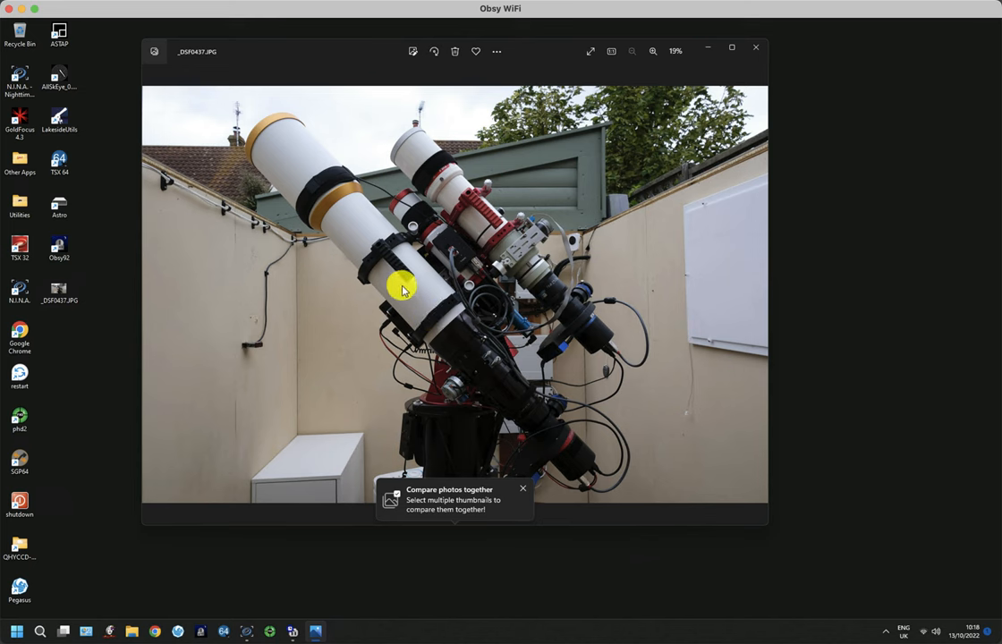
{"action": "mouse_move", "coordinate": [451, 354]}
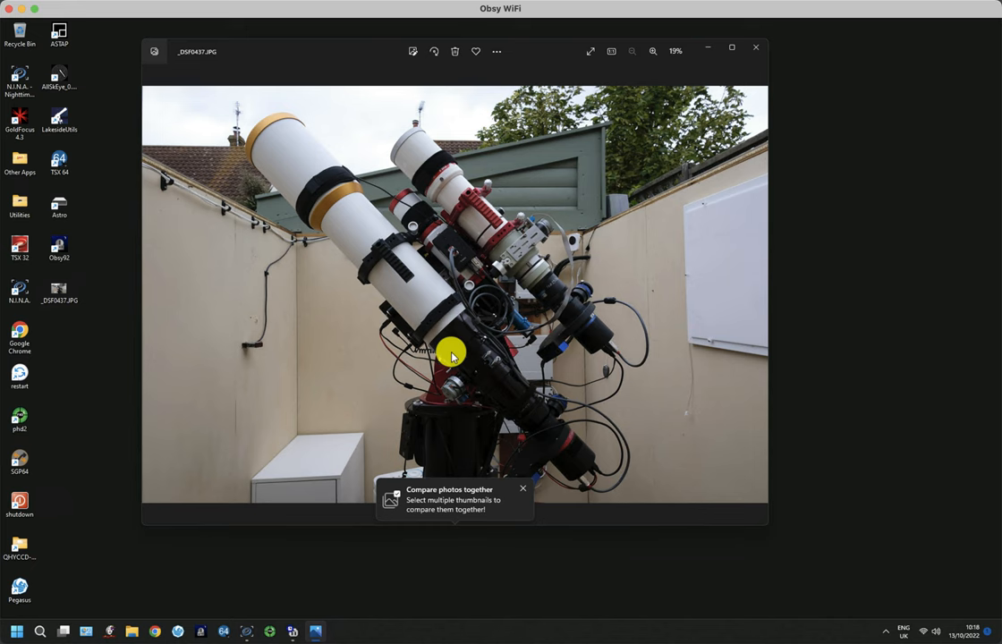
{"action": "mouse_move", "coordinate": [490, 224]}
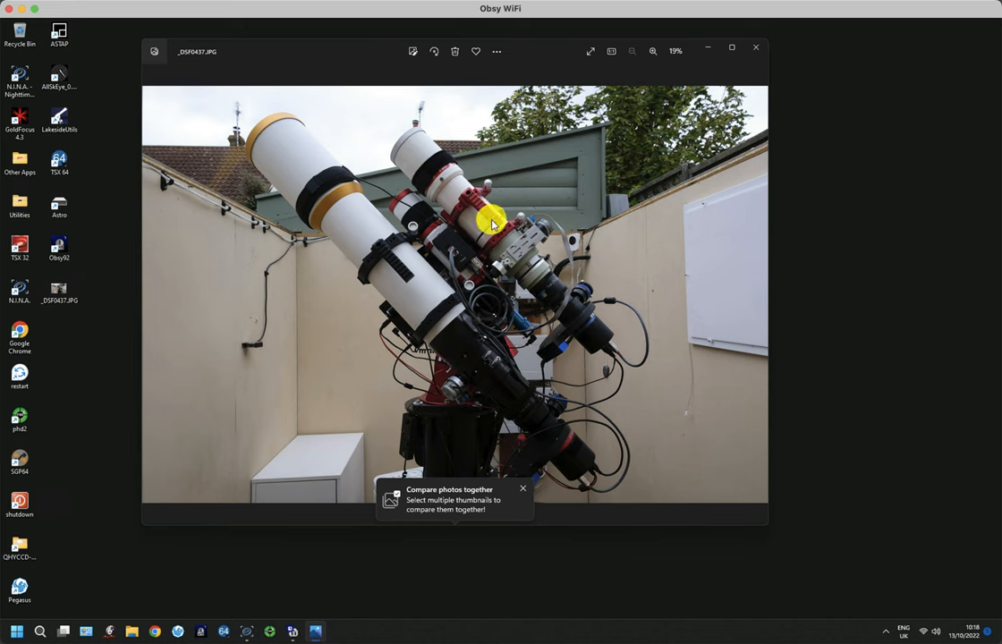
{"action": "mouse_move", "coordinate": [572, 308]}
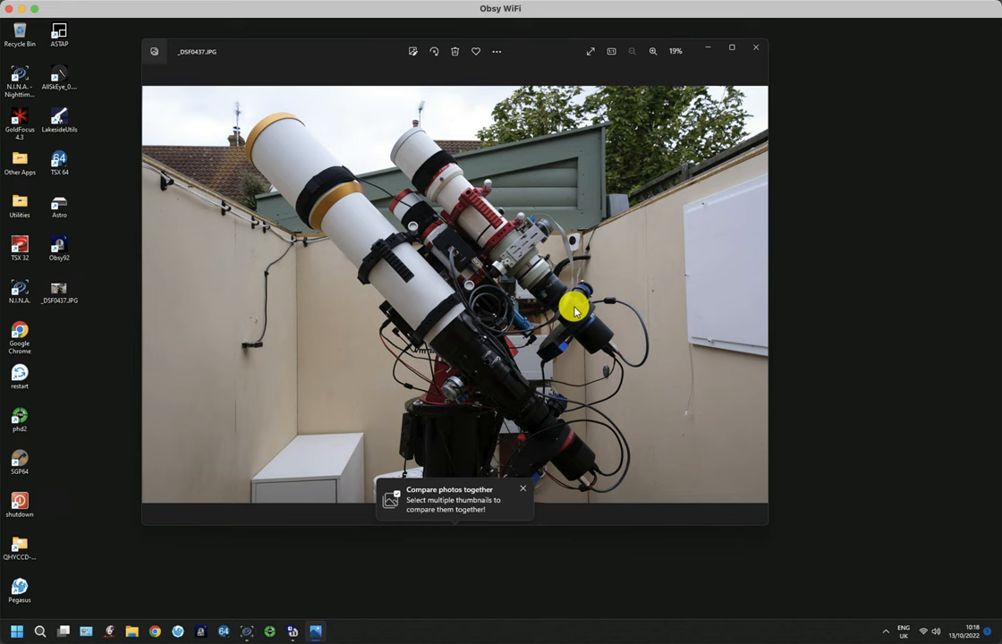
{"action": "mouse_move", "coordinate": [604, 361]}
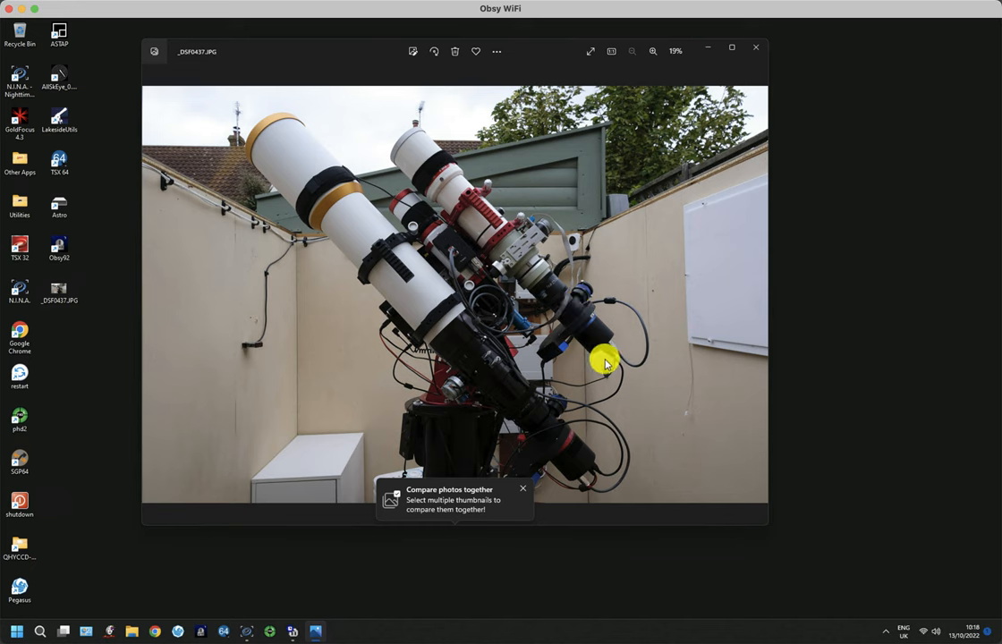
{"action": "mouse_move", "coordinate": [554, 391]}
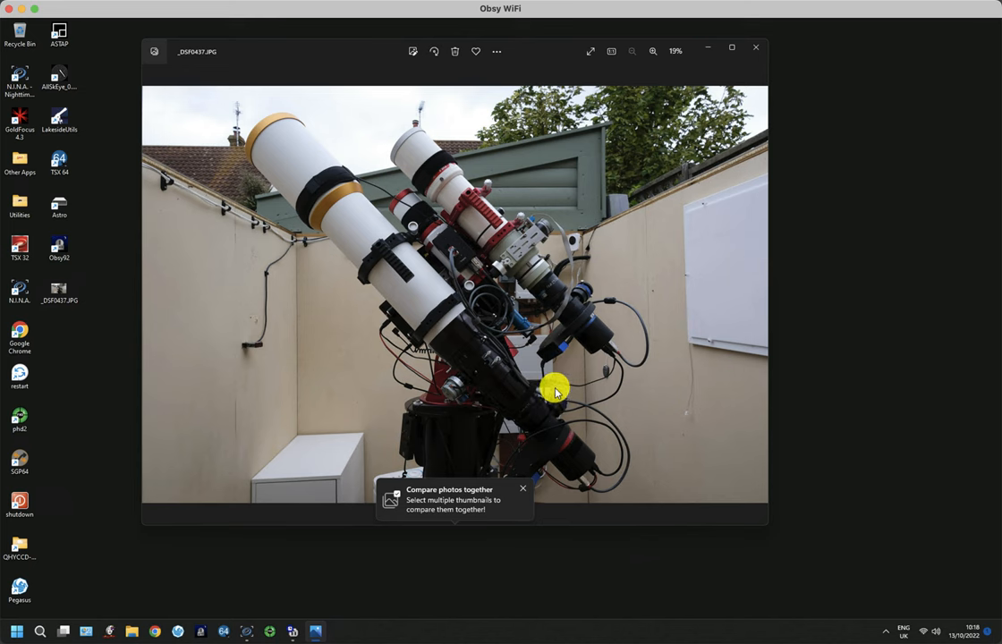
{"action": "mouse_move", "coordinate": [498, 376]}
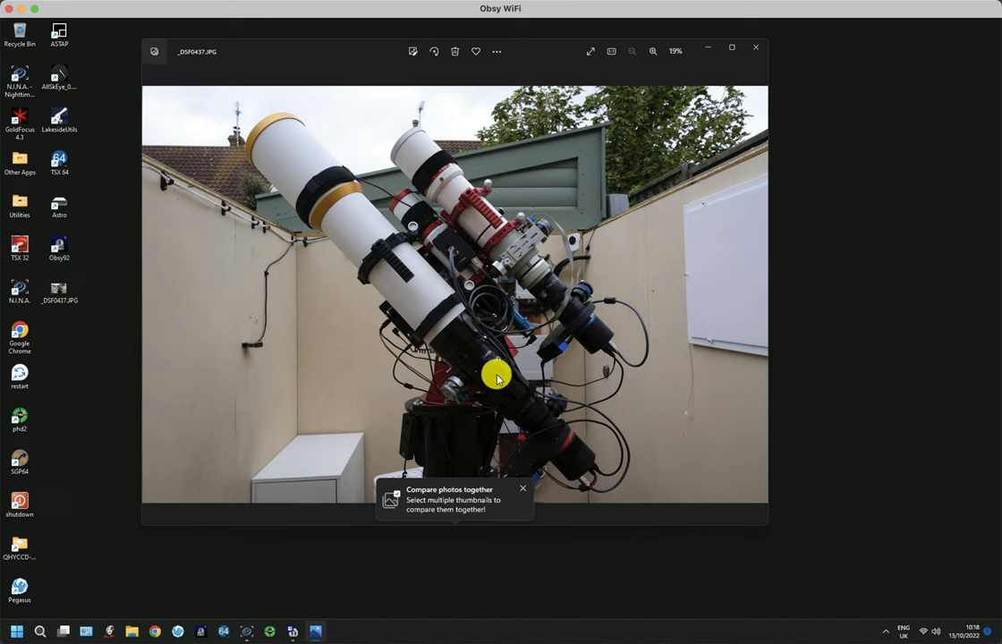
{"action": "mouse_move", "coordinate": [557, 462]}
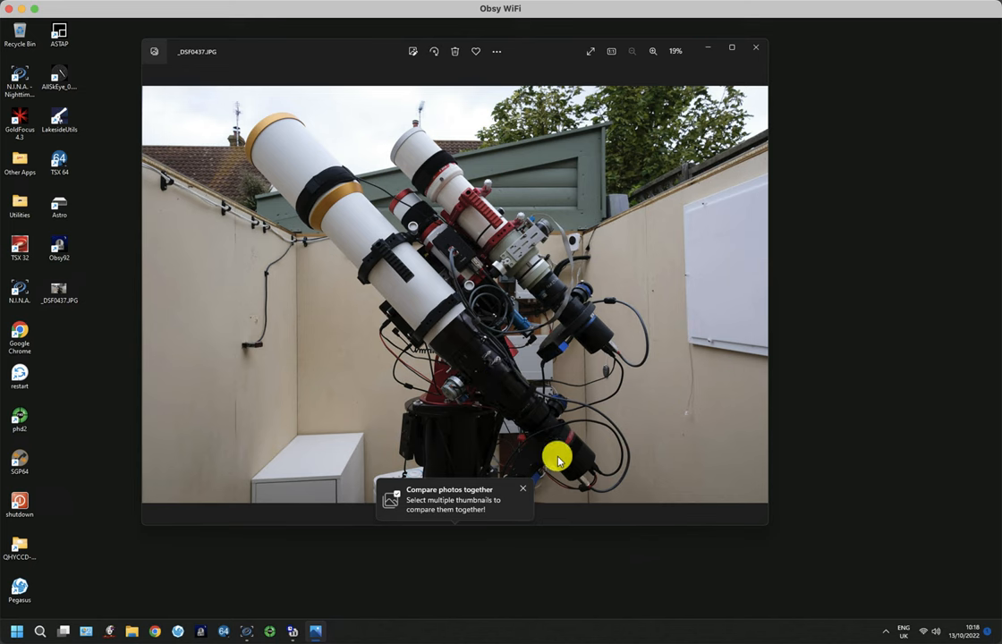
{"action": "mouse_move", "coordinate": [535, 438]}
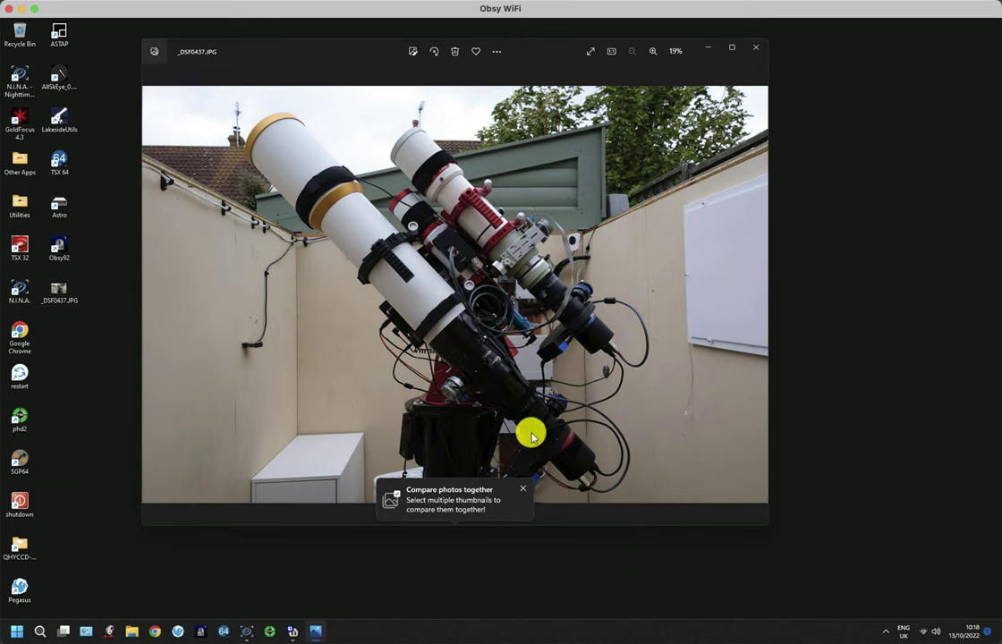
{"action": "mouse_move", "coordinate": [546, 419]}
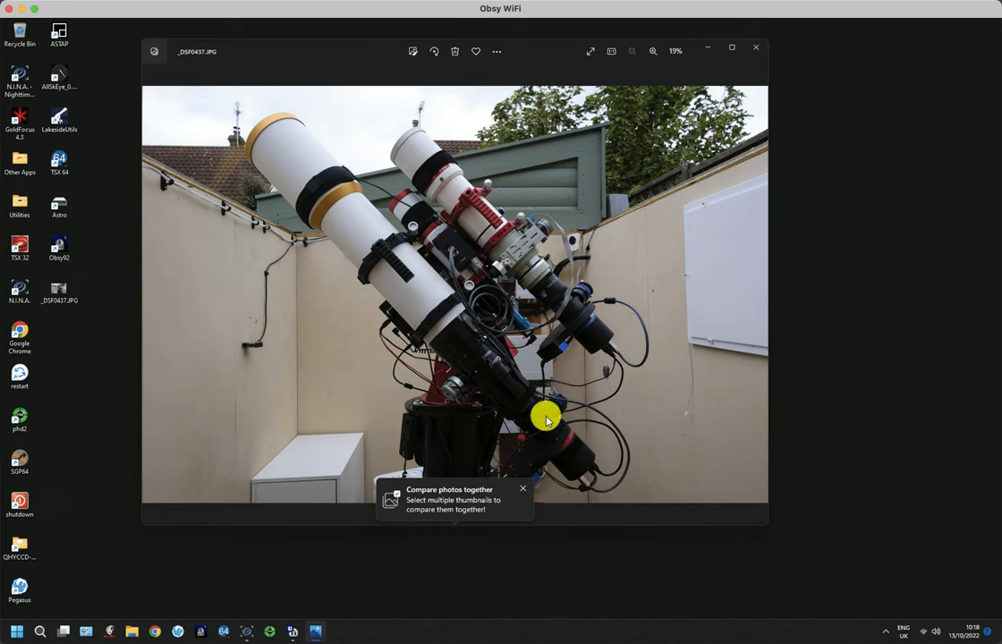
{"action": "mouse_move", "coordinate": [517, 447]}
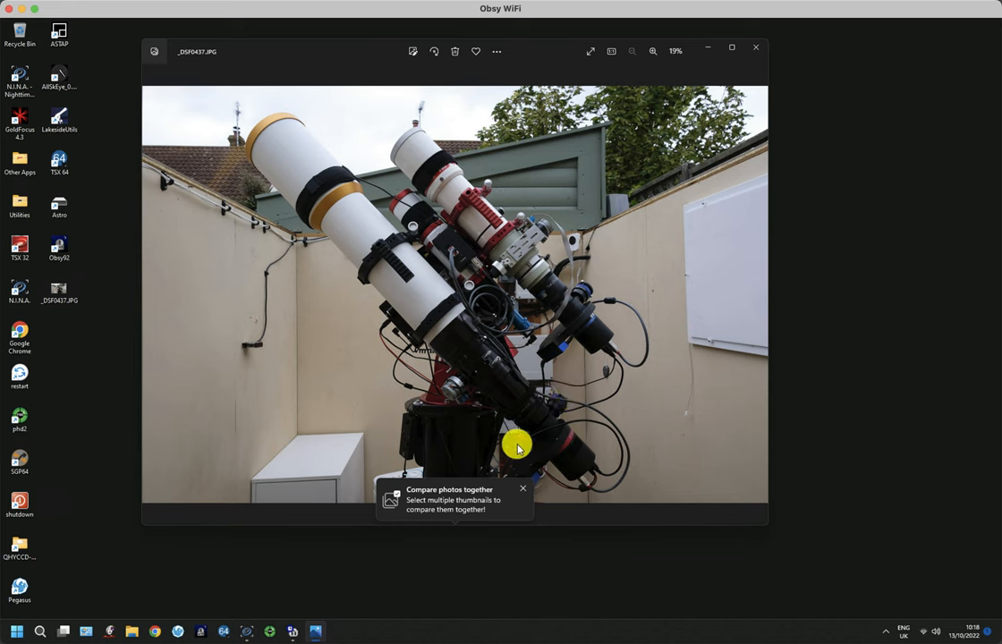
{"action": "mouse_move", "coordinate": [564, 397]}
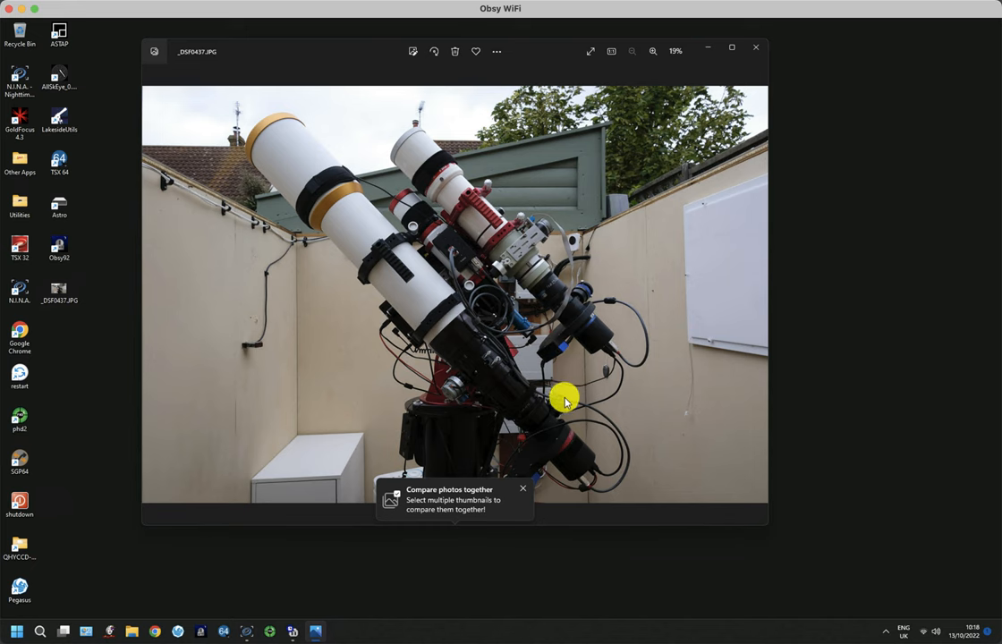
{"action": "mouse_move", "coordinate": [526, 386]}
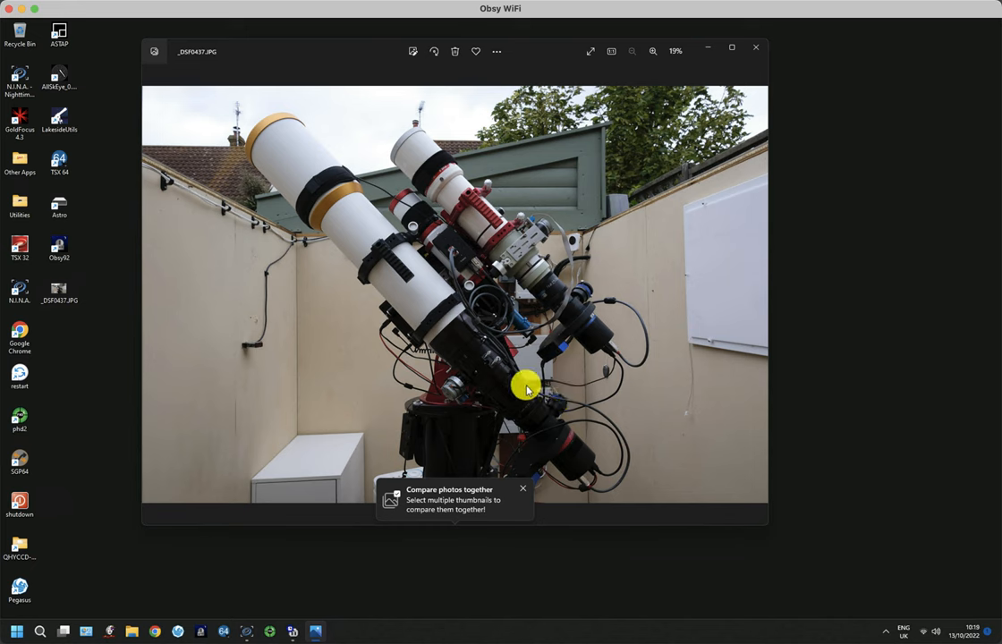
{"action": "mouse_move", "coordinate": [469, 347]}
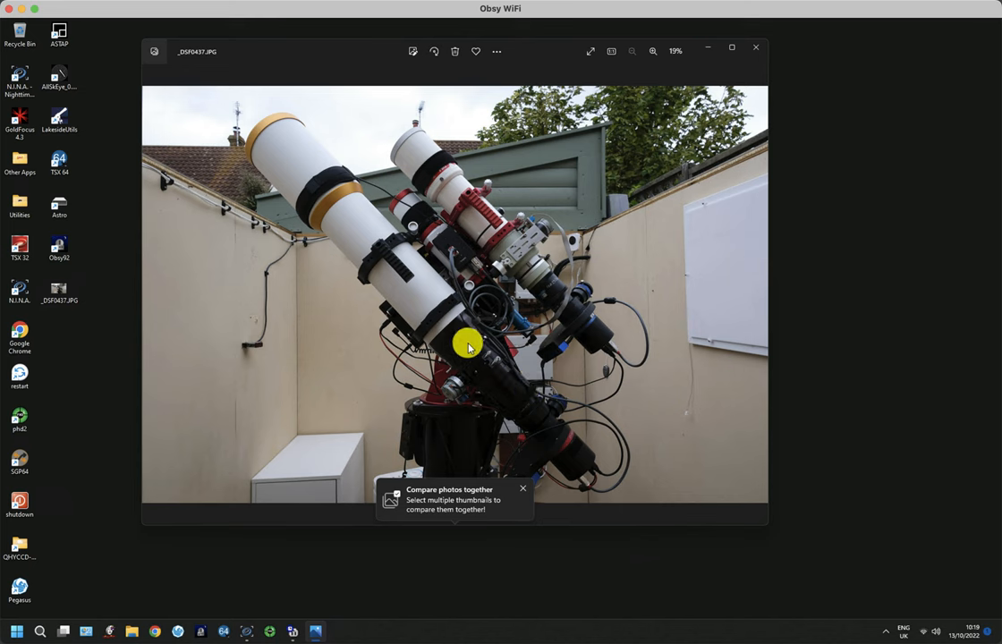
{"action": "mouse_move", "coordinate": [590, 325]}
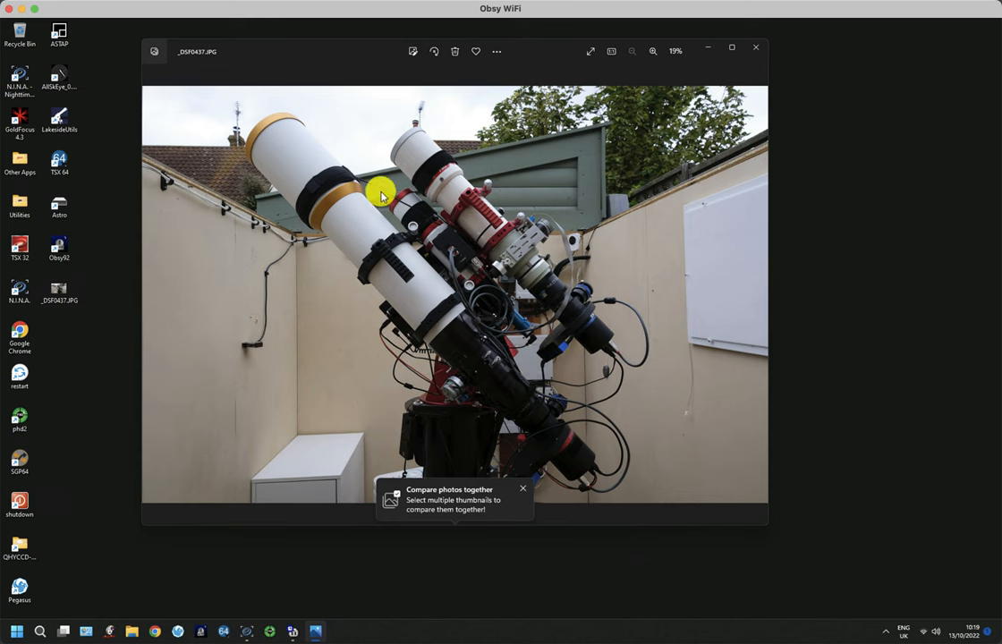
{"action": "mouse_move", "coordinate": [401, 195]}
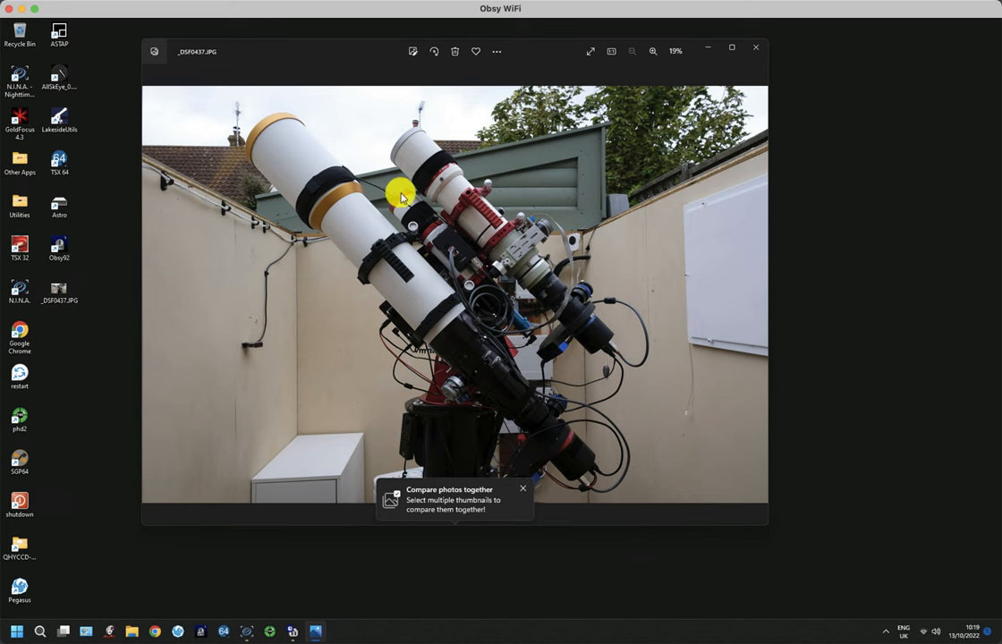
{"action": "mouse_move", "coordinate": [526, 347]}
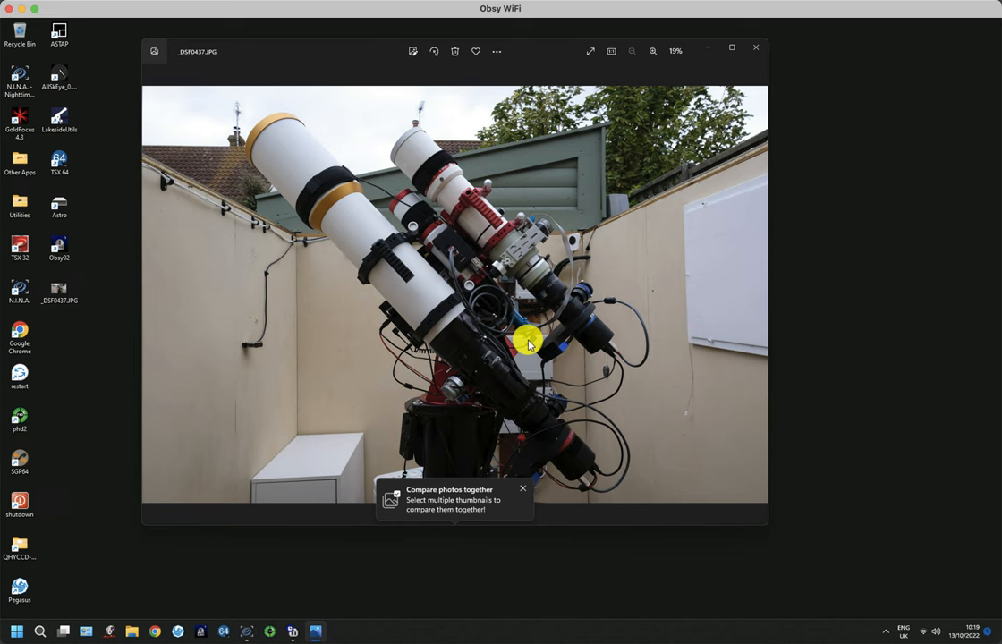
{"action": "mouse_move", "coordinate": [508, 315]}
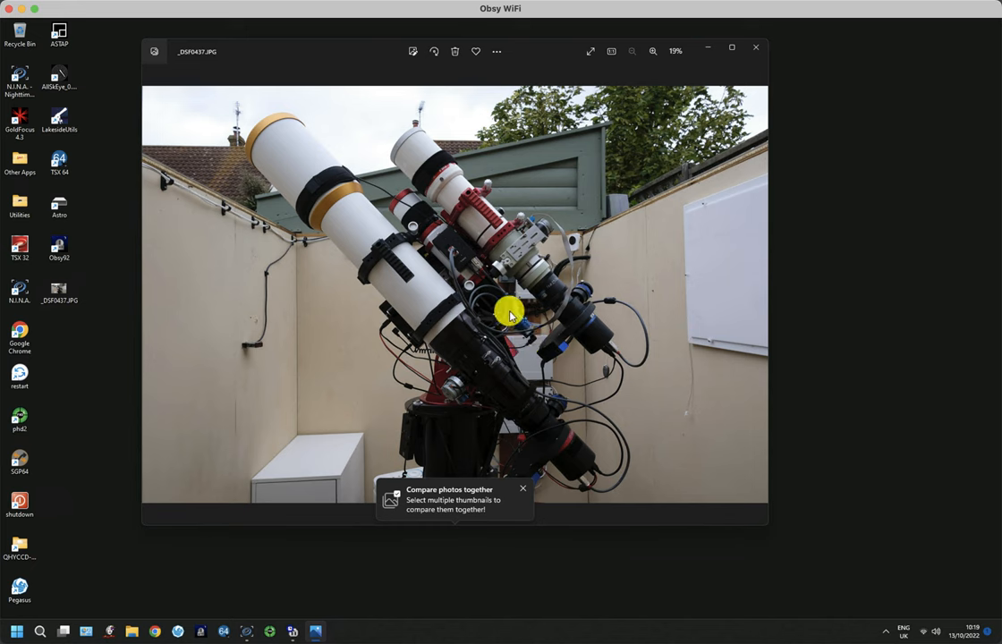
{"action": "mouse_move", "coordinate": [491, 294]}
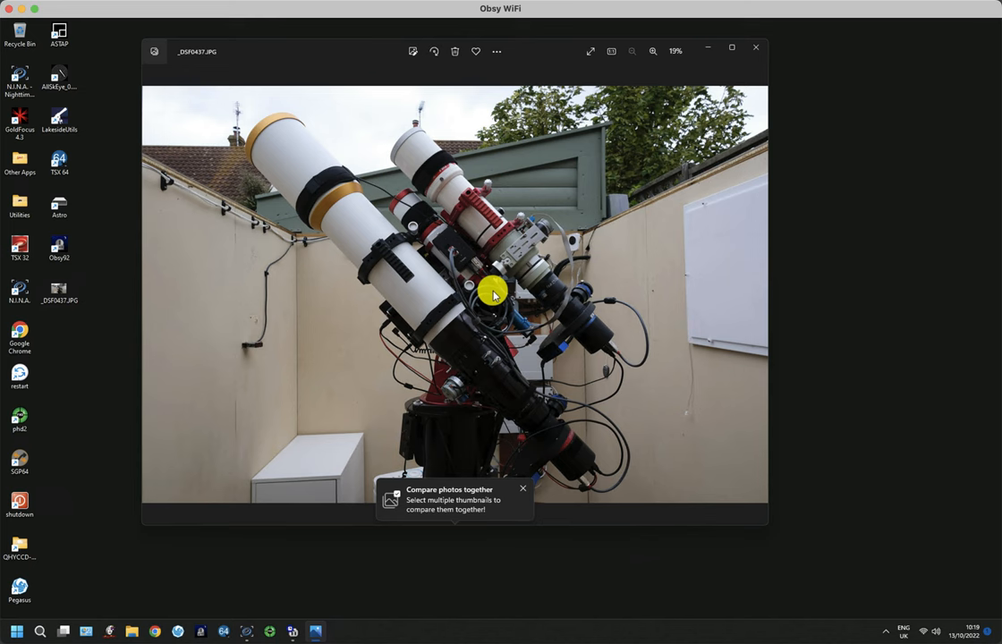
{"action": "mouse_move", "coordinate": [564, 386]}
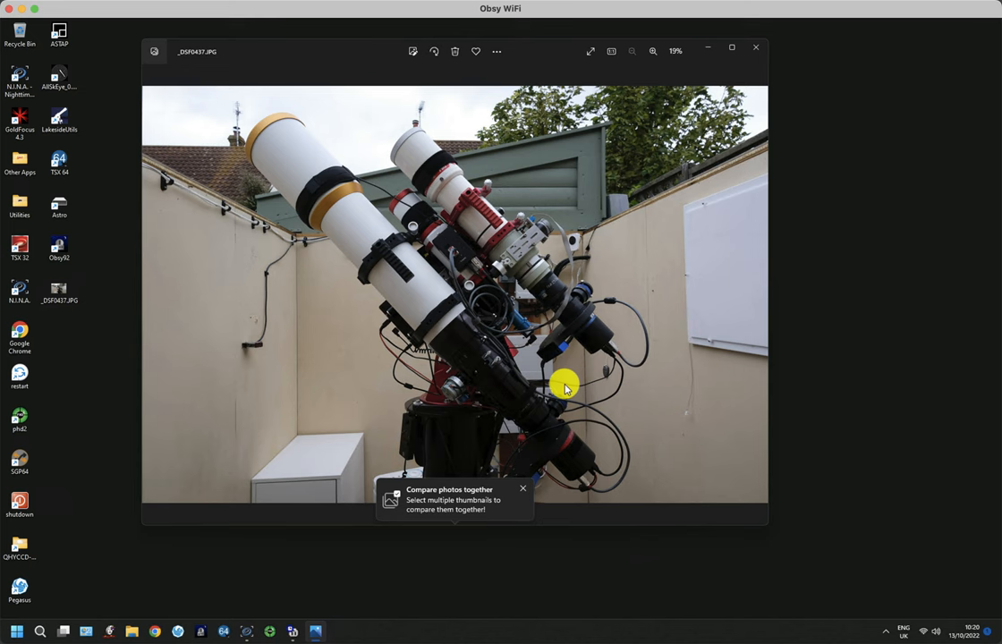
{"action": "mouse_move", "coordinate": [906, 354]}
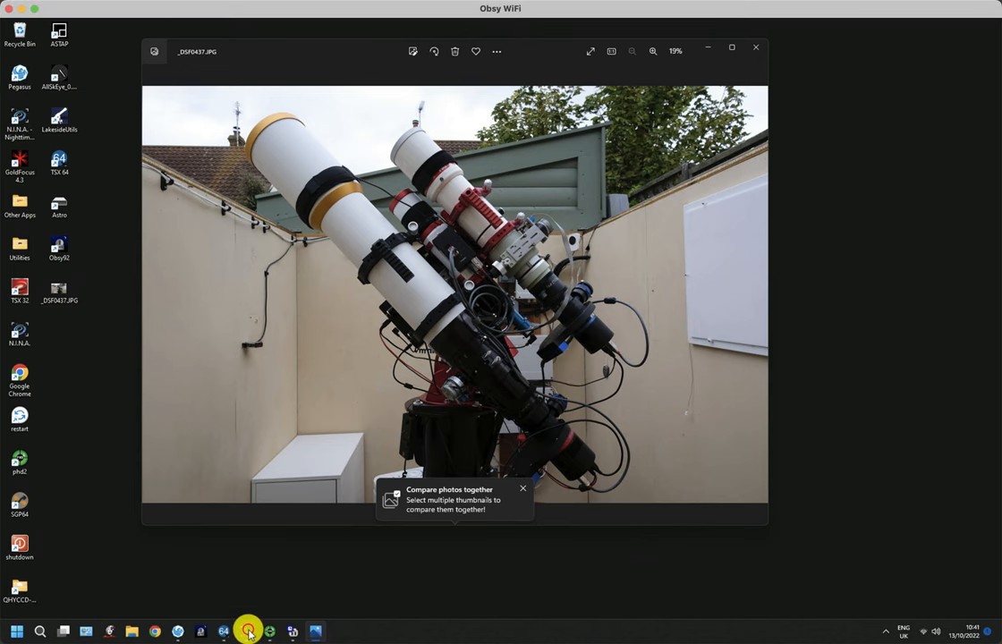
Connect the QHY183M camera and QHY filter wheel, then request Connect All Equipment
{"action": "left_click", "coordinate": [222, 631]}
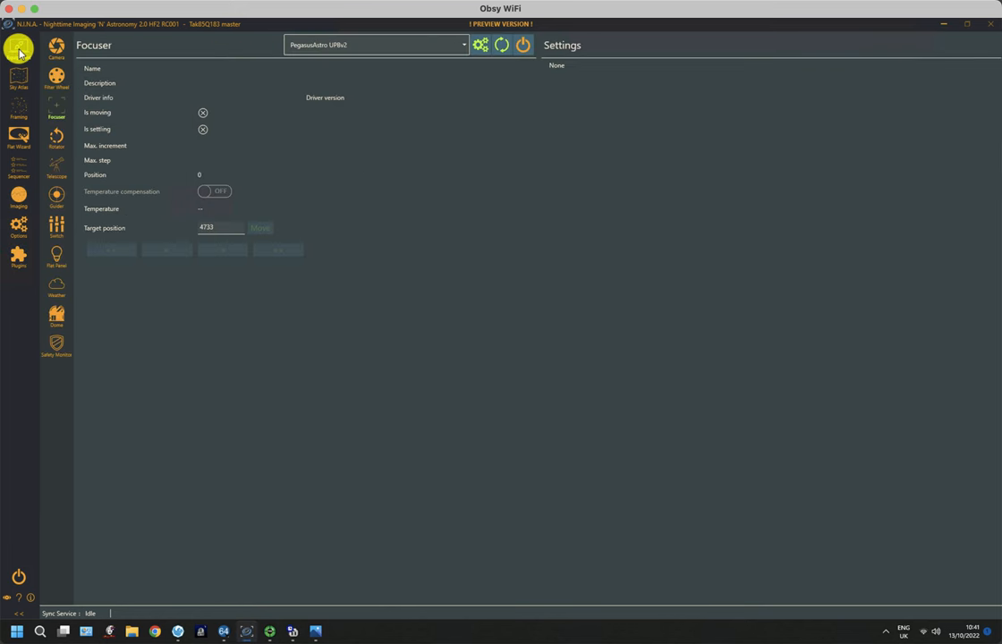
{"action": "mouse_move", "coordinate": [547, 315]}
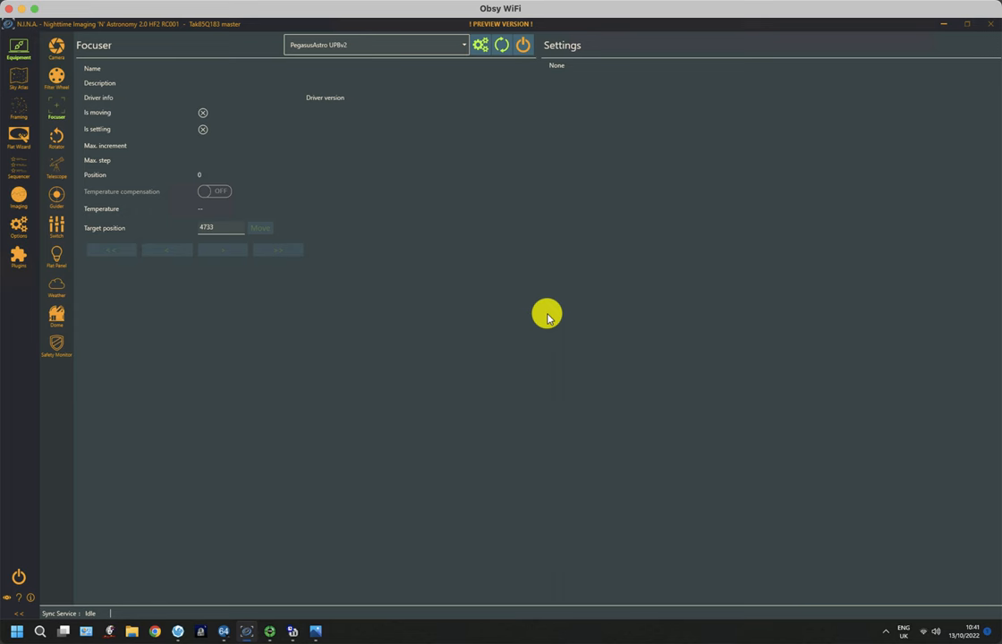
{"action": "mouse_move", "coordinate": [540, 347]}
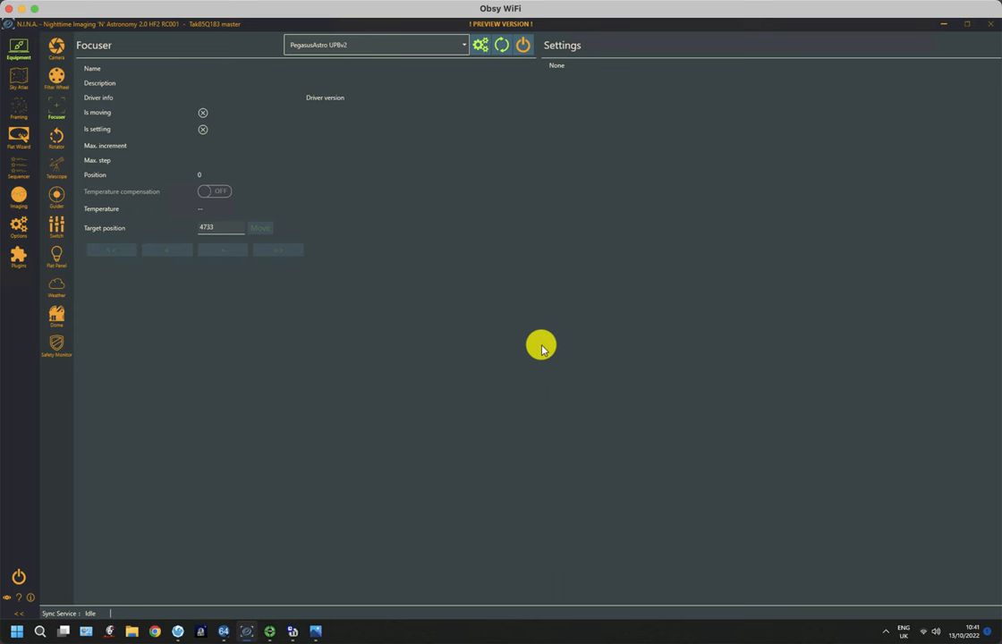
{"action": "mouse_move", "coordinate": [208, 204]}
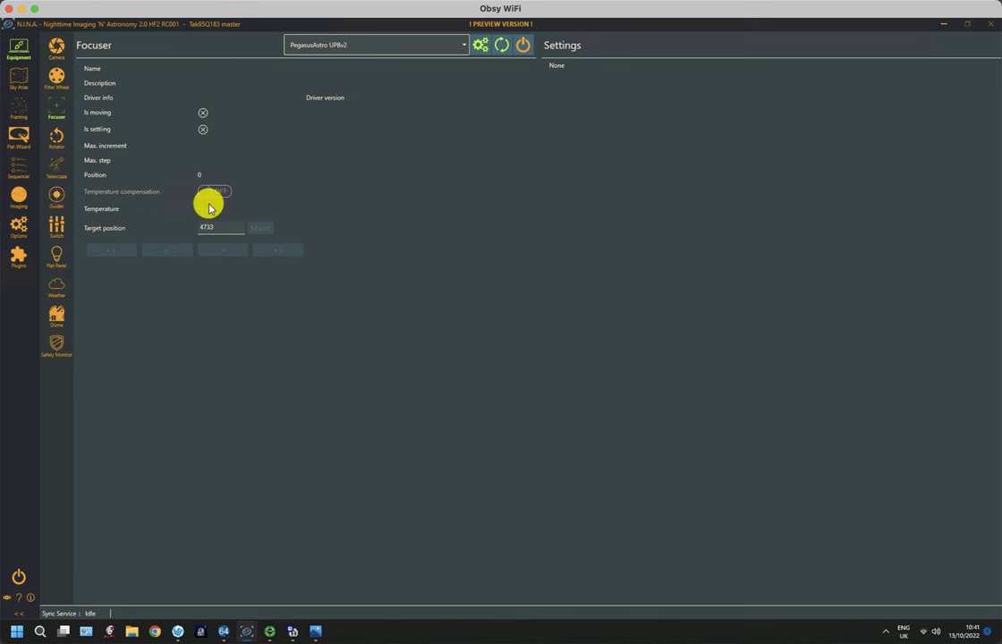
{"action": "left_click", "coordinate": [18, 50]}
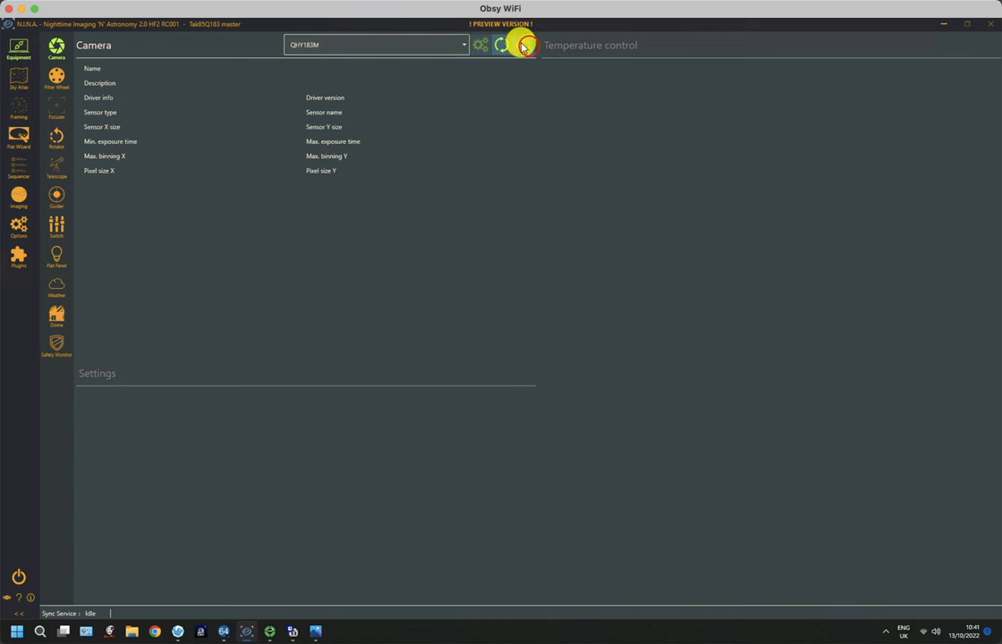
{"action": "left_click", "coordinate": [526, 45]}
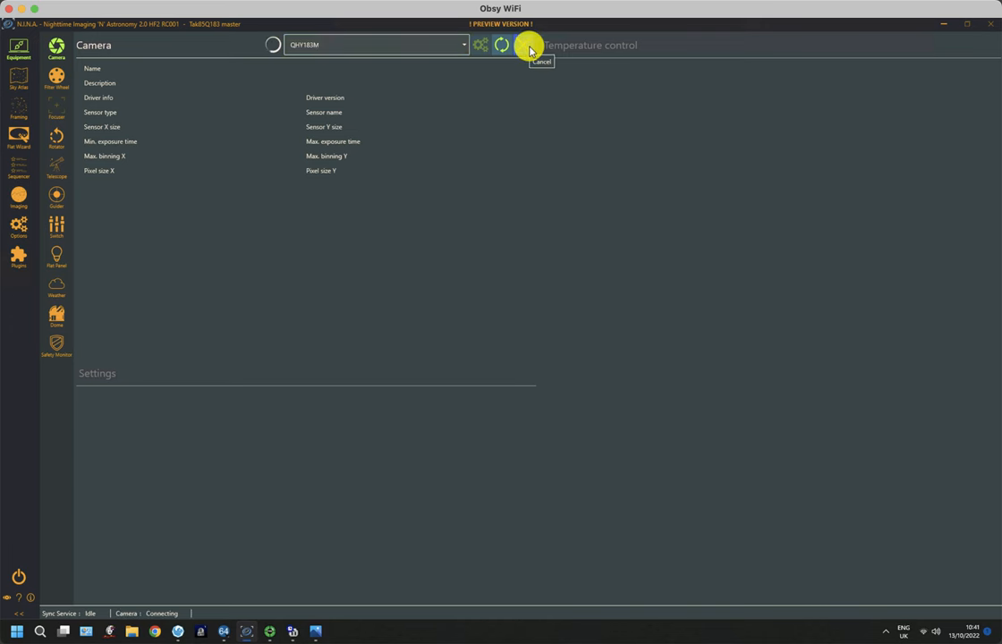
{"action": "left_click", "coordinate": [522, 45]}
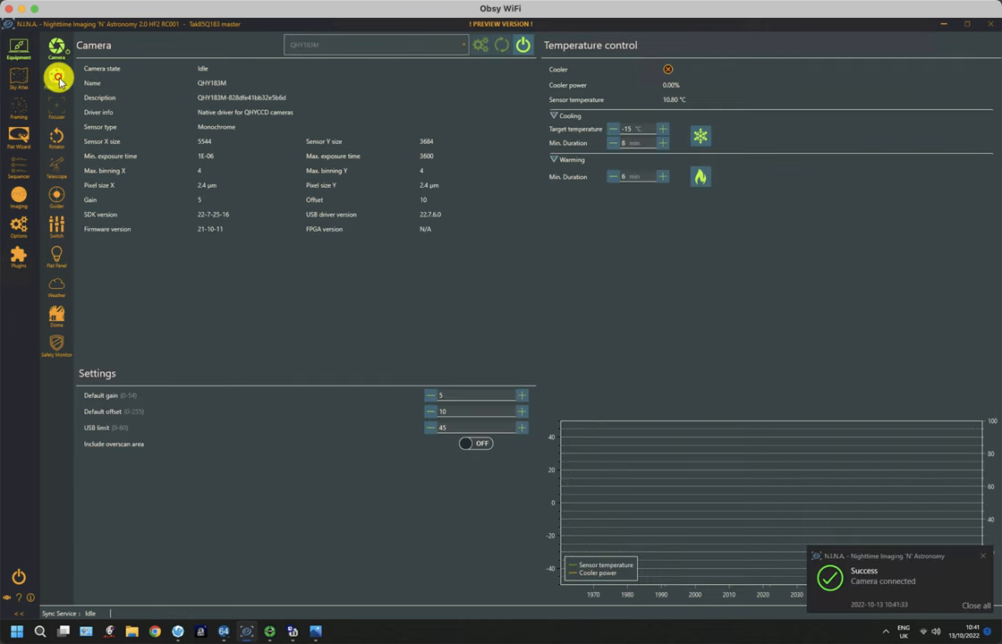
{"action": "left_click", "coordinate": [58, 79]}
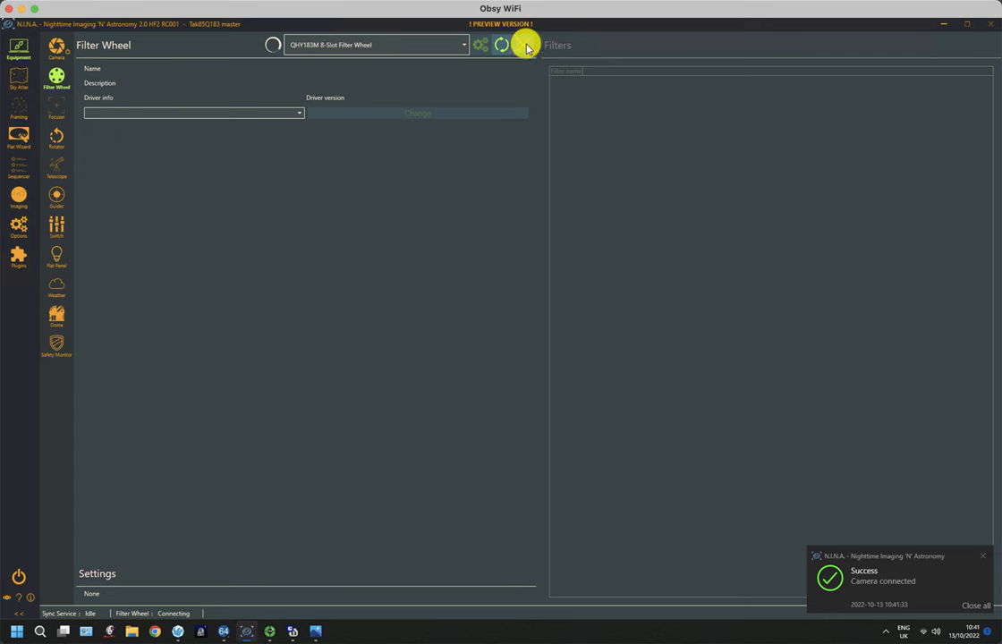
{"action": "left_click", "coordinate": [501, 45]}
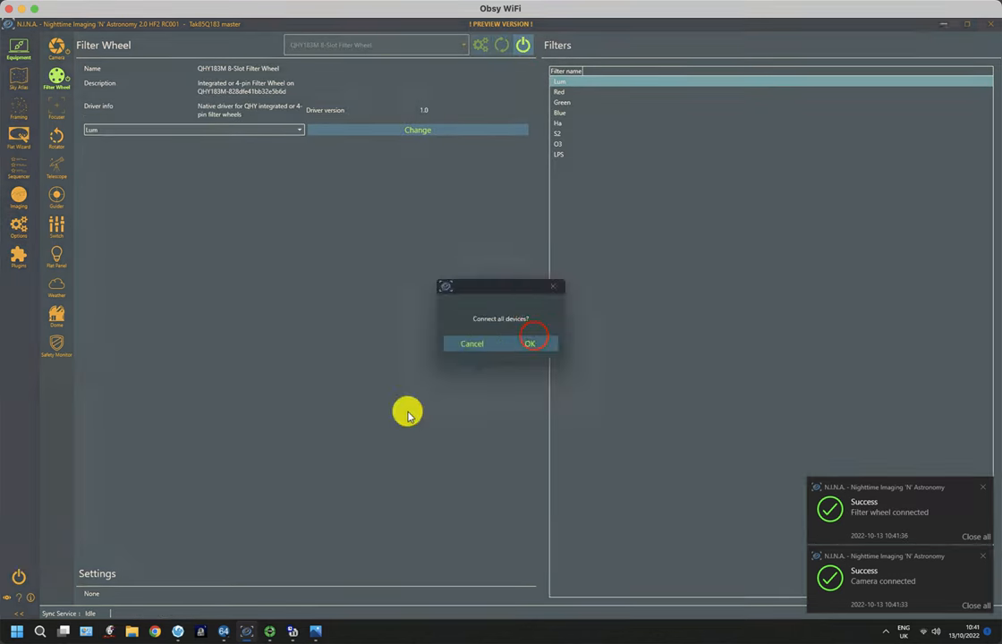
Confirm connecting all devices so the telescope and focuser connect
{"action": "left_click", "coordinate": [530, 343]}
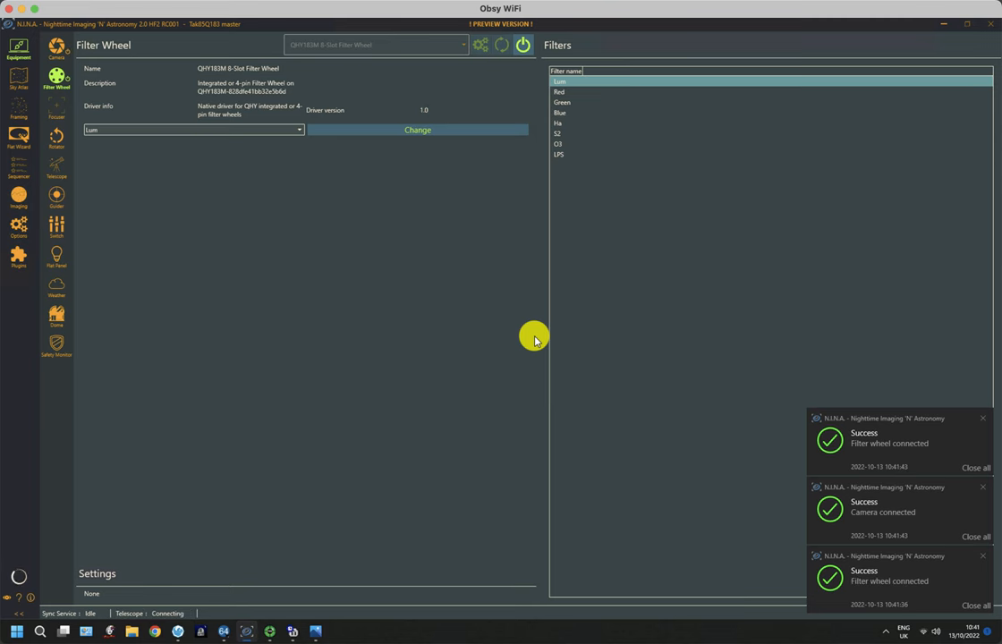
{"action": "mouse_move", "coordinate": [880, 592]}
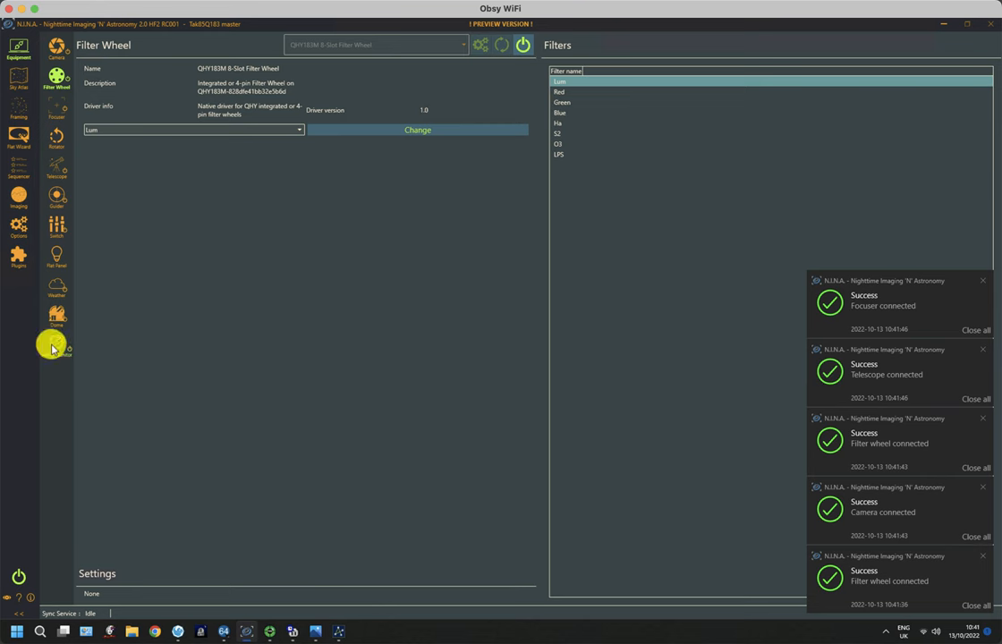
{"action": "mouse_move", "coordinate": [55, 315]}
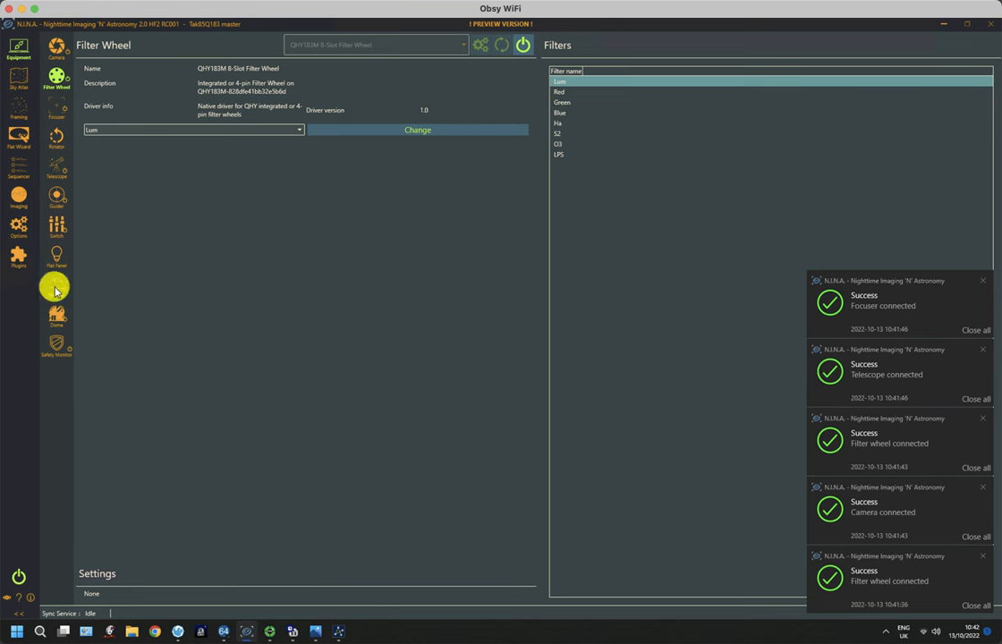
{"action": "mouse_move", "coordinate": [56, 222]}
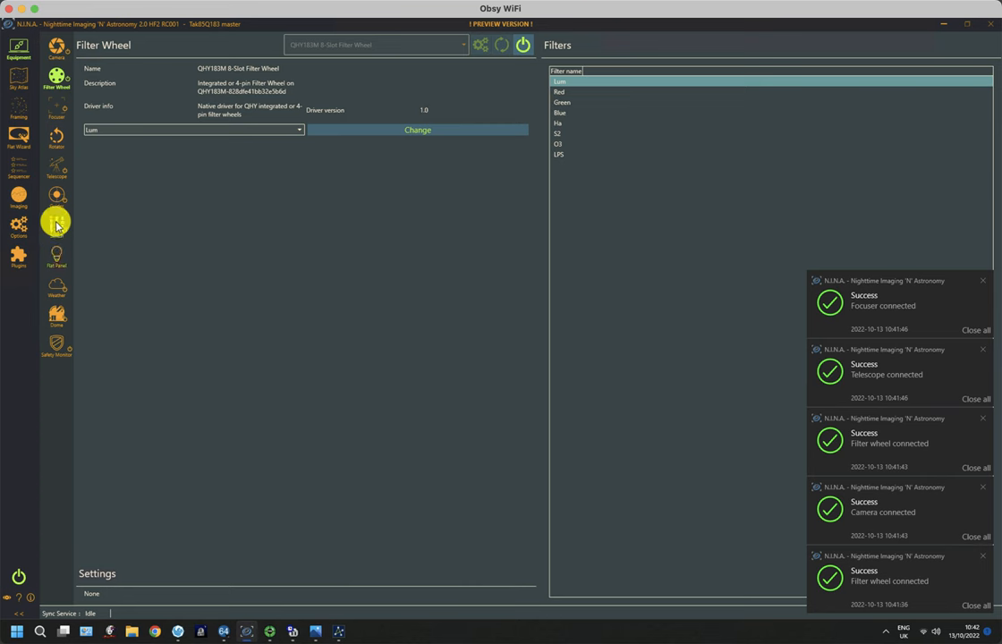
{"action": "mouse_move", "coordinate": [52, 231]}
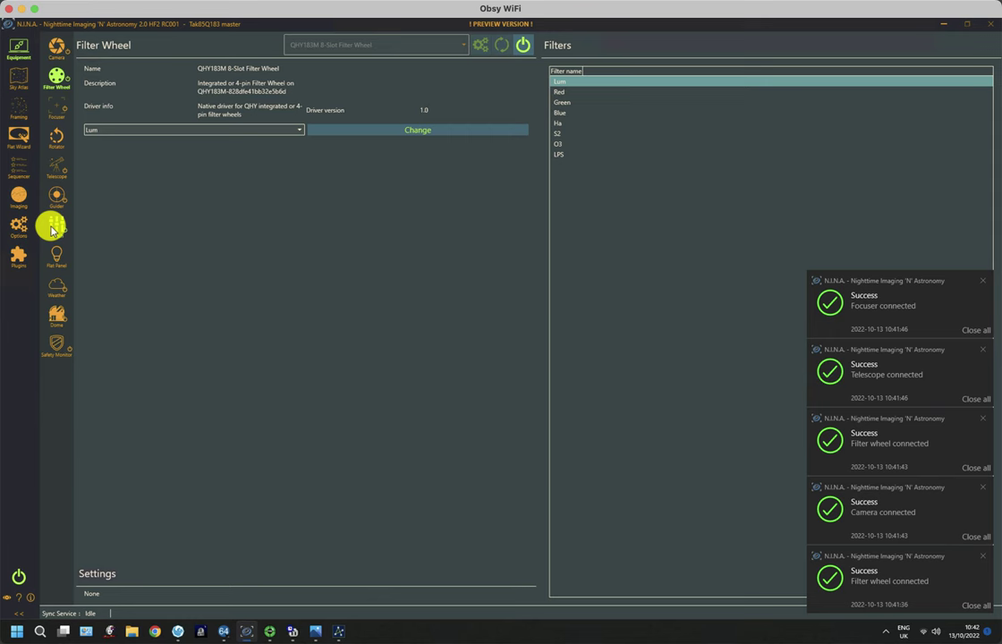
{"action": "mouse_move", "coordinate": [17, 168]}
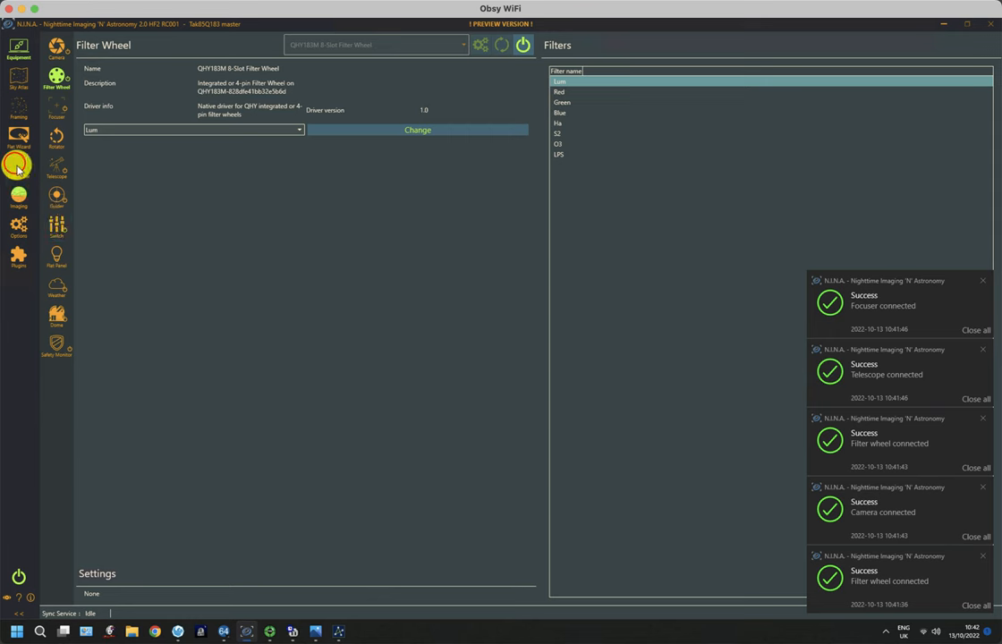
Add the '(1) Start Up (obsy cam1)' template to the advanced sequence from Templates
{"action": "left_click", "coordinate": [18, 168]}
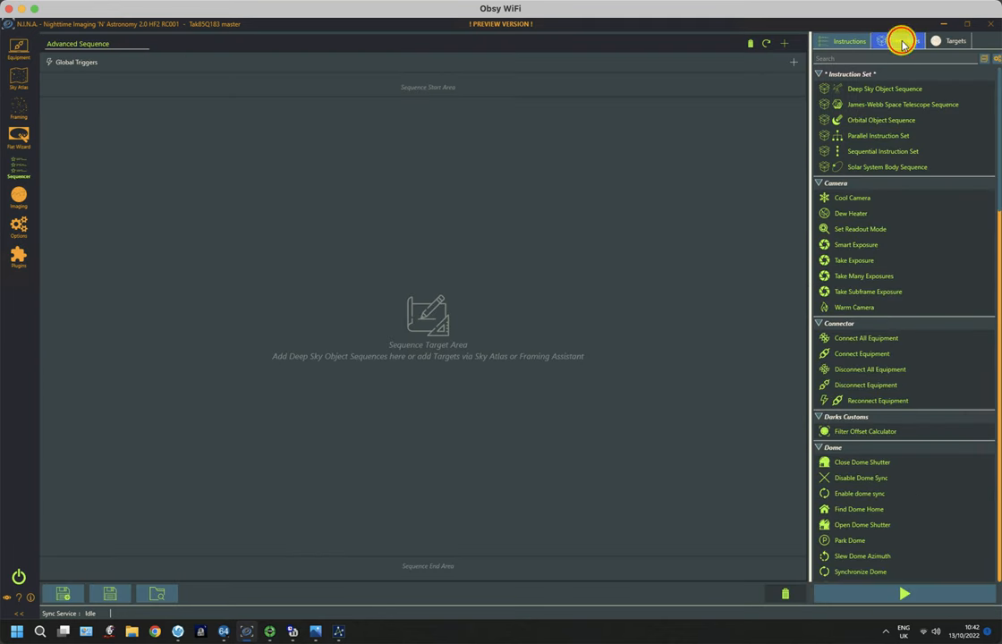
{"action": "left_click", "coordinate": [905, 39]}
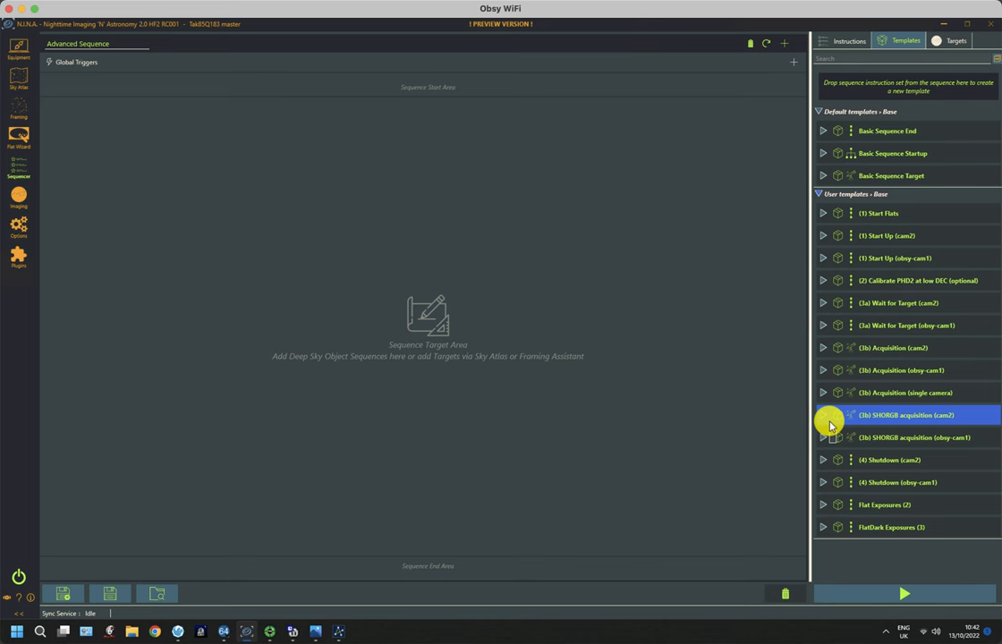
{"action": "mouse_move", "coordinate": [839, 295]}
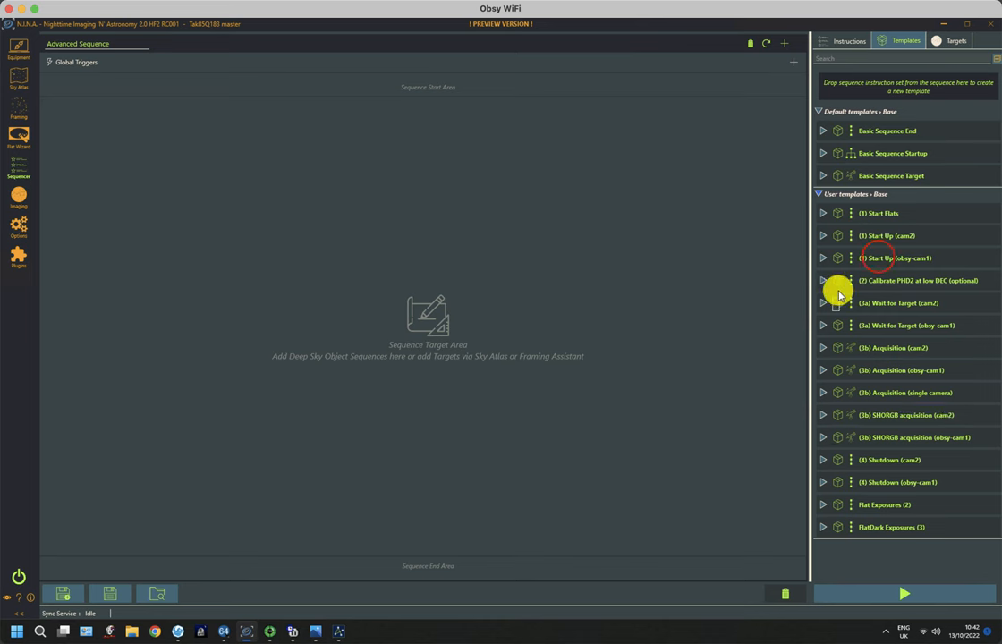
{"action": "left_click_drag", "start_coordinate": [895, 258], "coordinate": [472, 86]}
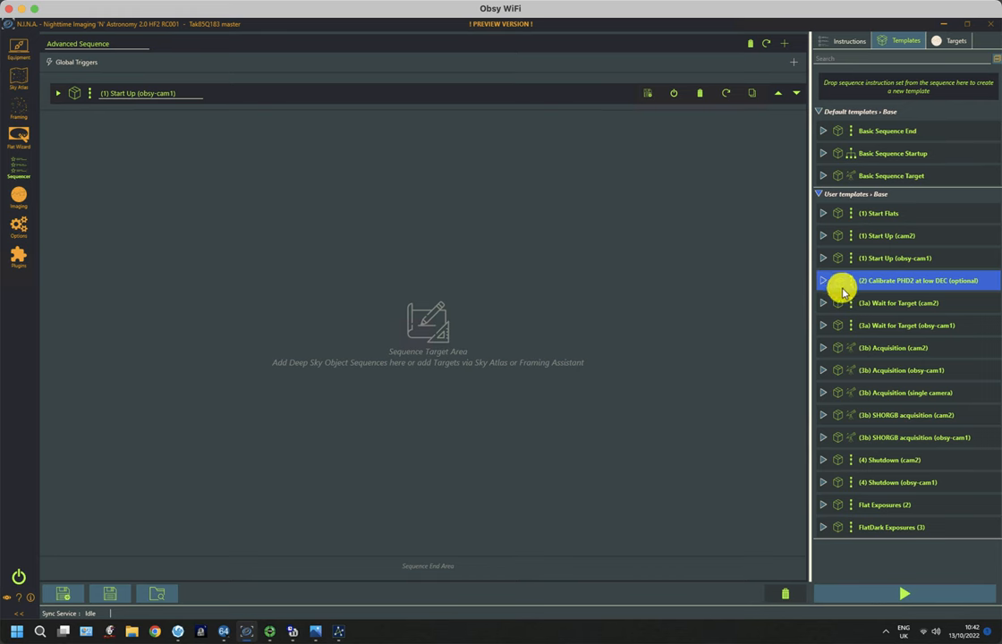
Add the '(2a) Wait for Target (obsy cam1)' template after Start Up in the sequence
{"action": "left_click", "coordinate": [880, 325]}
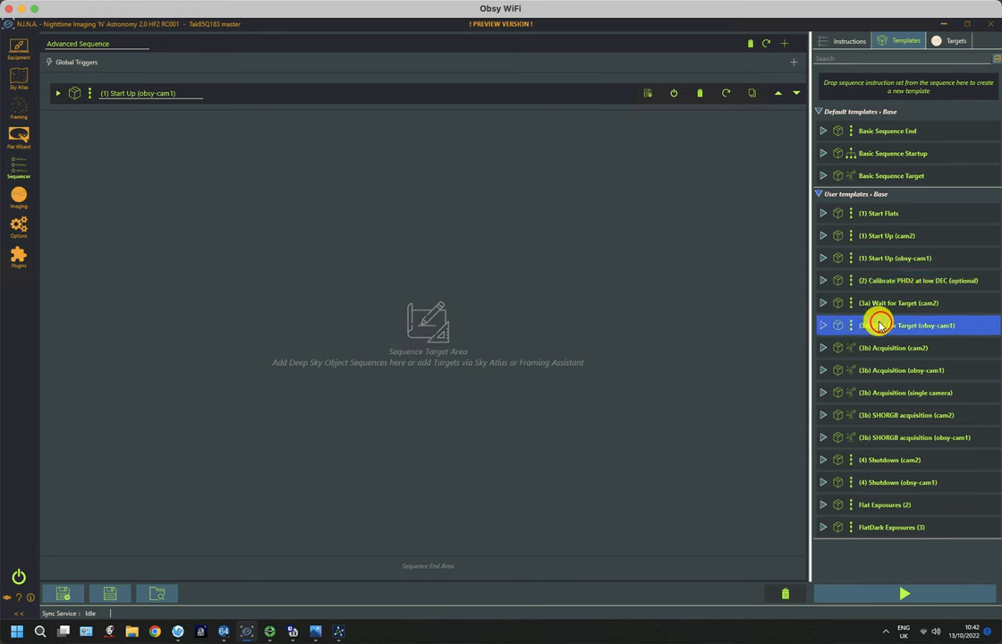
{"action": "left_click_drag", "start_coordinate": [904, 326], "coordinate": [152, 129]}
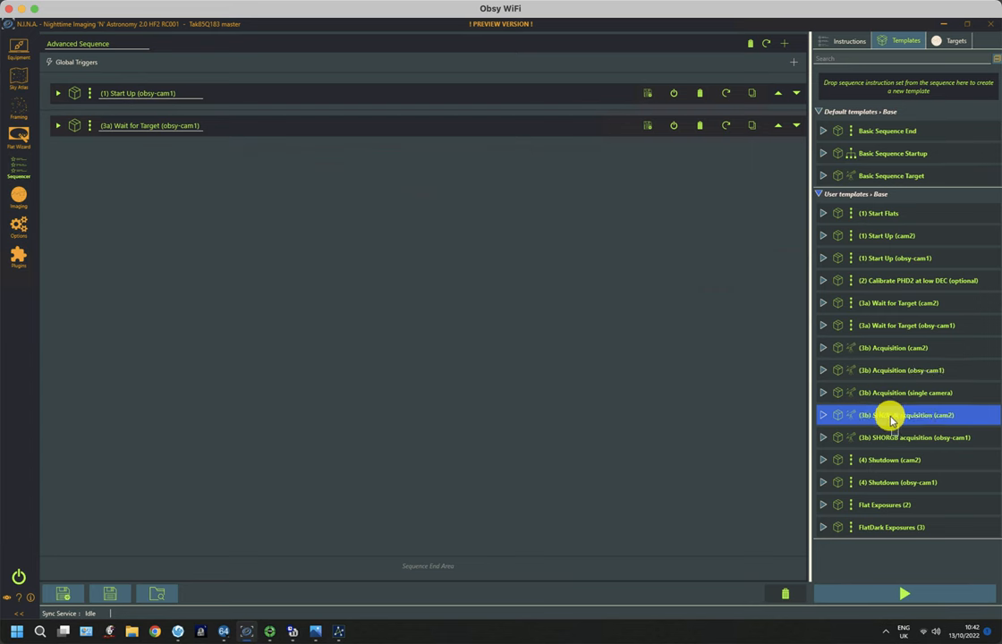
{"action": "mouse_move", "coordinate": [903, 436]}
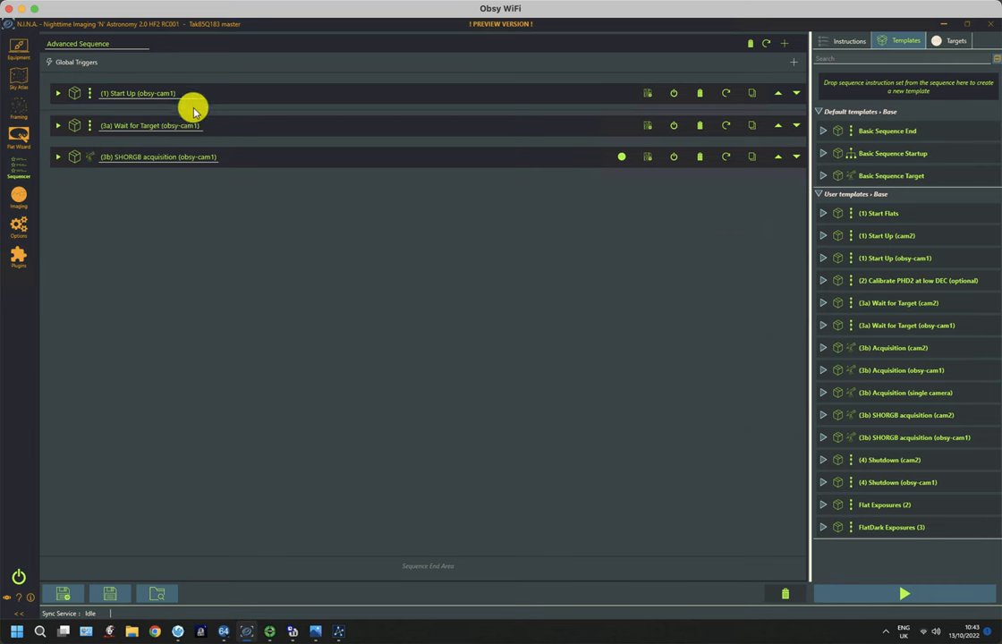
{"action": "mouse_move", "coordinate": [805, 483]}
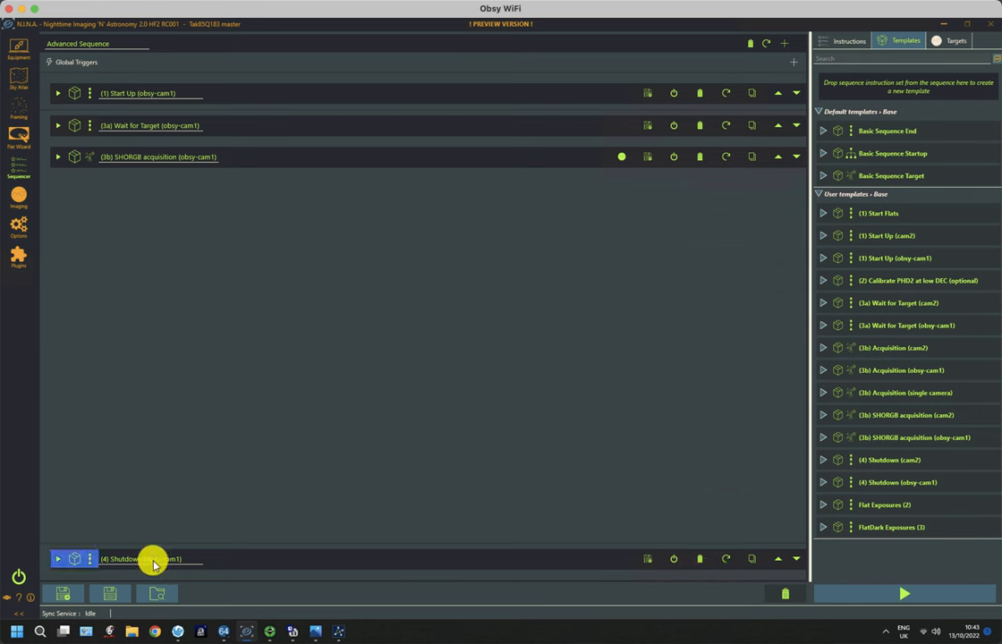
{"action": "mouse_move", "coordinate": [286, 519]}
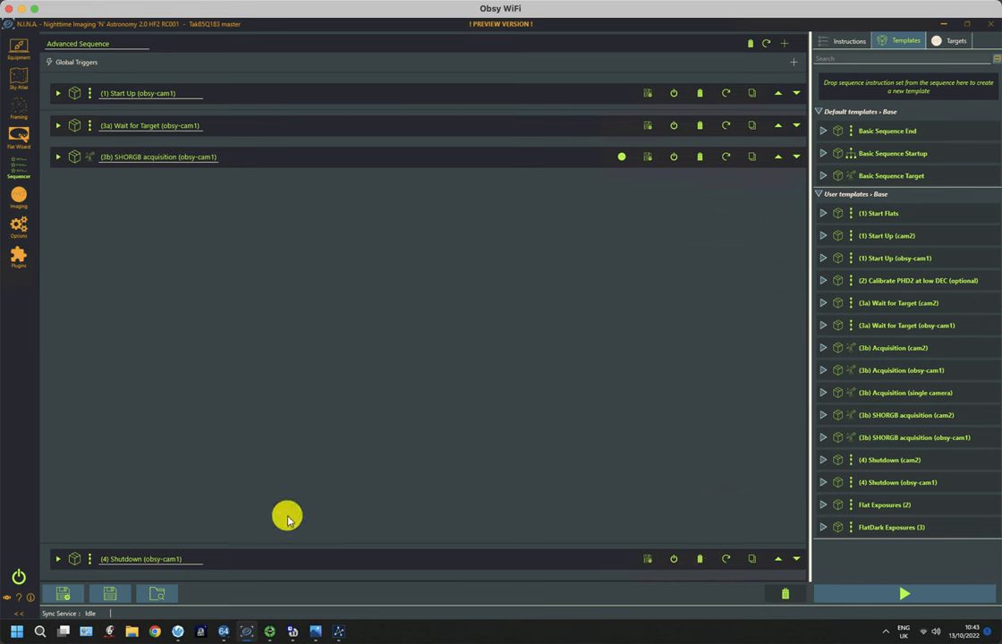
{"action": "mouse_move", "coordinate": [158, 237]}
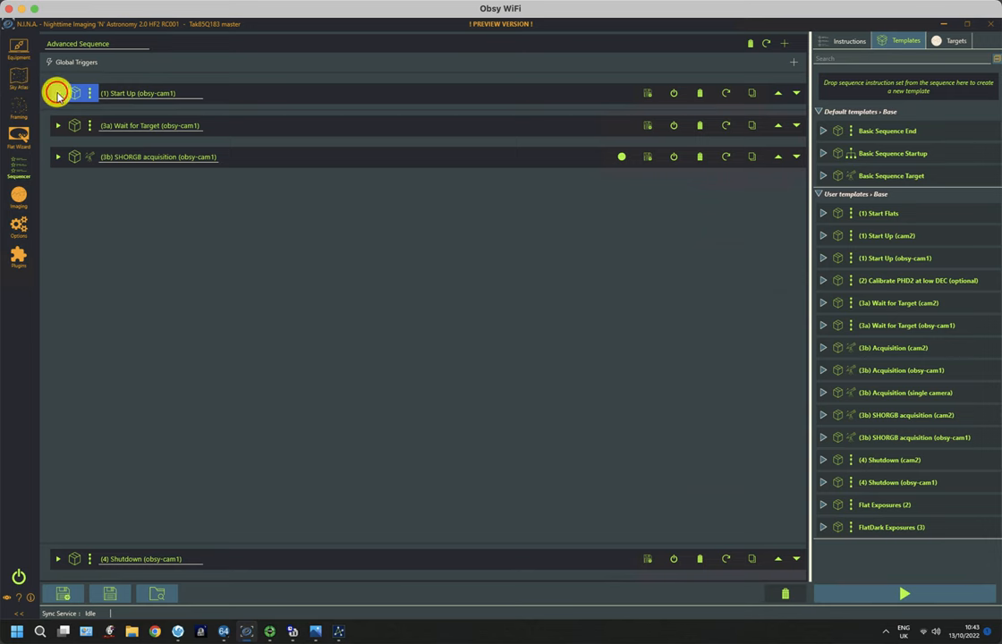
{"action": "left_click", "coordinate": [57, 93]}
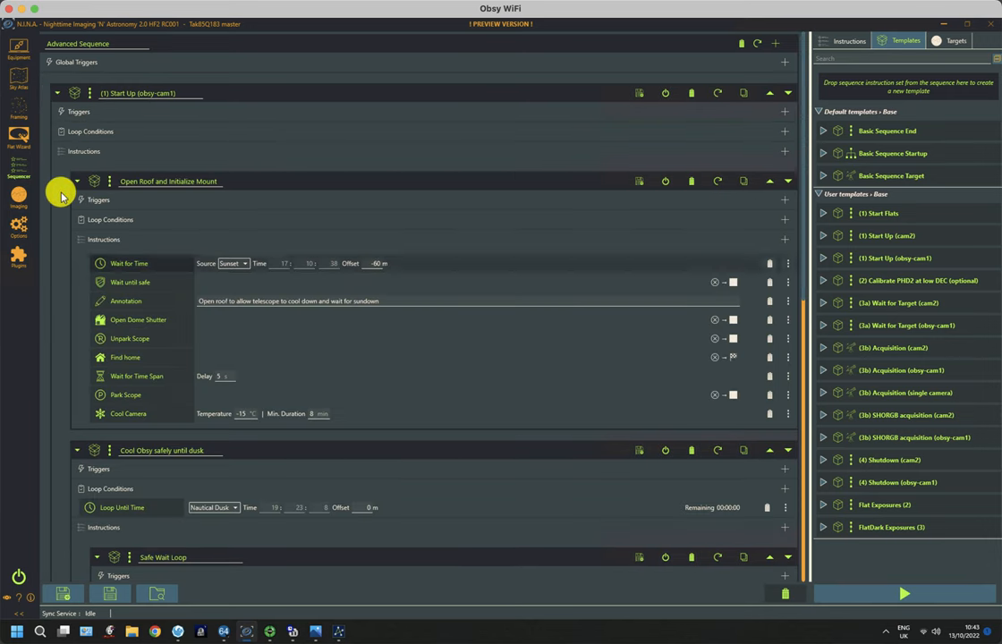
{"action": "left_click", "coordinate": [75, 180]}
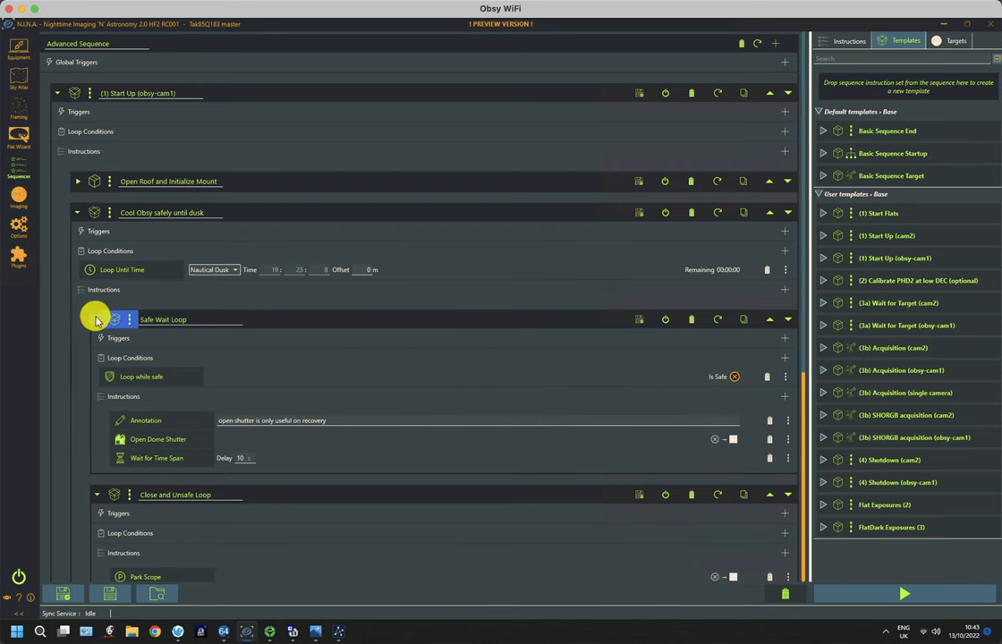
{"action": "scroll", "scroll_direction": "down", "scroll_amount": 3}
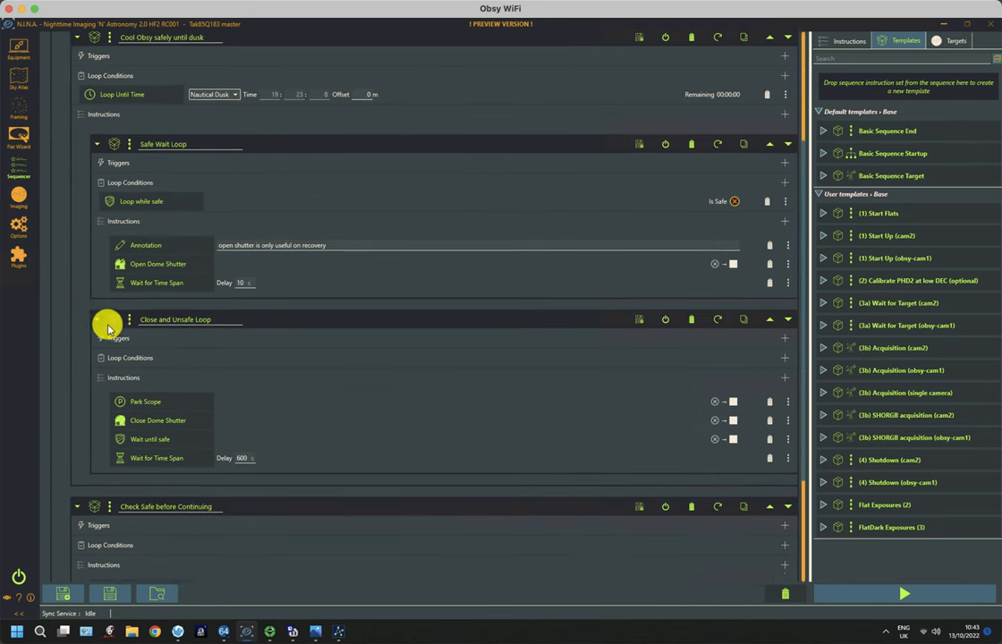
{"action": "scroll", "scroll_direction": "down", "scroll_amount": 3}
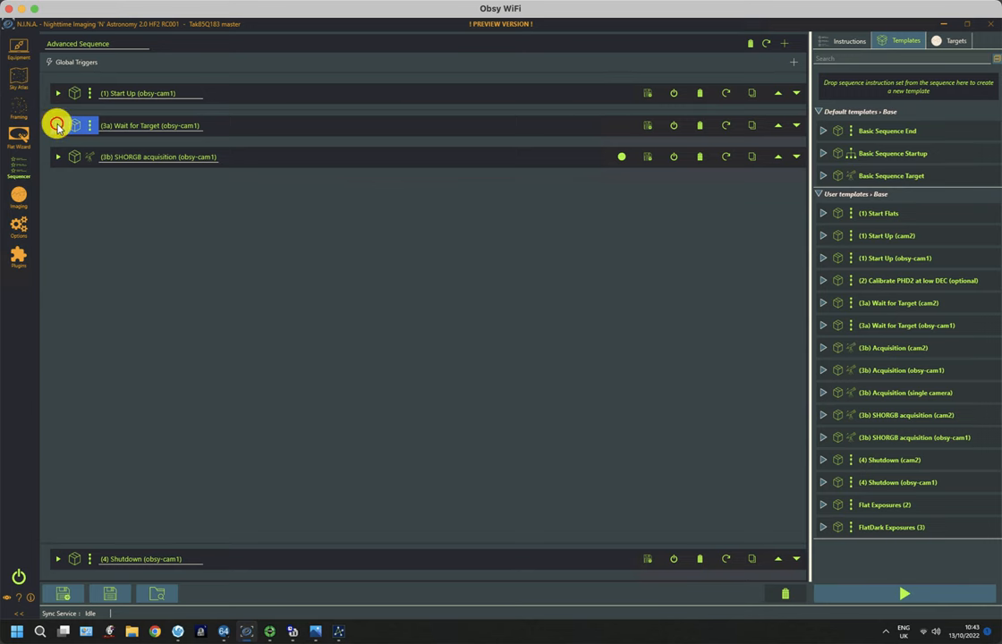
{"action": "left_click", "coordinate": [57, 125]}
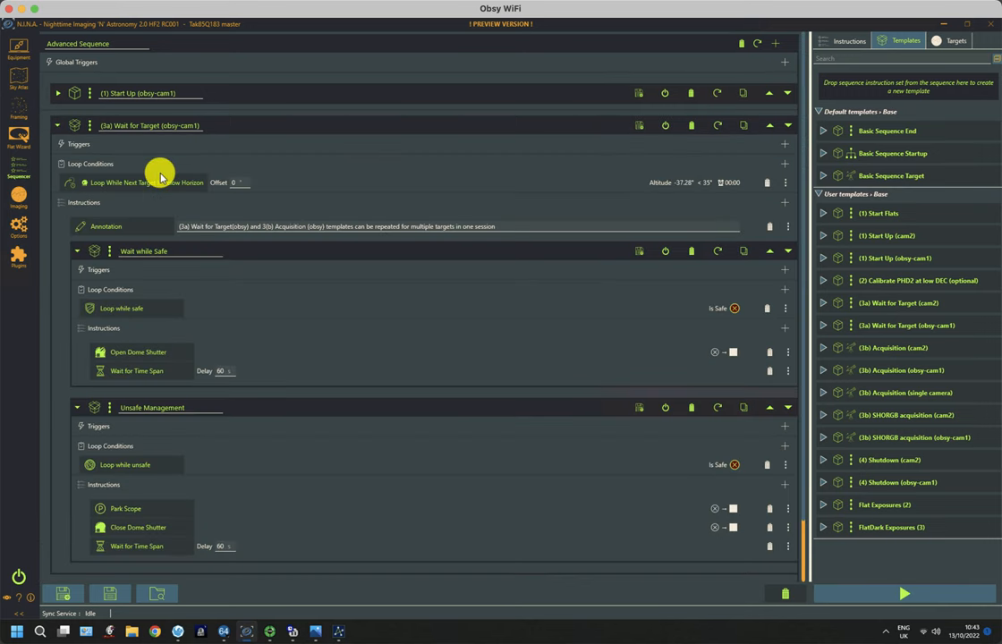
{"action": "scroll", "scroll_direction": "down", "scroll_amount": 3}
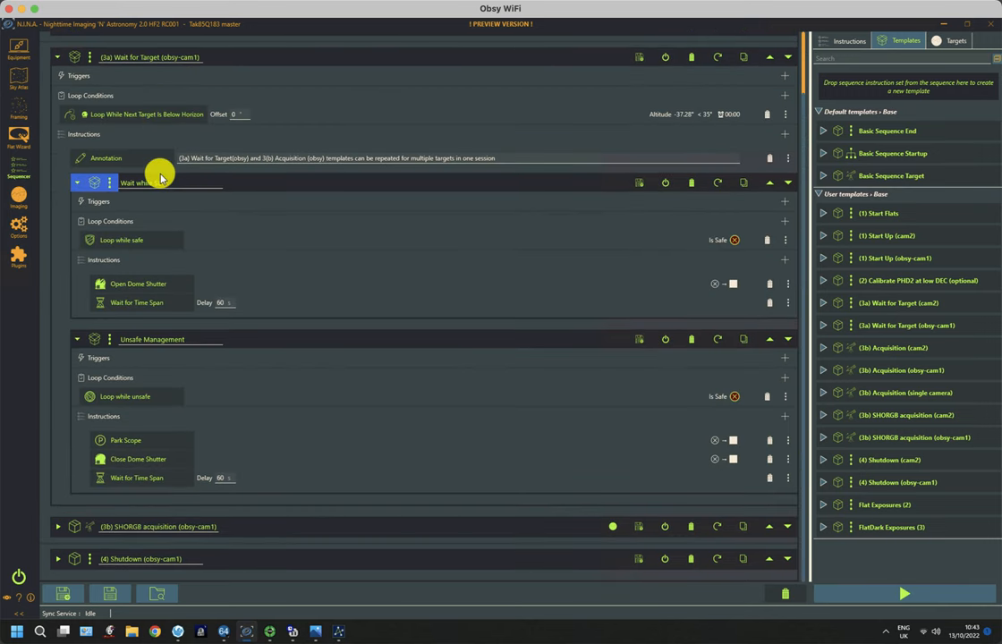
{"action": "mouse_move", "coordinate": [179, 236]}
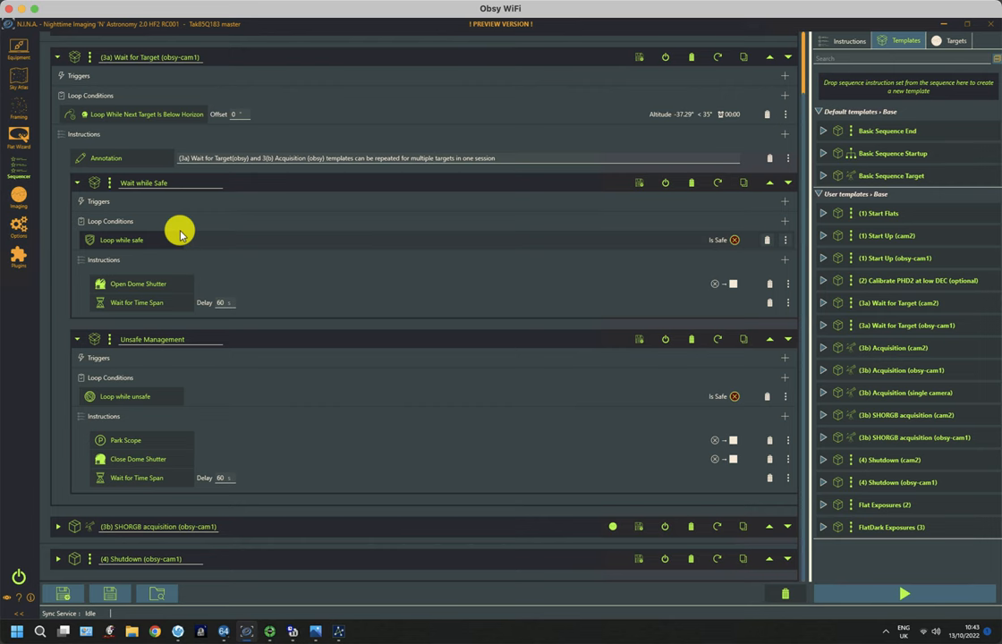
{"action": "mouse_move", "coordinate": [161, 222]}
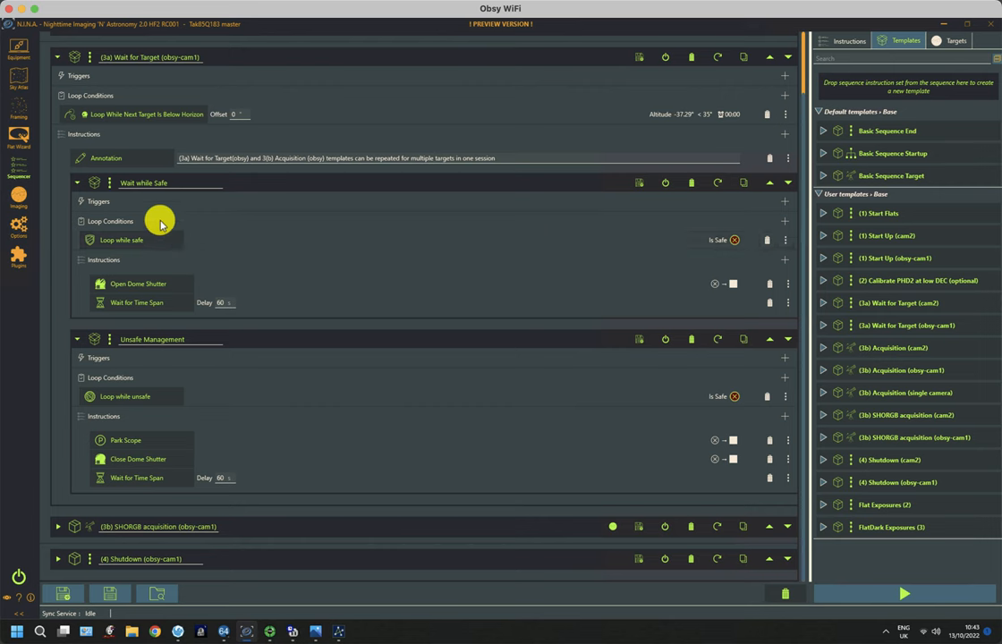
{"action": "mouse_move", "coordinate": [143, 214]}
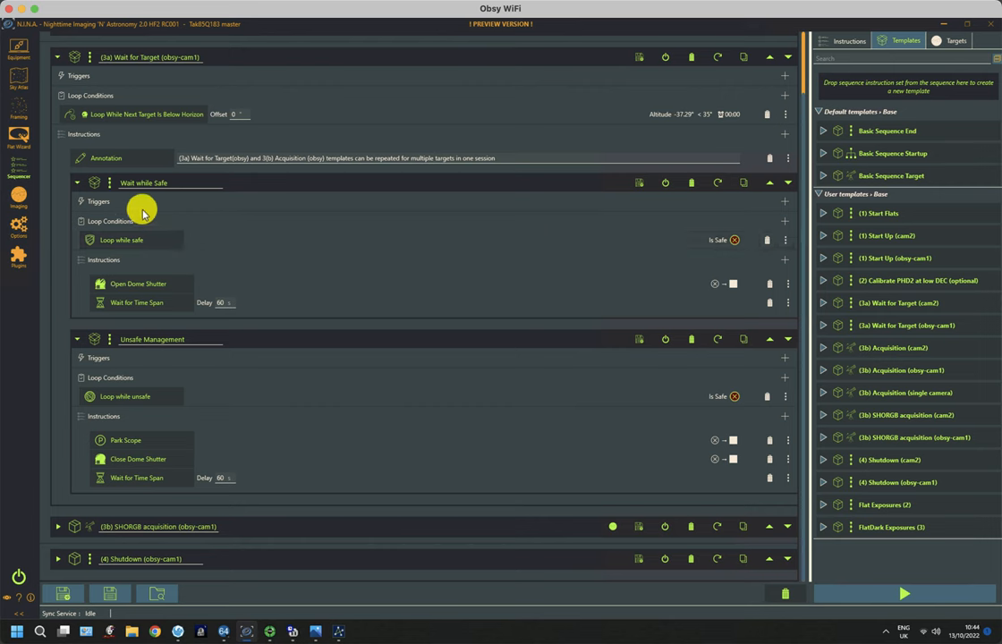
{"action": "left_click", "coordinate": [57, 56]}
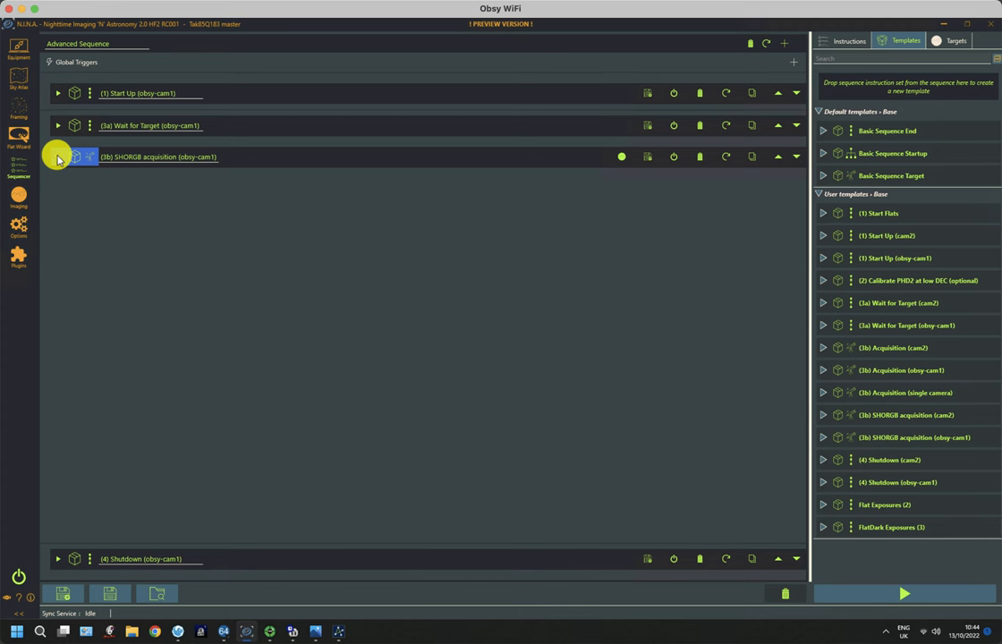
{"action": "left_click", "coordinate": [57, 157]}
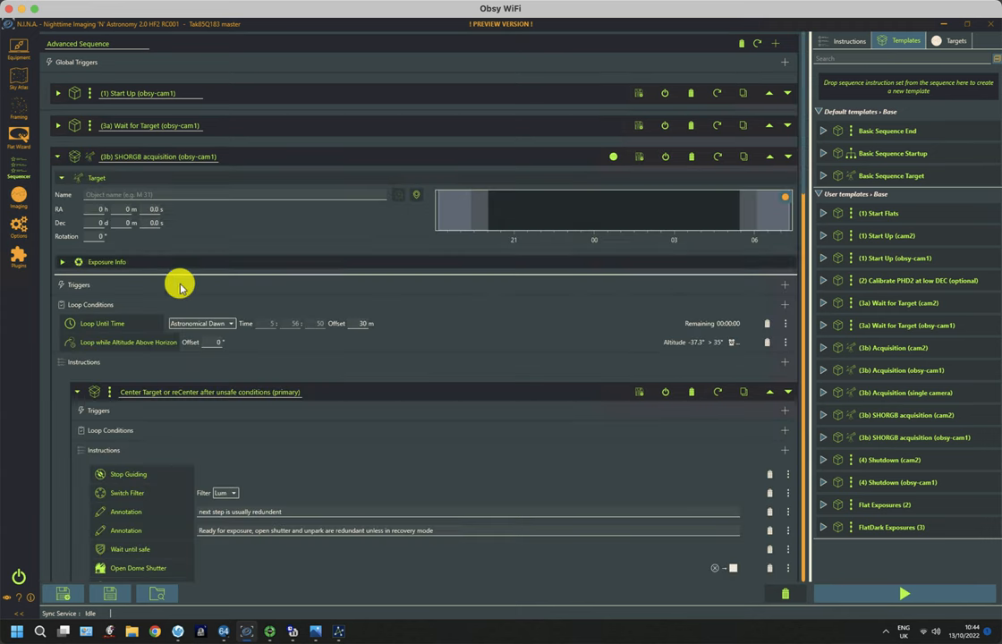
{"action": "mouse_move", "coordinate": [318, 288]}
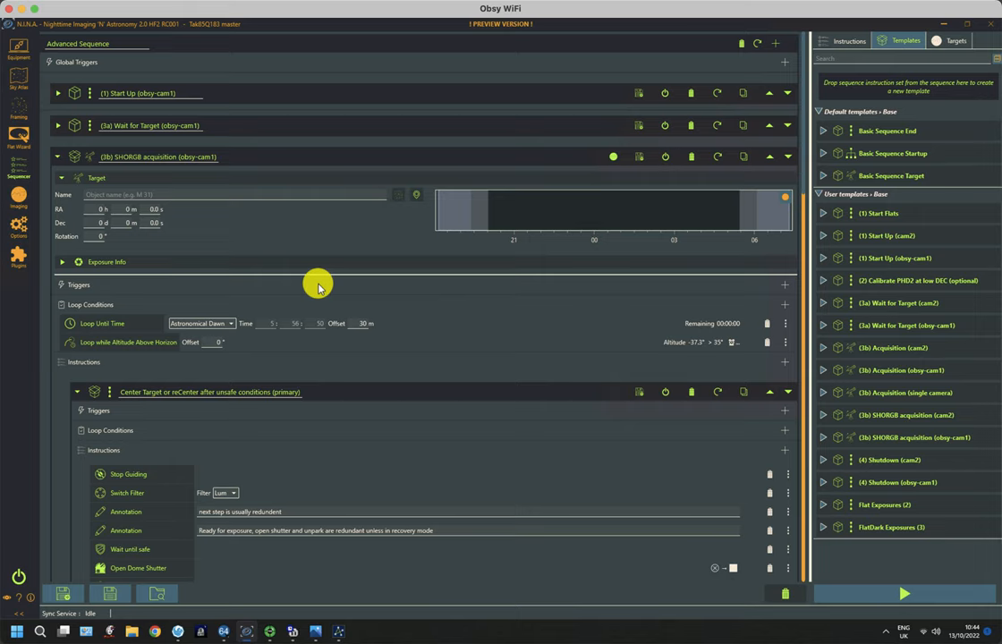
{"action": "scroll", "scroll_direction": "down", "scroll_amount": 3}
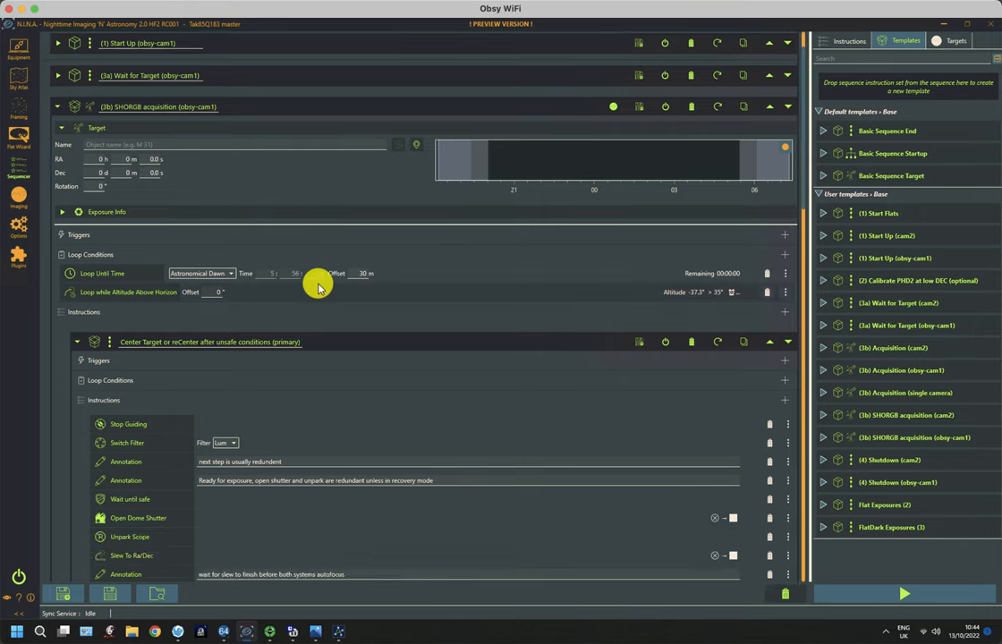
{"action": "scroll", "scroll_direction": "down", "scroll_amount": 3}
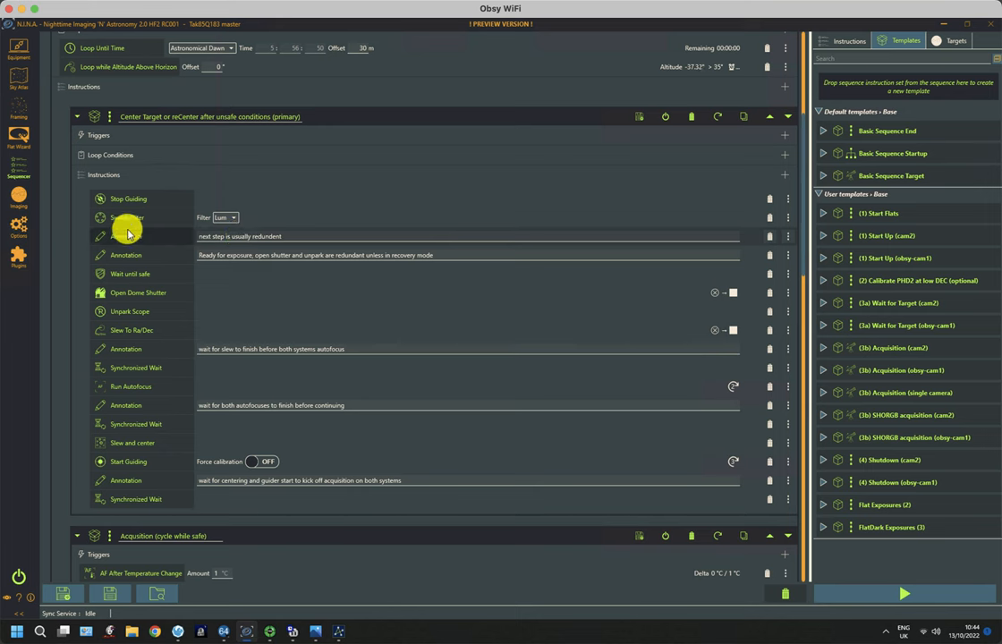
{"action": "mouse_move", "coordinate": [165, 370]}
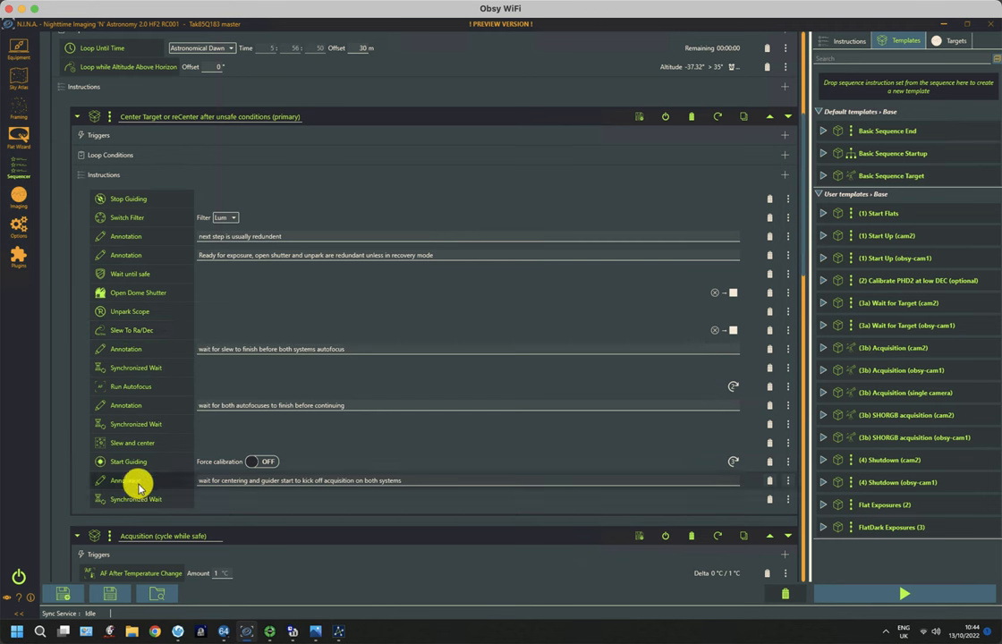
{"action": "mouse_move", "coordinate": [165, 501]}
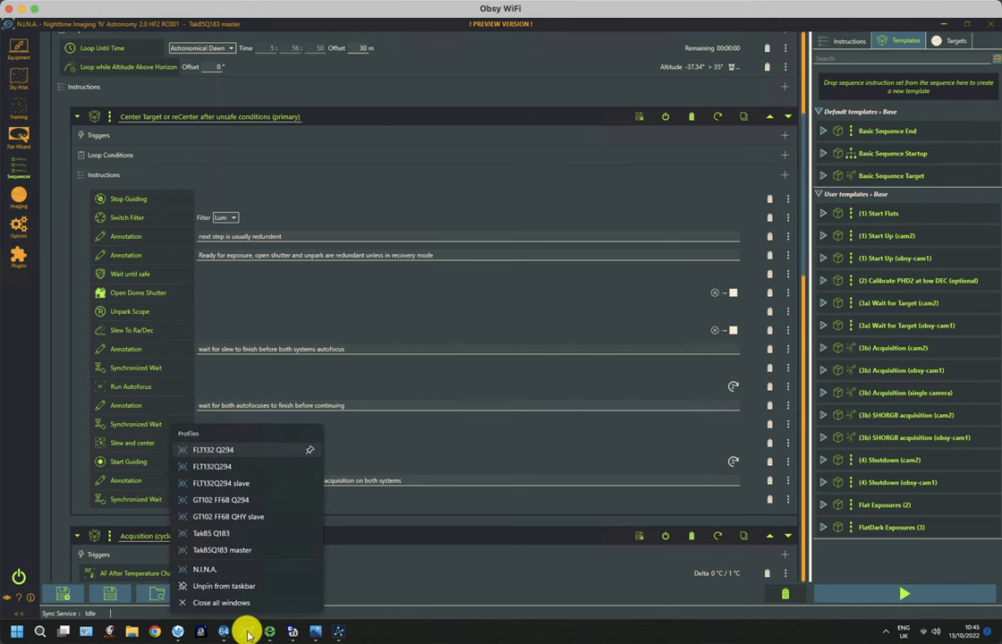
{"action": "mouse_move", "coordinate": [224, 483]}
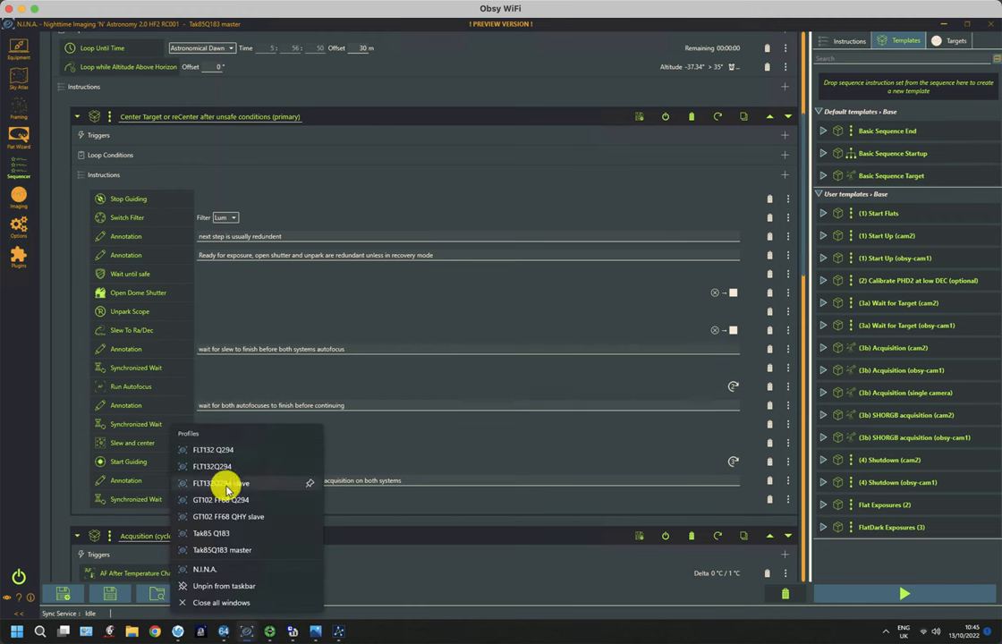
{"action": "mouse_move", "coordinate": [222, 483]}
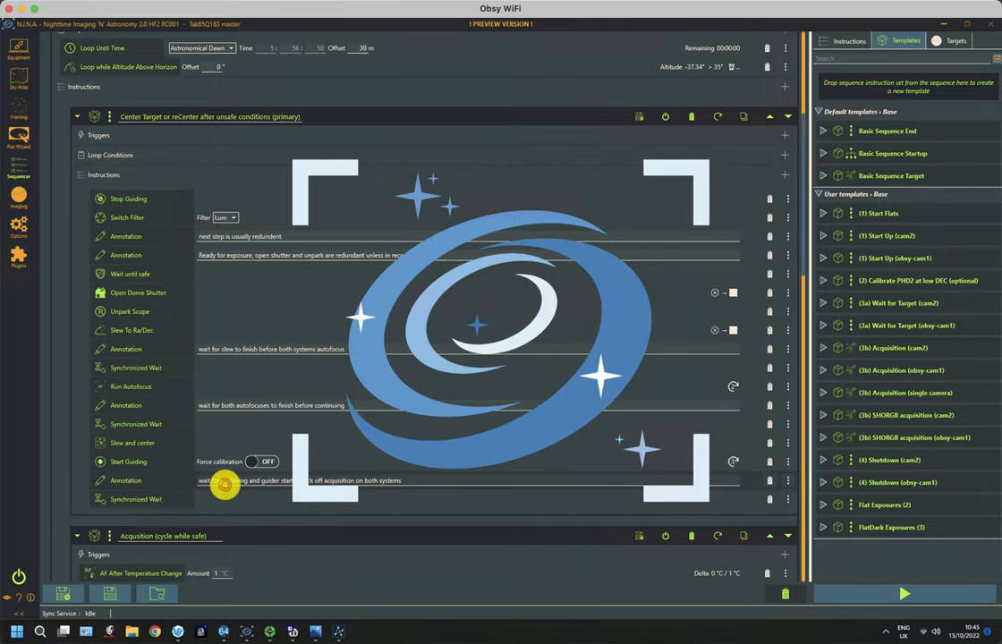
Bring up the second N.I.N.A. instance on the slave profile's camera equipment page
{"action": "left_click", "coordinate": [18, 50]}
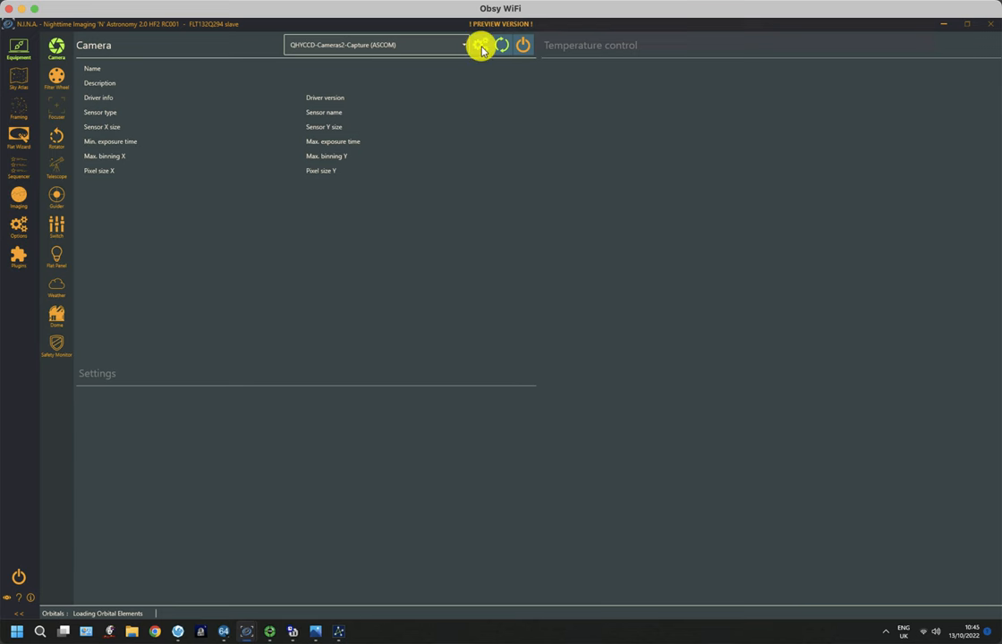
Select the second QHY camera in the ASCOM setup and connect it on the slave instance
{"action": "left_click", "coordinate": [481, 44]}
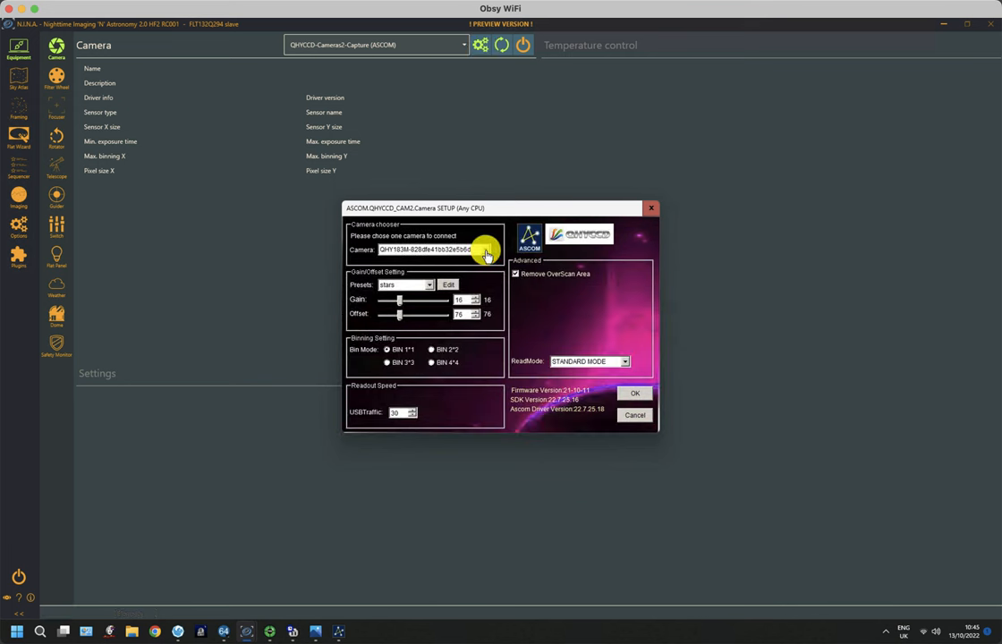
{"action": "left_click", "coordinate": [486, 251]}
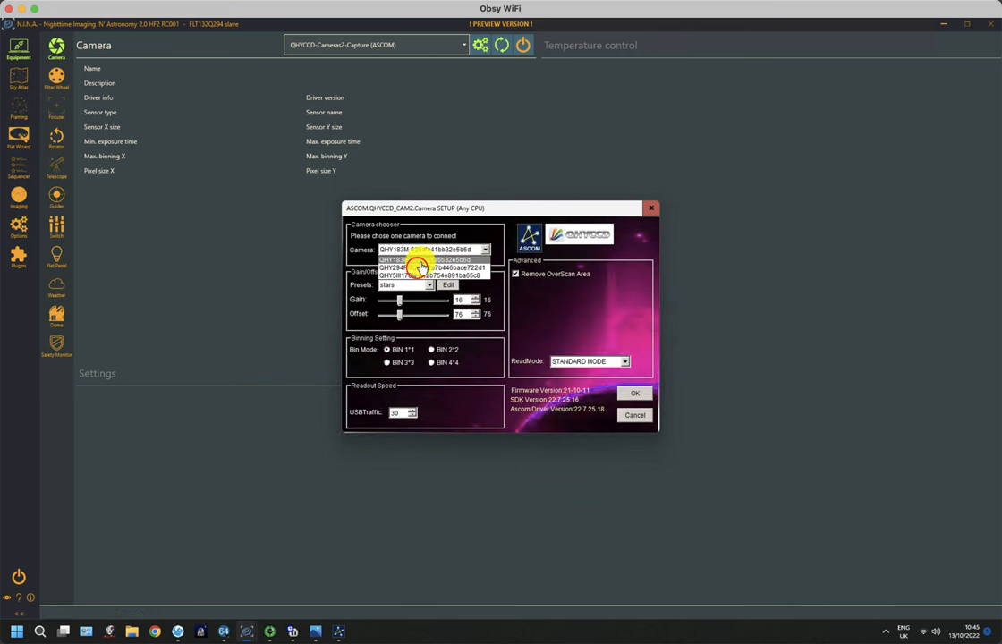
{"action": "left_click", "coordinate": [430, 268]}
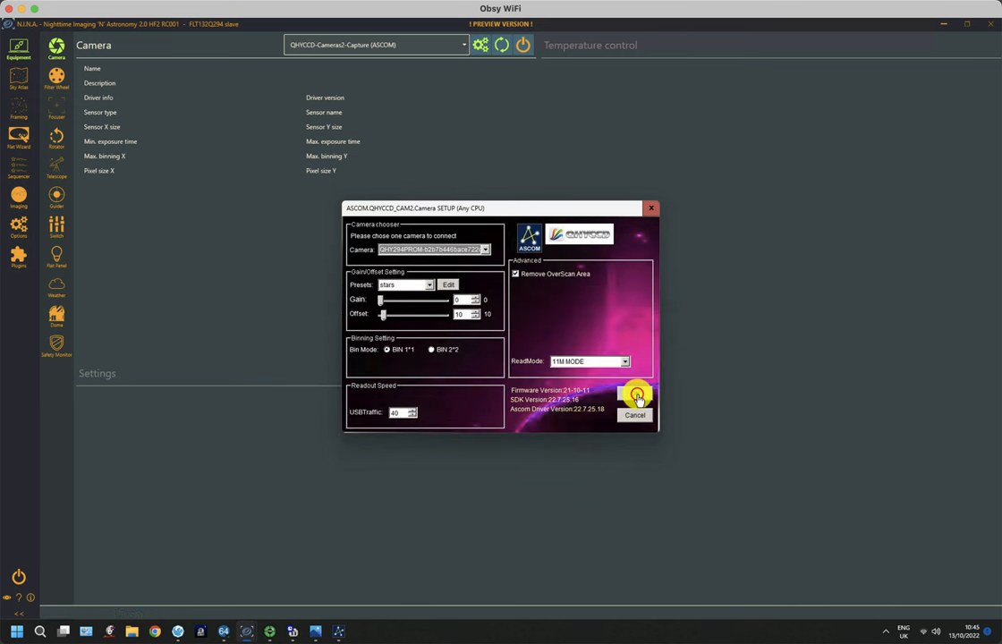
{"action": "left_click", "coordinate": [637, 397]}
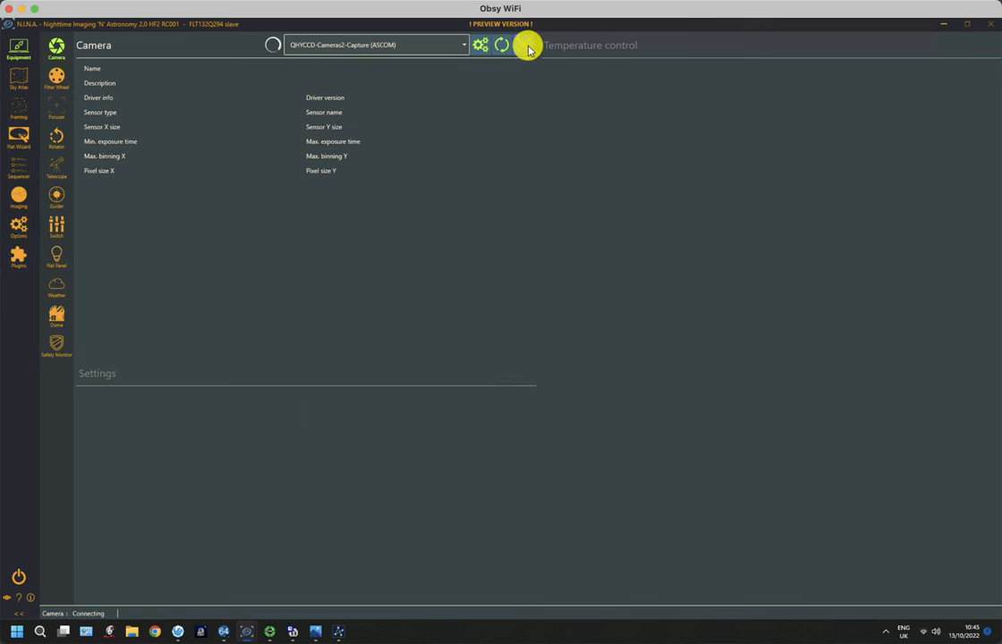
{"action": "left_click", "coordinate": [527, 44]}
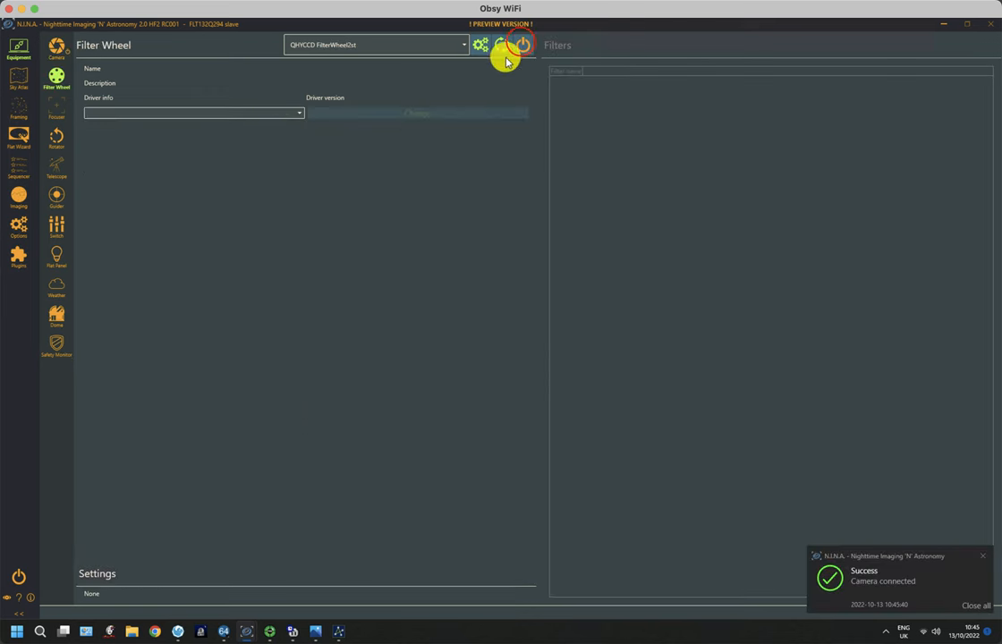
Connect the slave filter wheel and confirm Connect All for dome, switch and safety monitor
{"action": "left_click", "coordinate": [522, 45]}
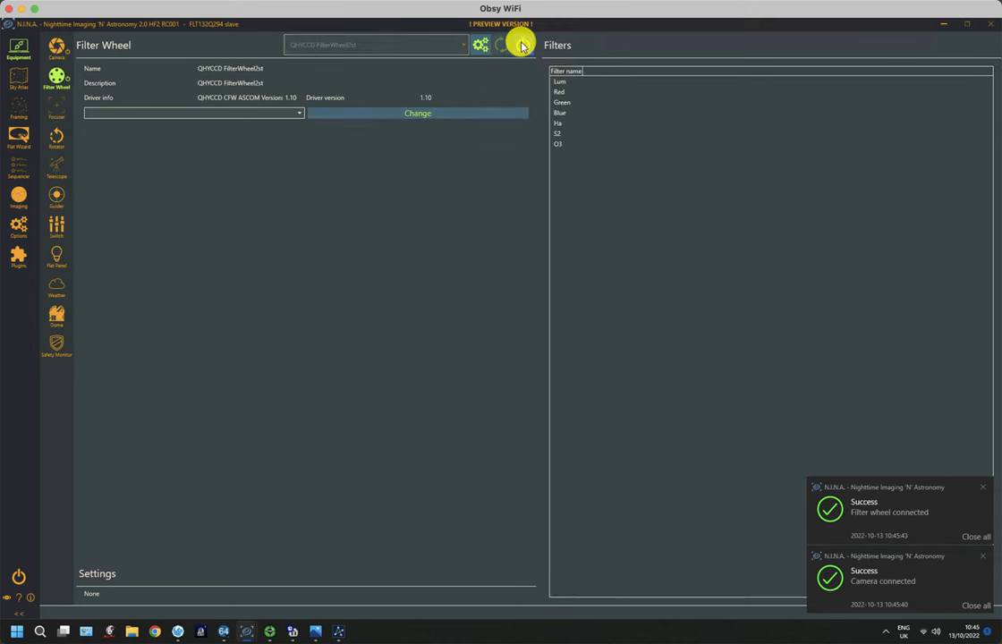
{"action": "mouse_move", "coordinate": [522, 45]}
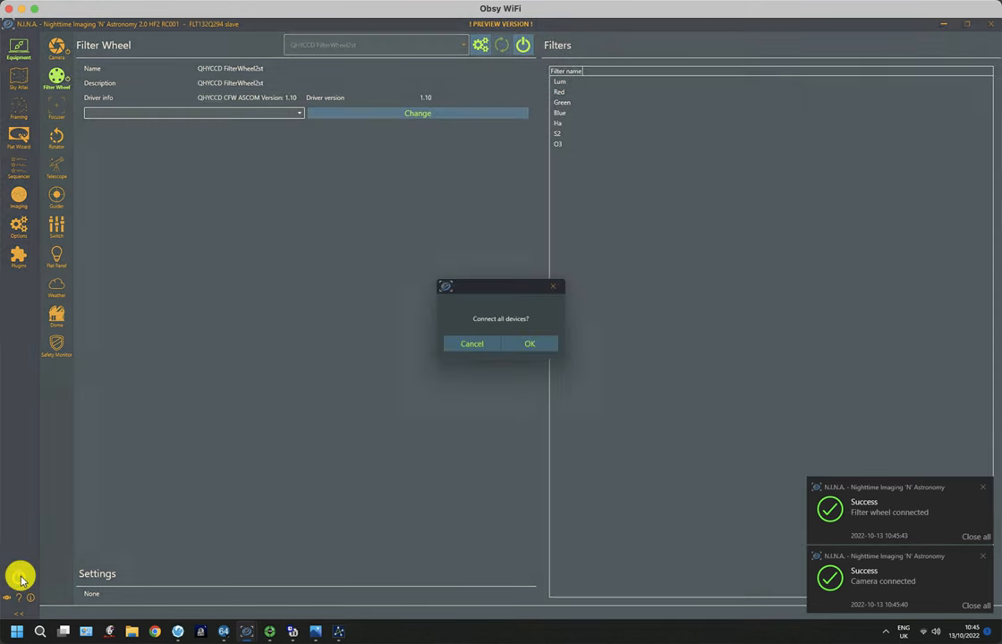
{"action": "left_click", "coordinate": [530, 343]}
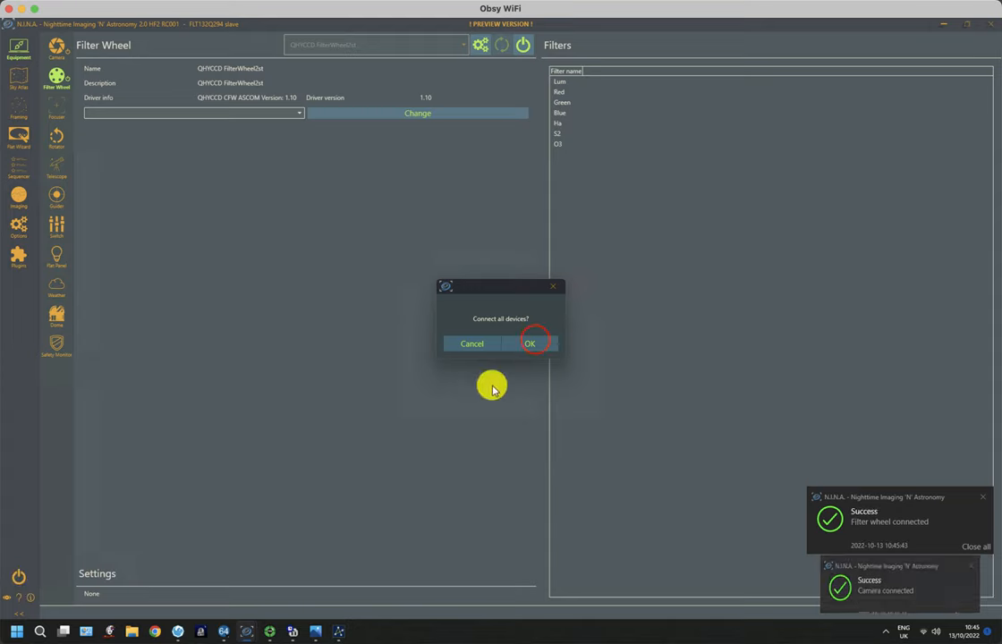
{"action": "left_click", "coordinate": [529, 343]}
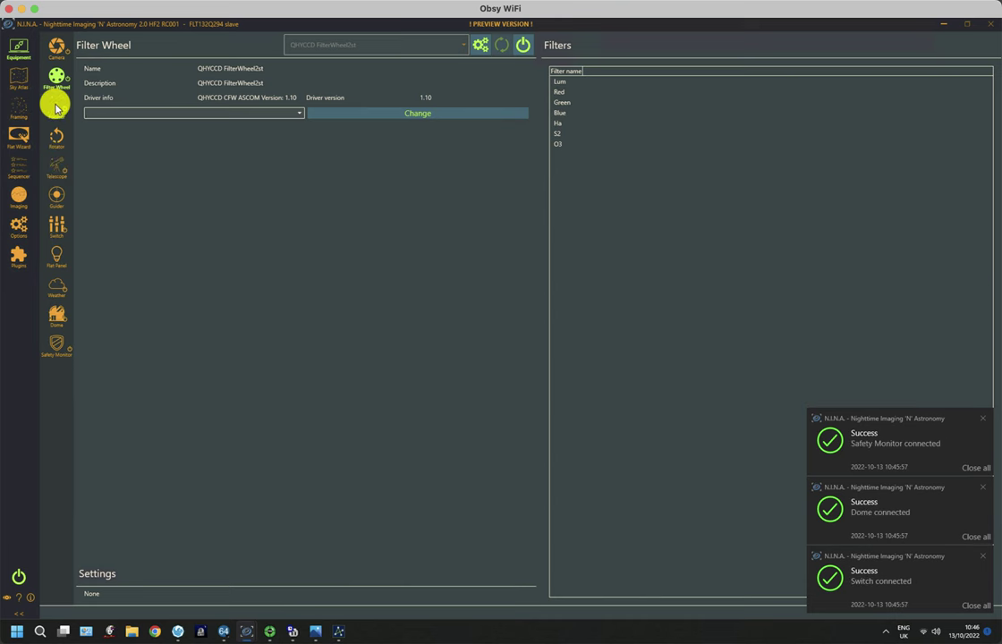
{"action": "mouse_move", "coordinate": [57, 199]}
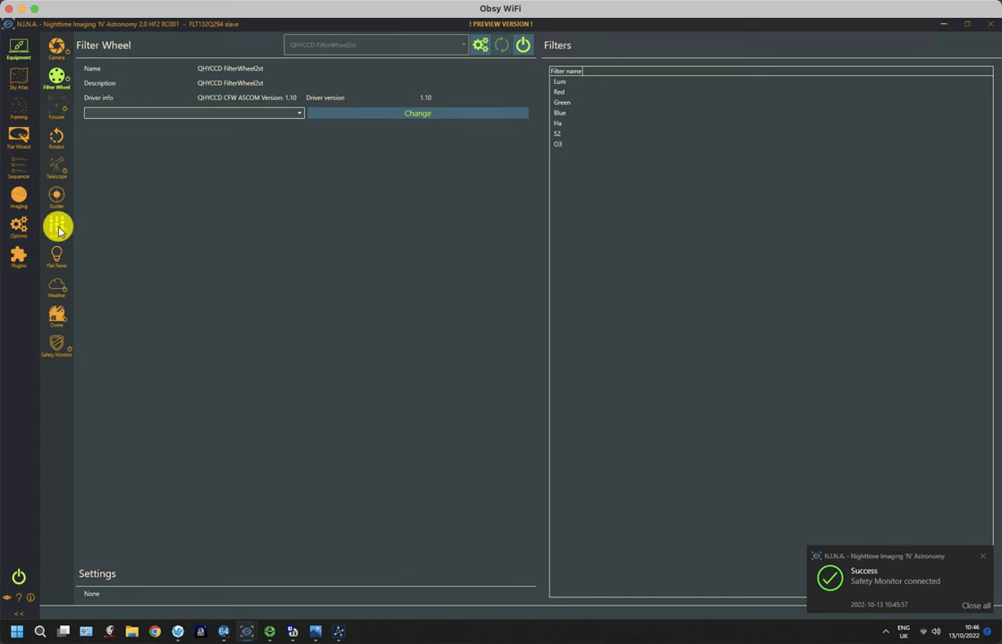
{"action": "mouse_move", "coordinate": [56, 285]}
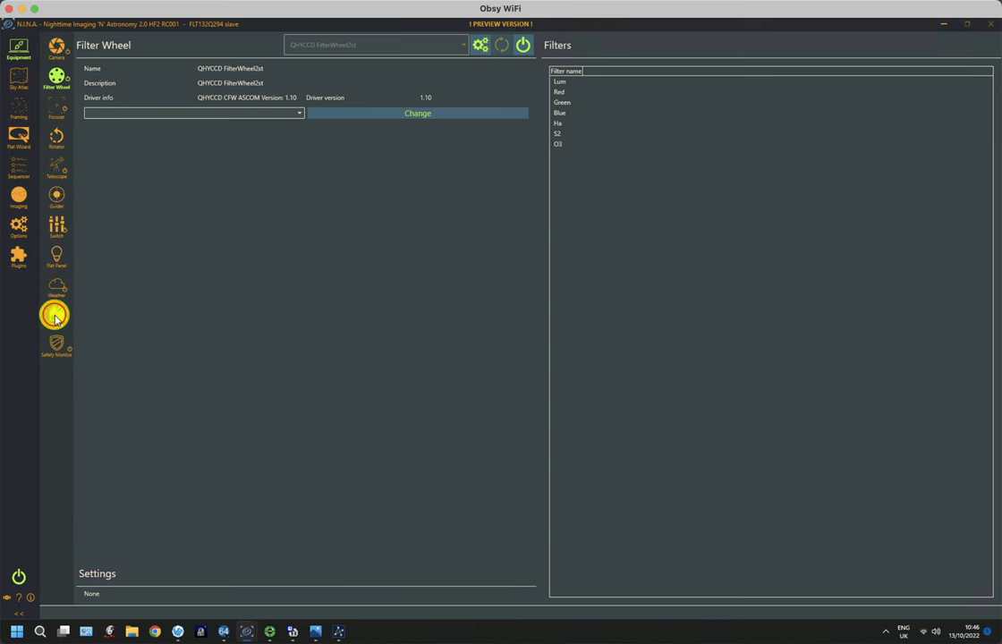
Show the Dome equipment page with the Device Hub dome connected, shutter closed
{"action": "left_click", "coordinate": [56, 315]}
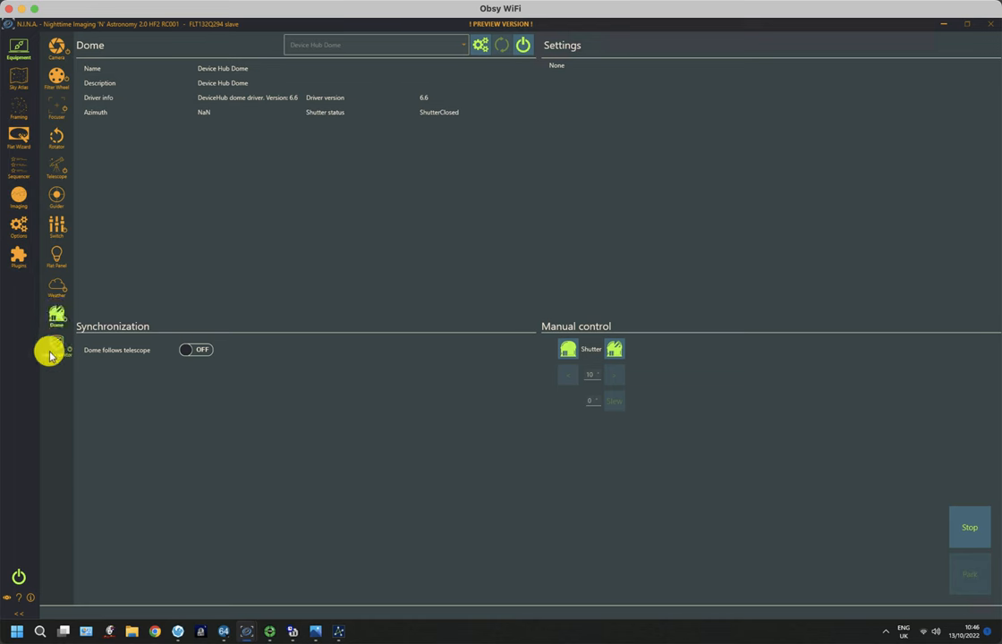
{"action": "mouse_move", "coordinate": [53, 347]}
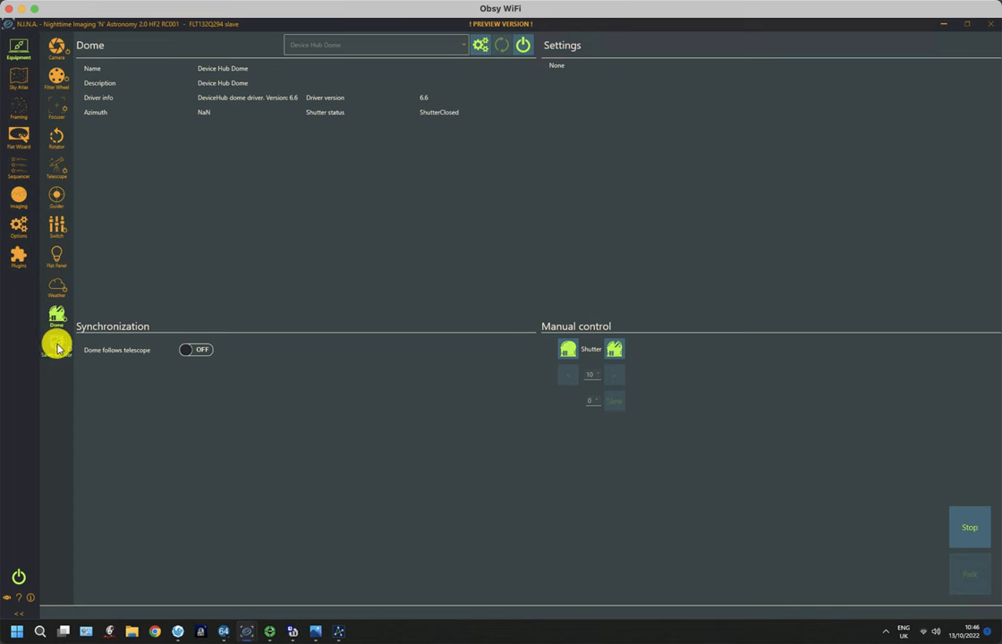
{"action": "mouse_move", "coordinate": [329, 315]}
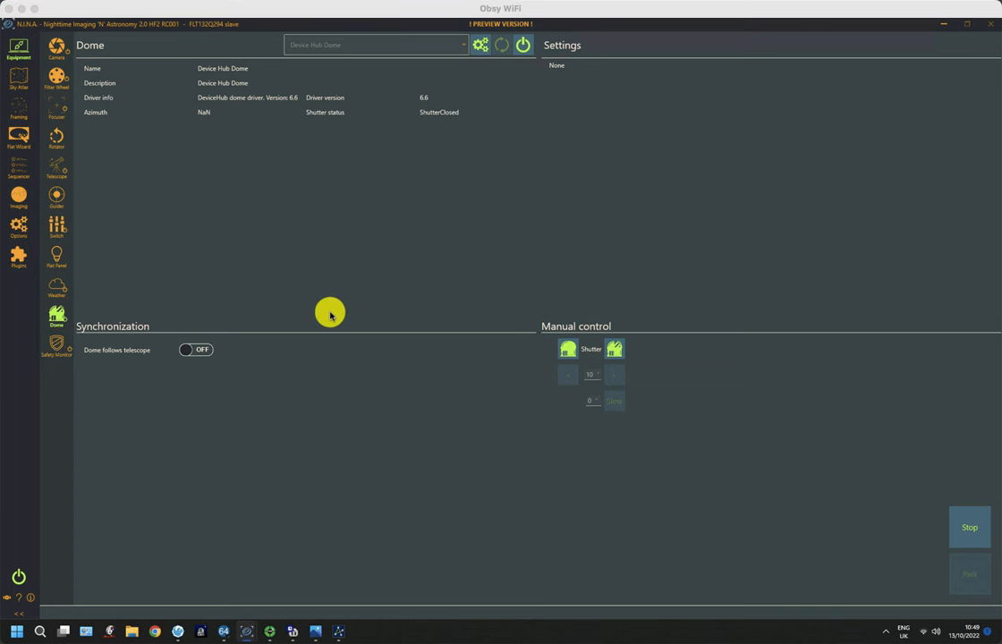
Add the '(1) Start Up (cam2)' and '(4) Shutdown (cam2)' templates to the slave sequence
{"action": "left_click", "coordinate": [18, 170]}
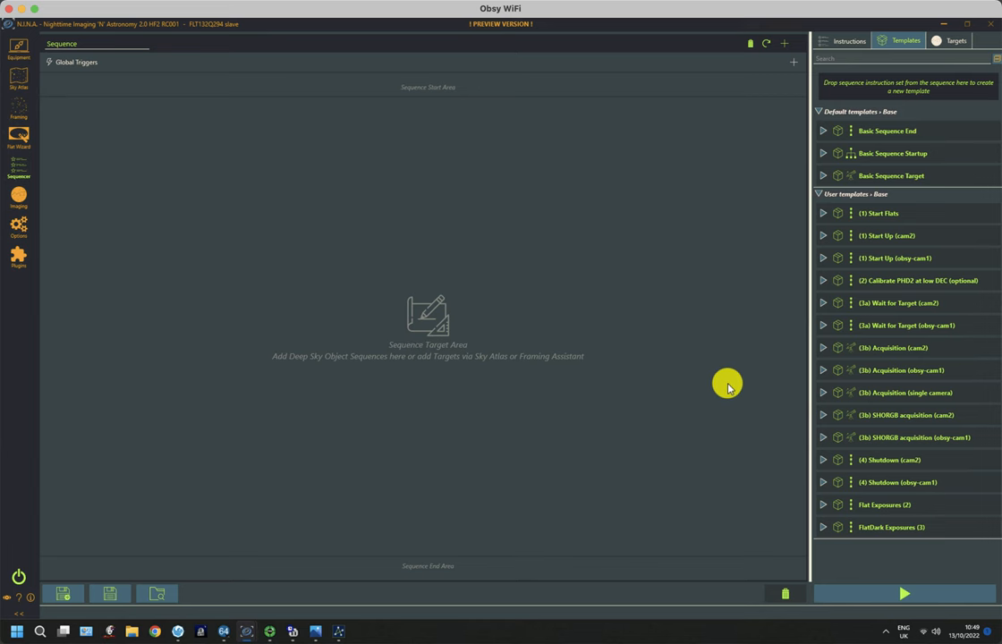
{"action": "left_click", "coordinate": [894, 236]}
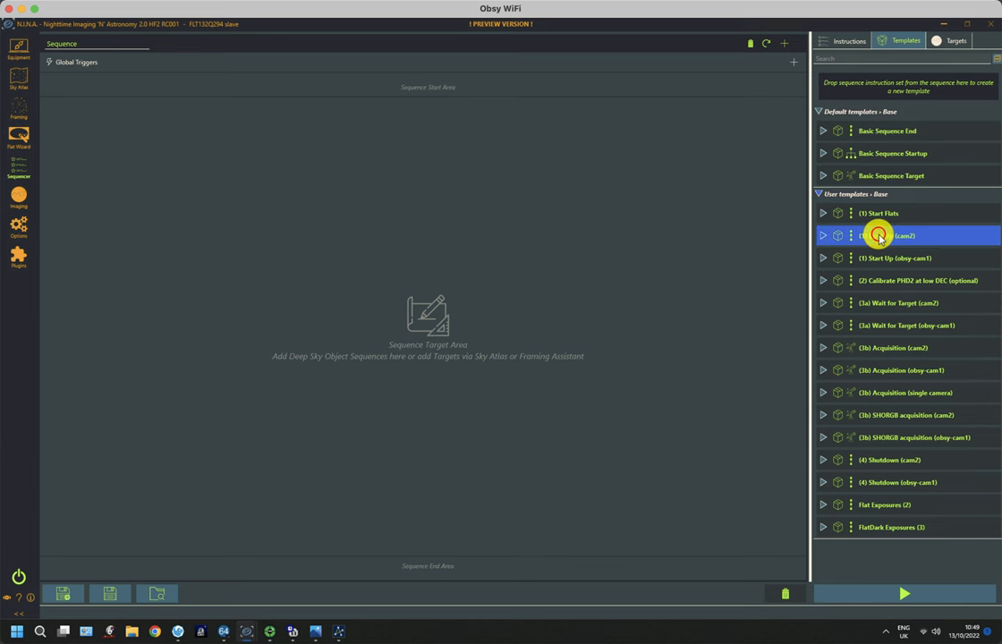
{"action": "left_click", "coordinate": [823, 236]}
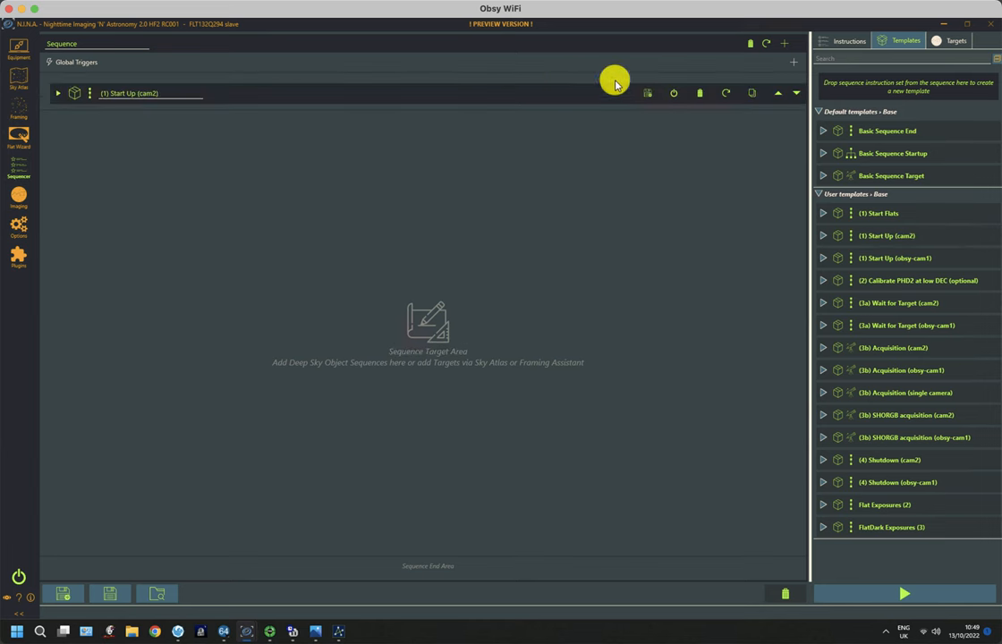
{"action": "left_click", "coordinate": [894, 458]}
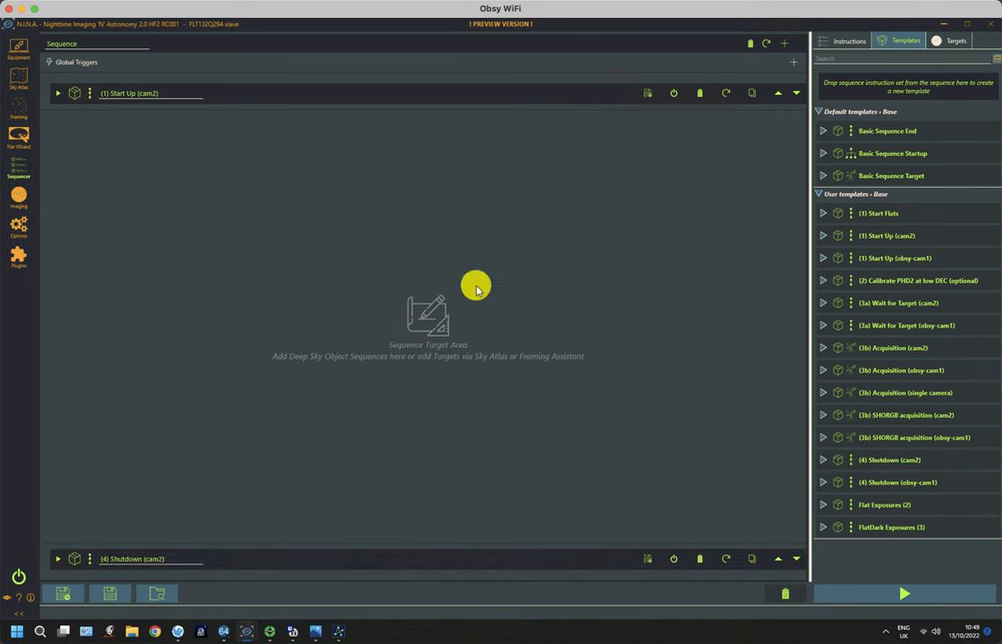
{"action": "mouse_move", "coordinate": [776, 347]}
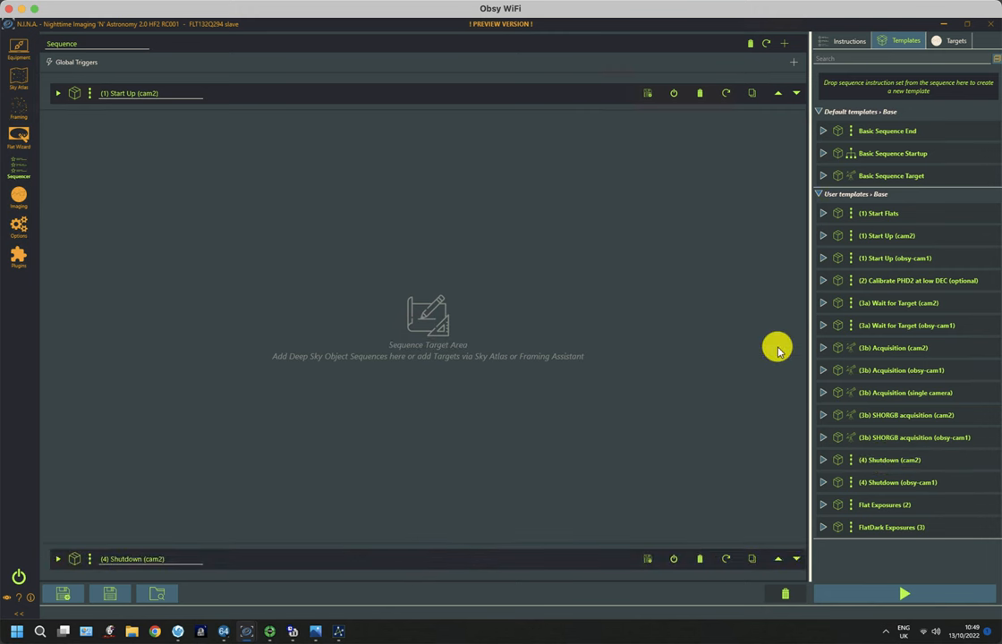
{"action": "left_click", "coordinate": [898, 302]}
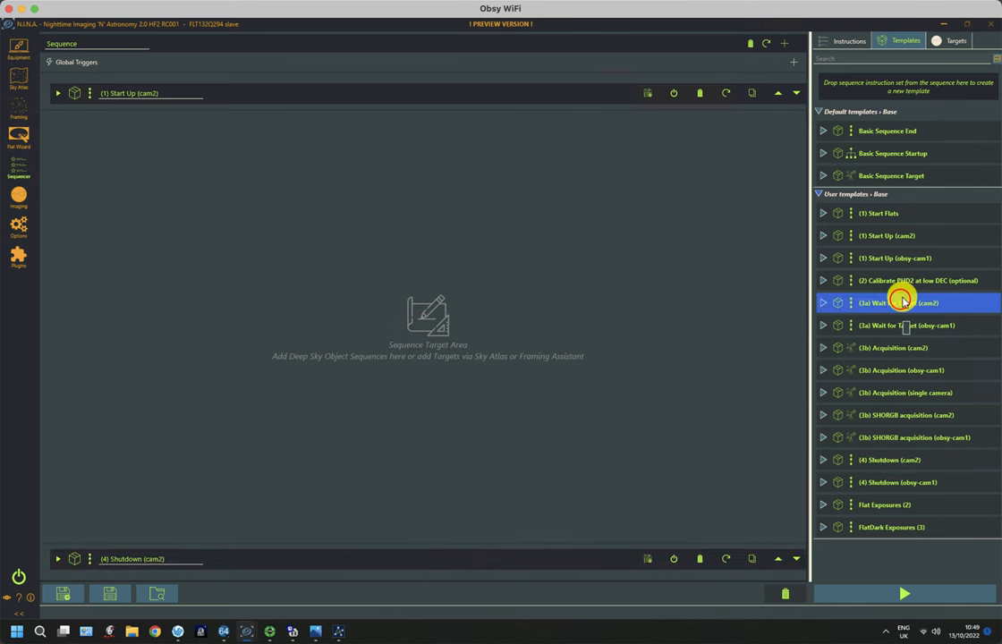